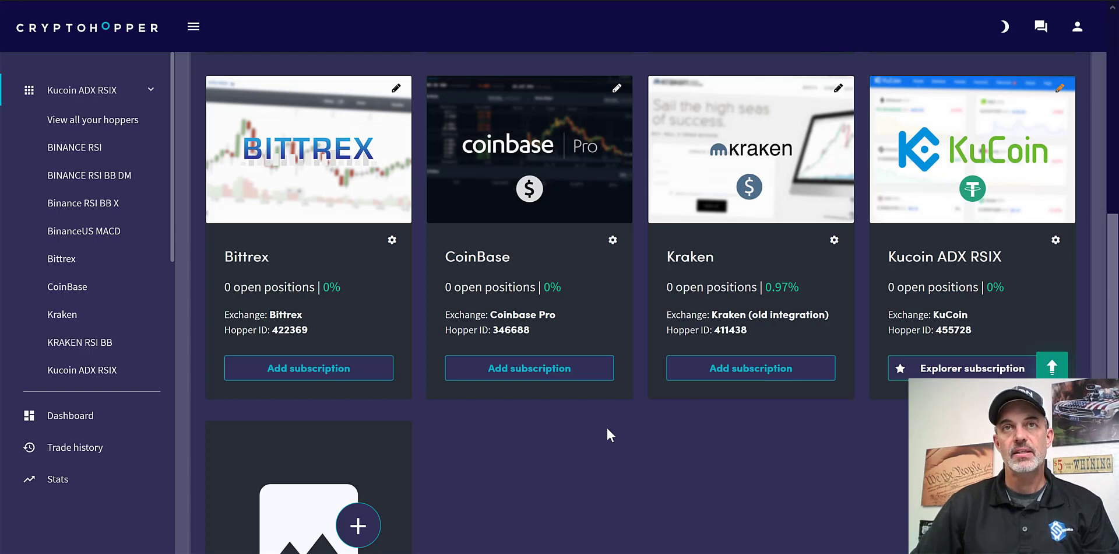
{"action": "mouse_move", "coordinate": [538, 418]}
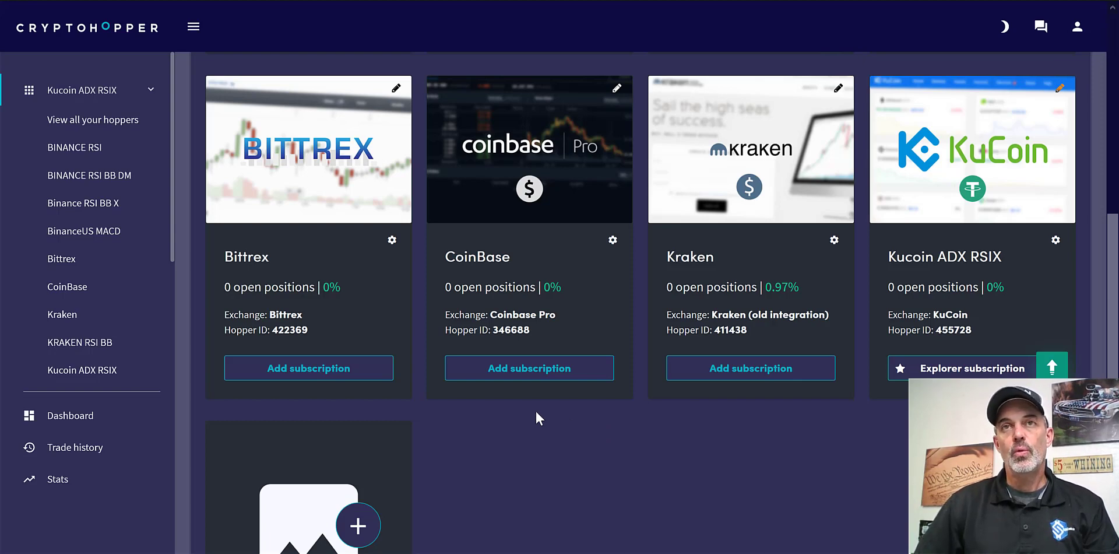
{"action": "mouse_move", "coordinate": [592, 431]}
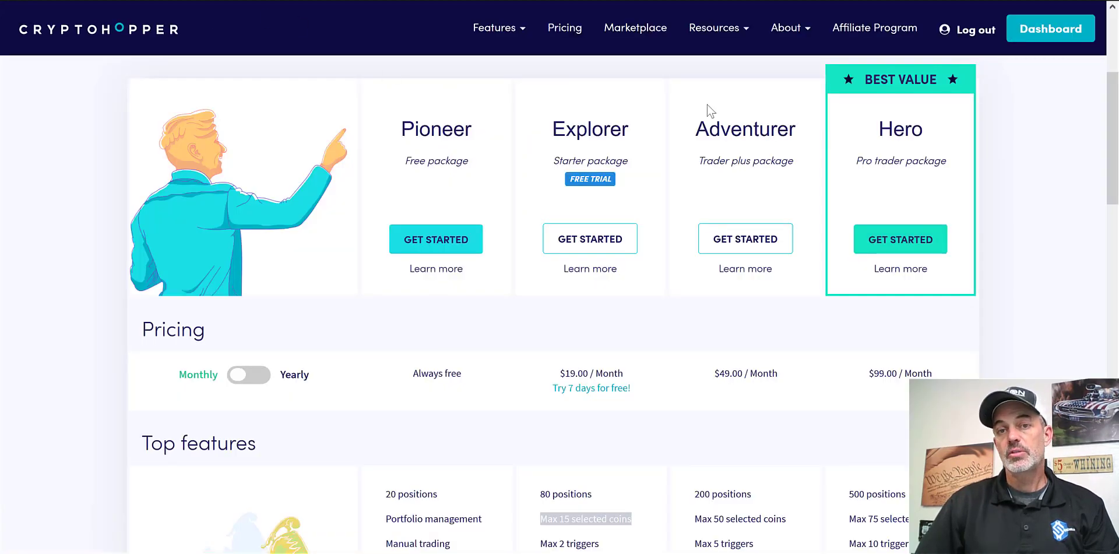
{"action": "mouse_move", "coordinate": [577, 118]}
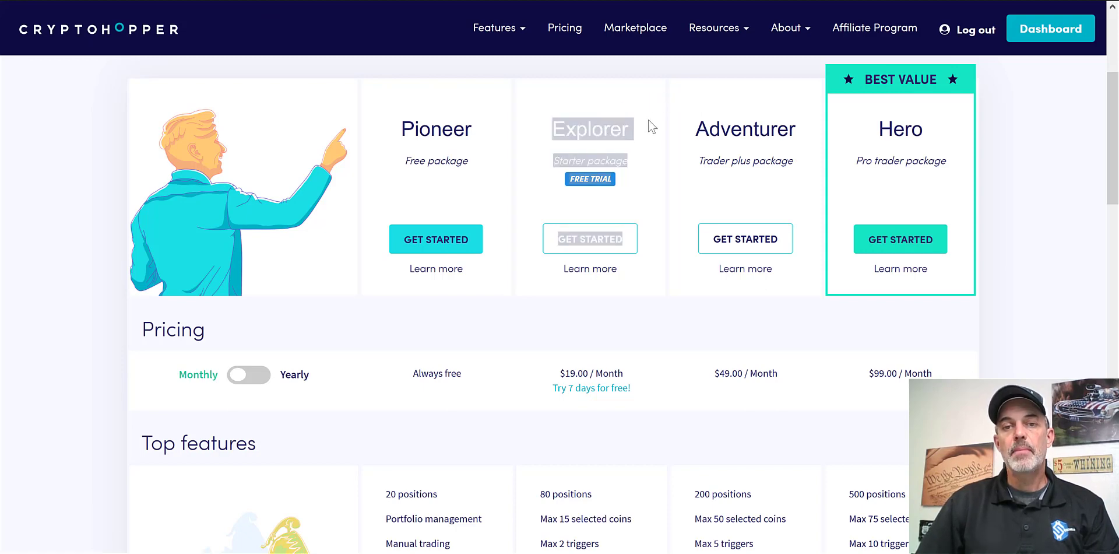
{"action": "mouse_move", "coordinate": [583, 155]}
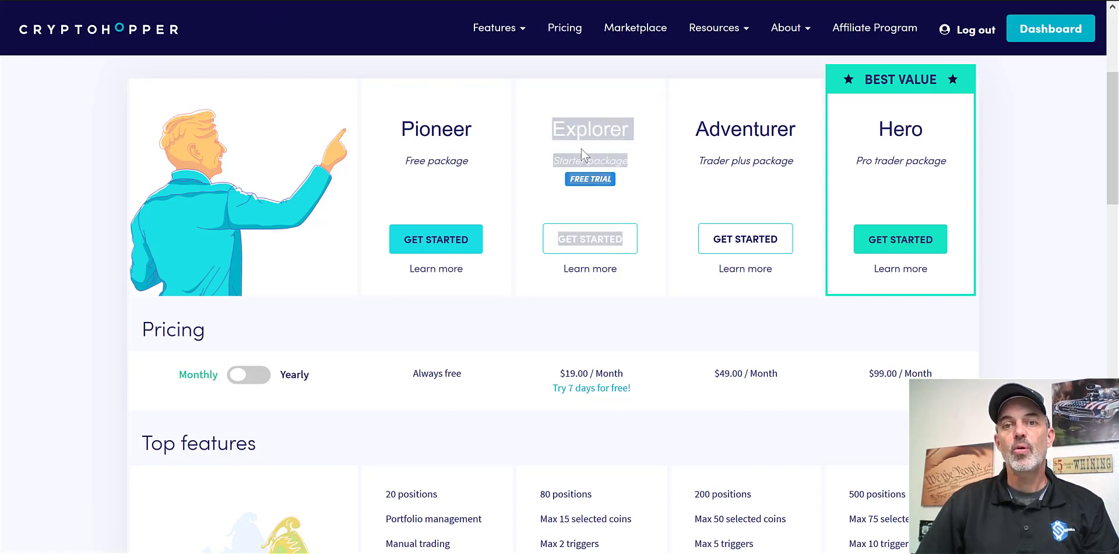
{"action": "mouse_move", "coordinate": [646, 171]}
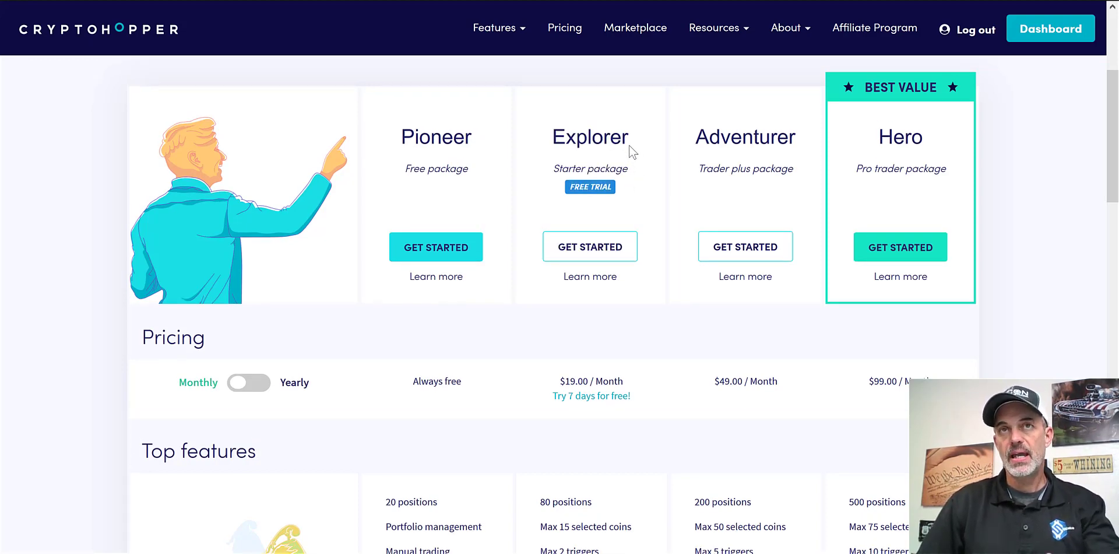
{"action": "mouse_move", "coordinate": [618, 155]}
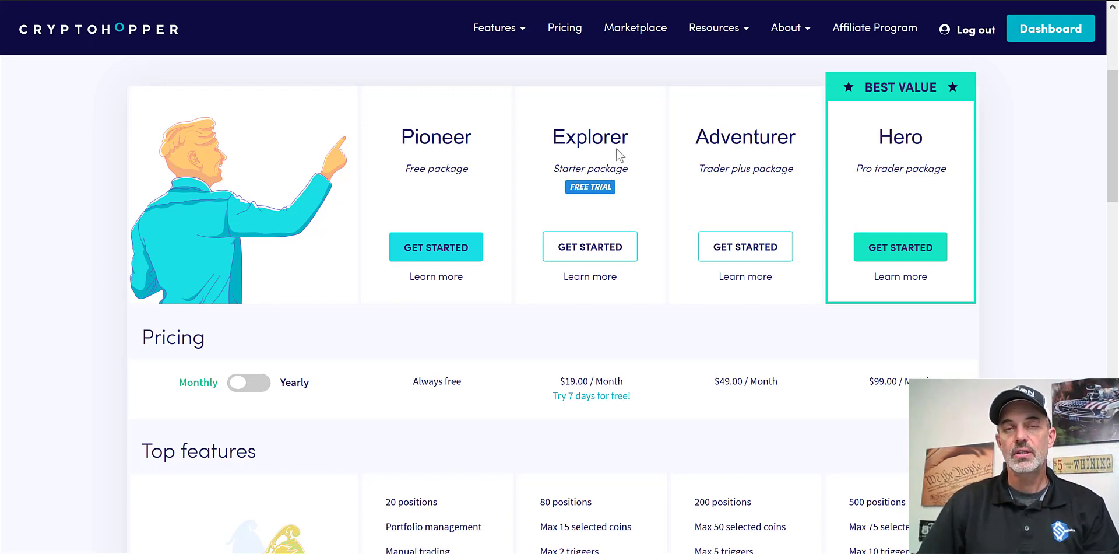
{"action": "mouse_move", "coordinate": [584, 202]}
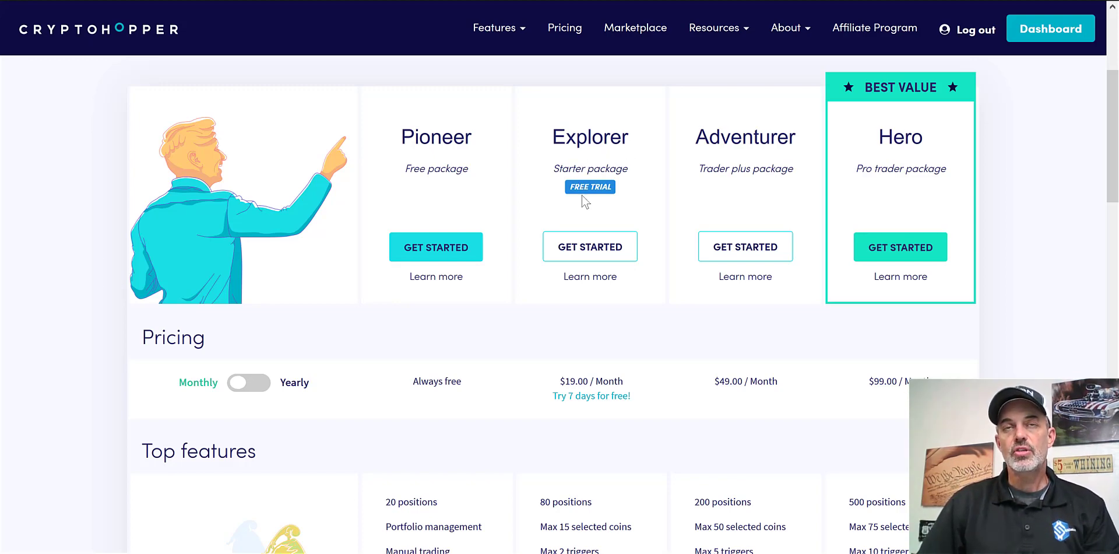
{"action": "mouse_move", "coordinate": [588, 207]}
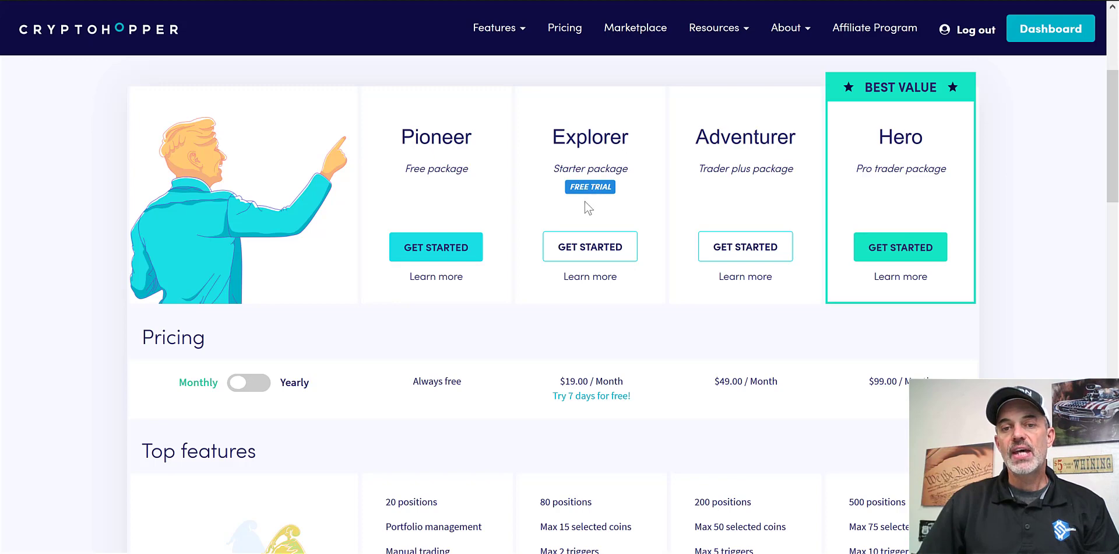
{"action": "mouse_move", "coordinate": [757, 273]}
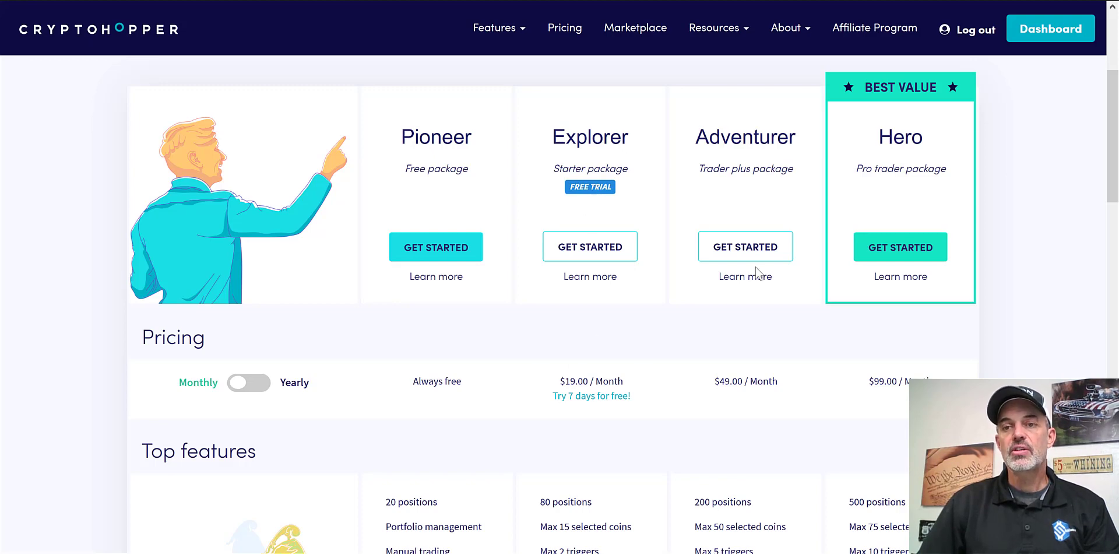
Scroll down the hoppers list and choose the 'Add new hopper' card.
{"action": "scroll", "scroll_direction": "up", "scroll_amount": 3}
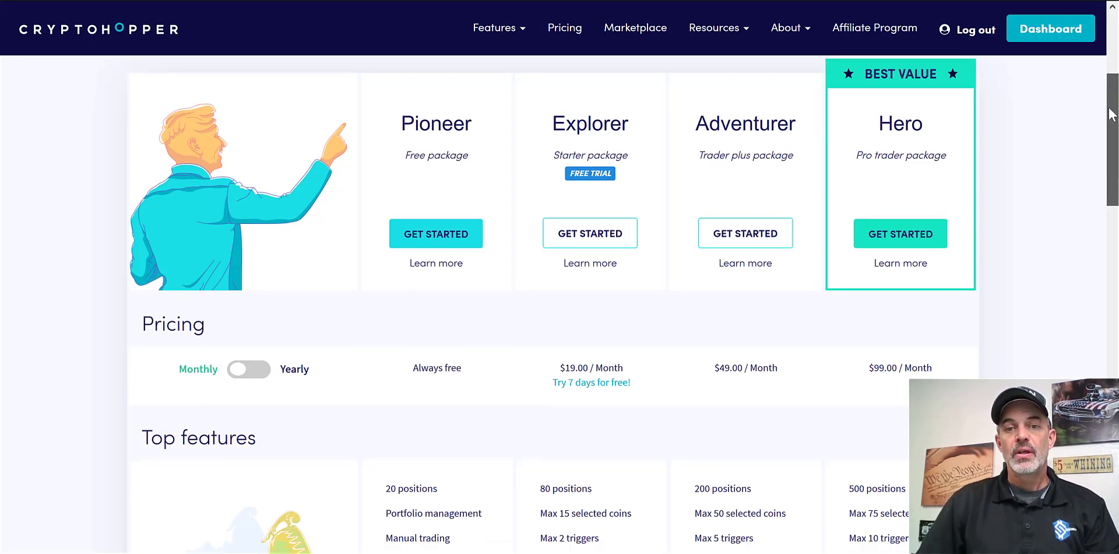
{"action": "scroll", "scroll_direction": "down", "scroll_amount": 3}
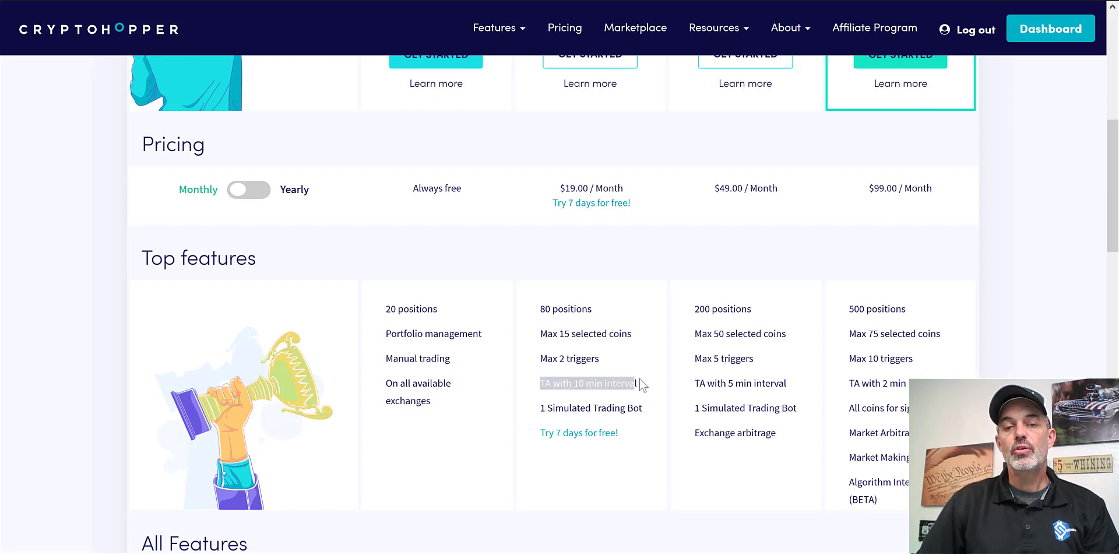
{"action": "mouse_move", "coordinate": [1011, 226]}
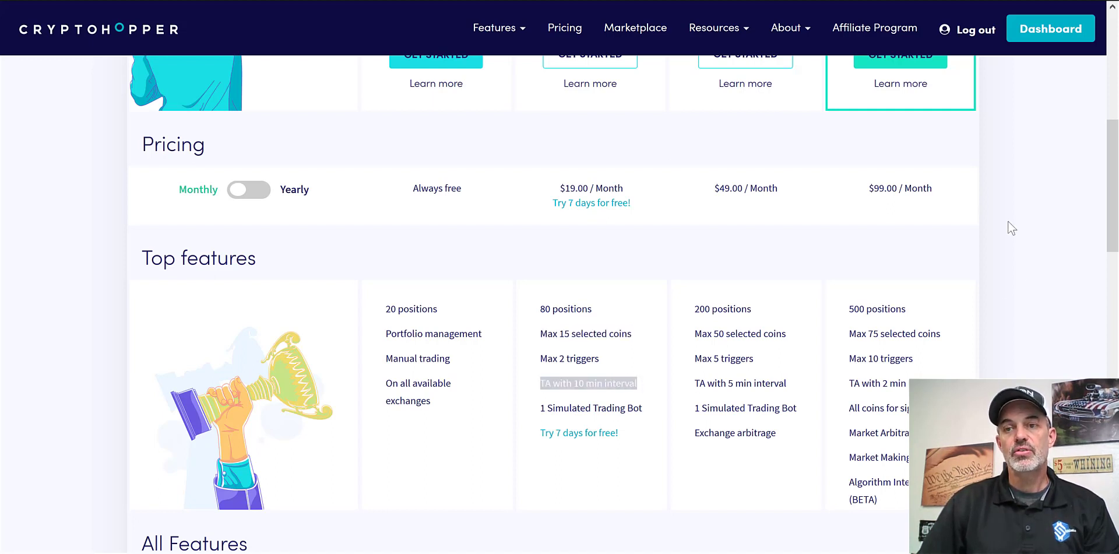
{"action": "scroll", "scroll_direction": "up", "scroll_amount": 3}
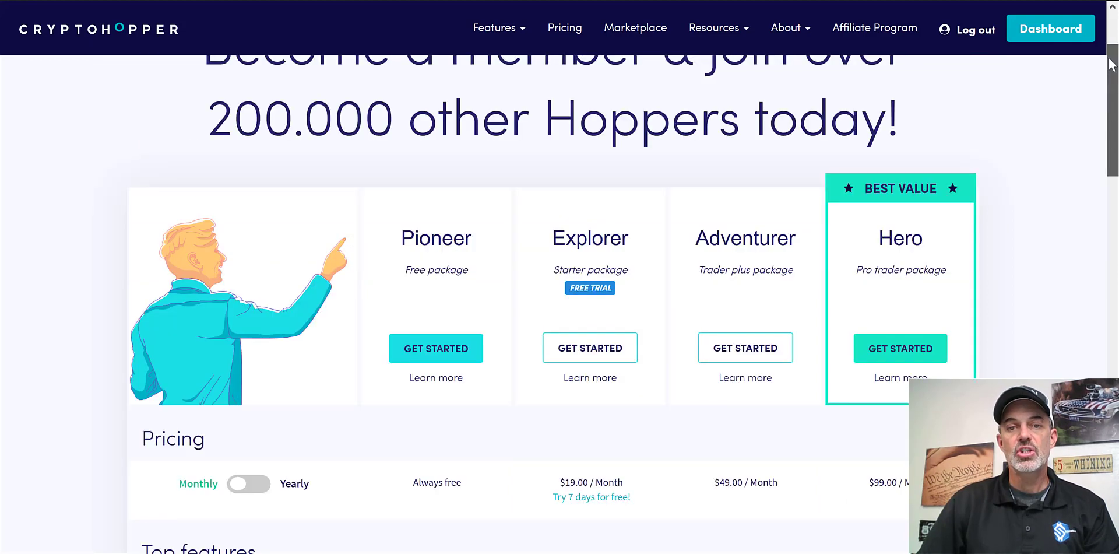
{"action": "scroll", "scroll_direction": "up", "scroll_amount": 3}
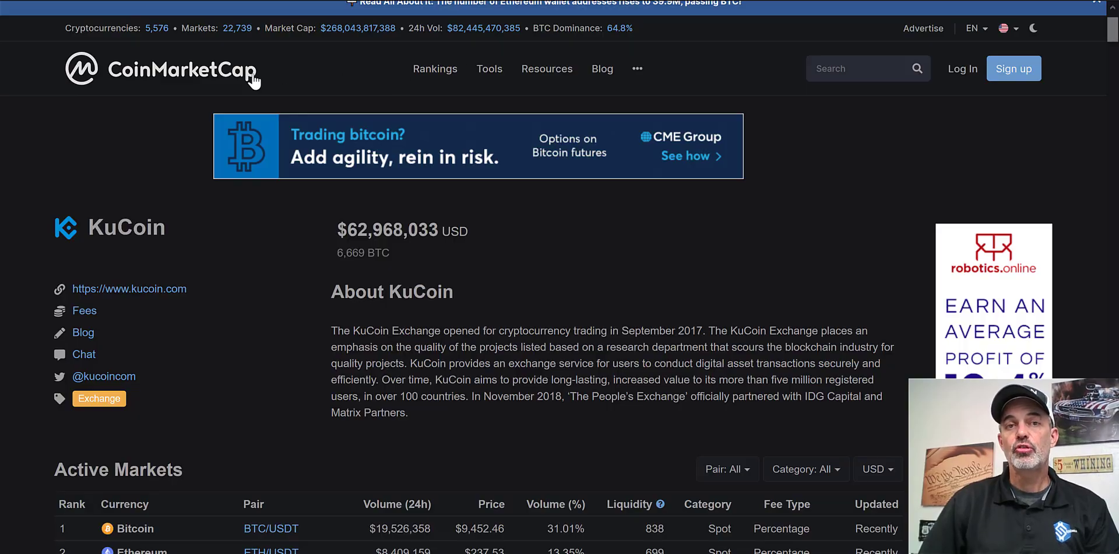
{"action": "mouse_move", "coordinate": [236, 102]}
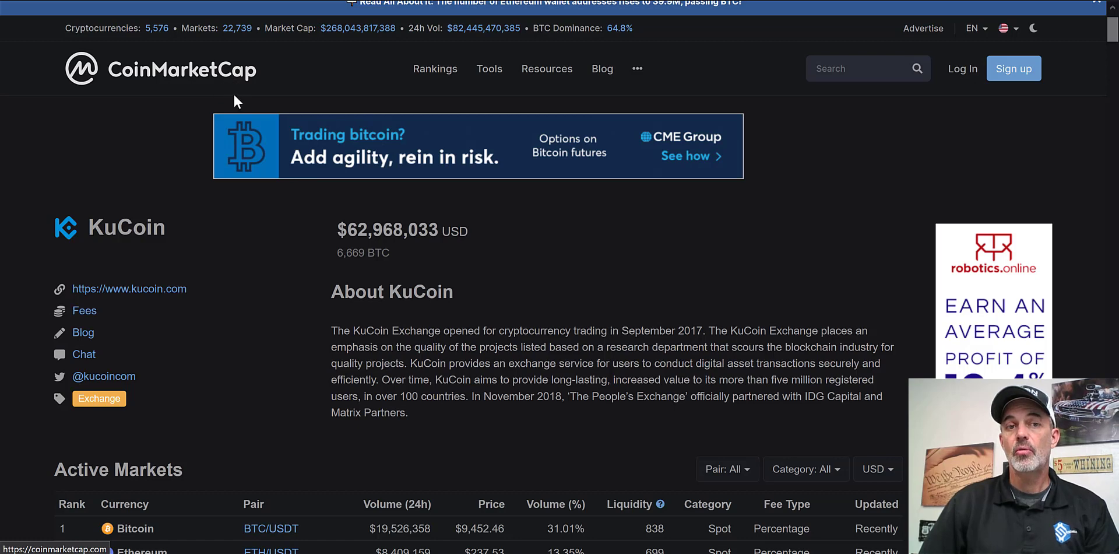
{"action": "mouse_move", "coordinate": [204, 139]}
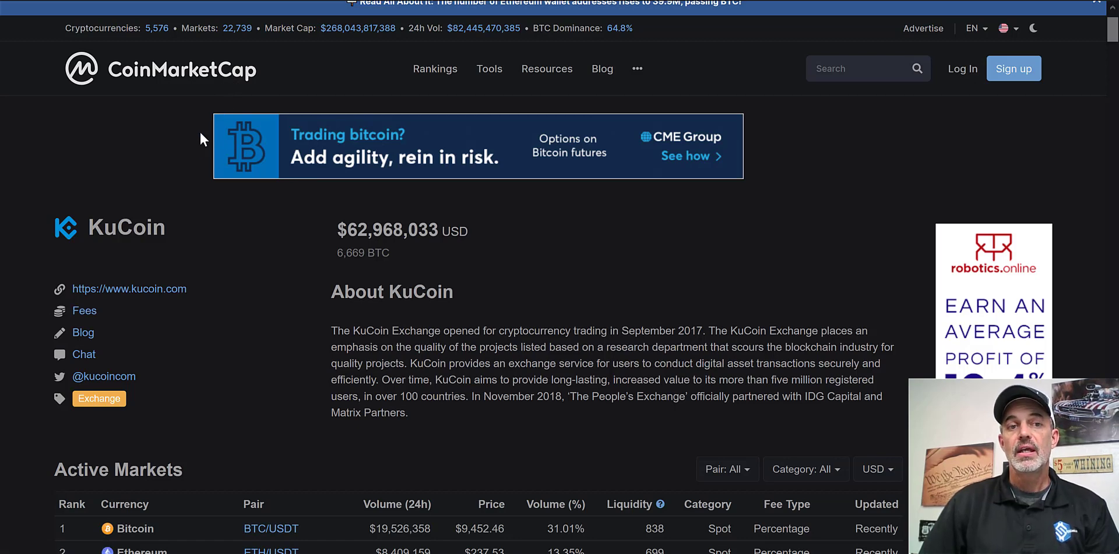
{"action": "mouse_move", "coordinate": [143, 83]}
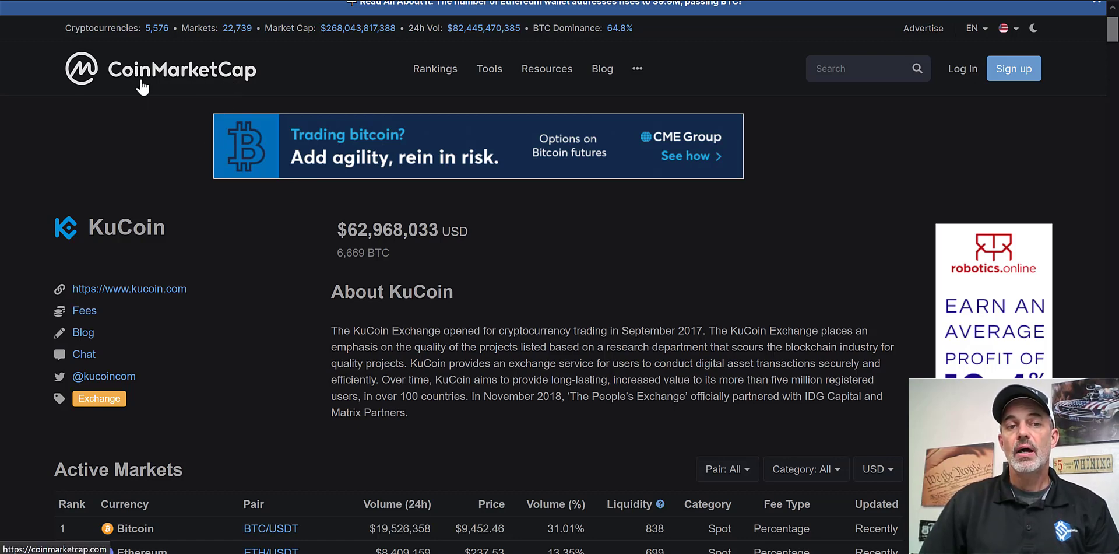
{"action": "mouse_move", "coordinate": [807, 86]}
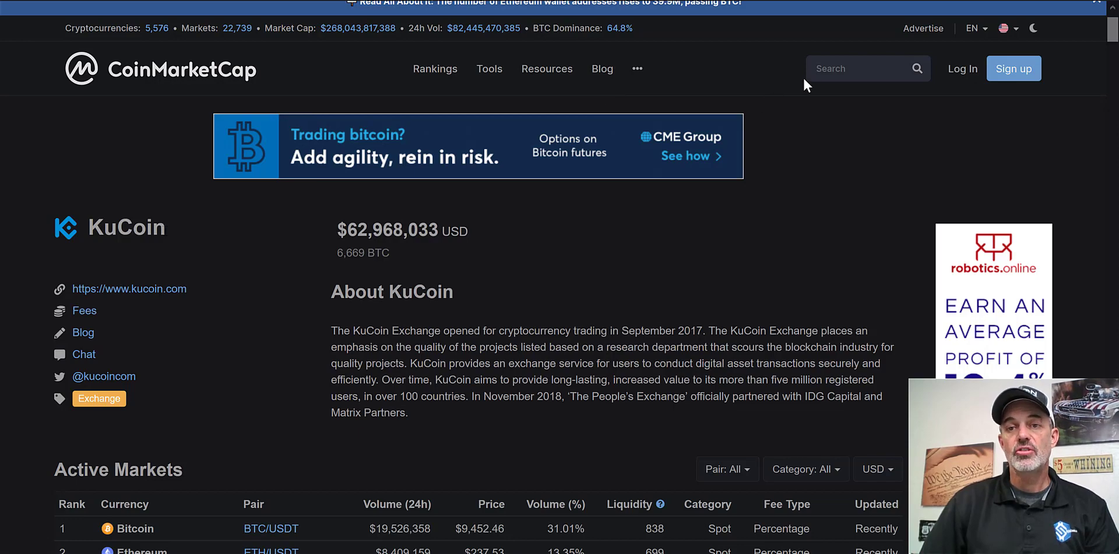
{"action": "mouse_move", "coordinate": [905, 119]}
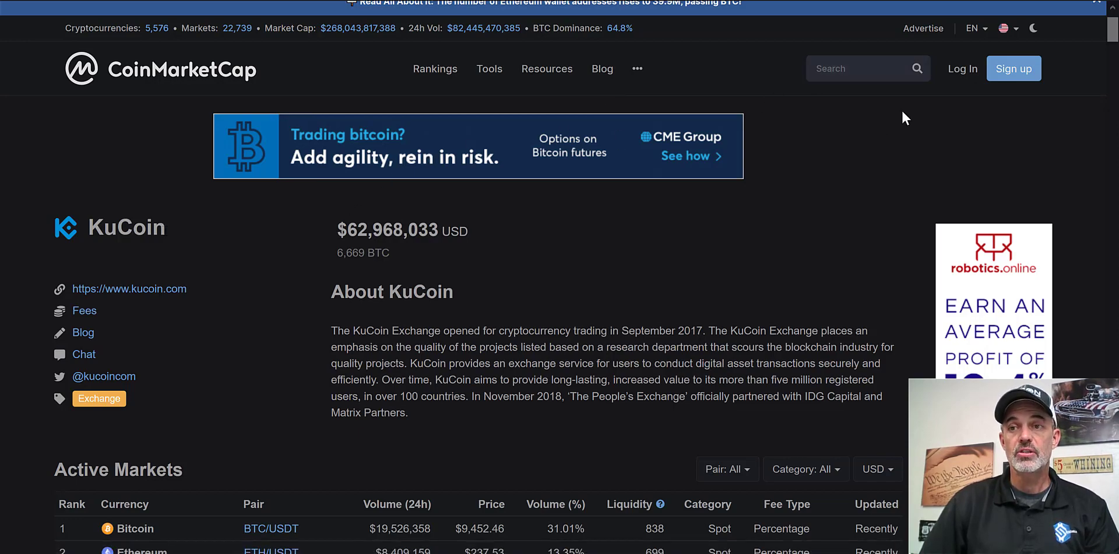
{"action": "scroll", "scroll_direction": "down", "scroll_amount": 3}
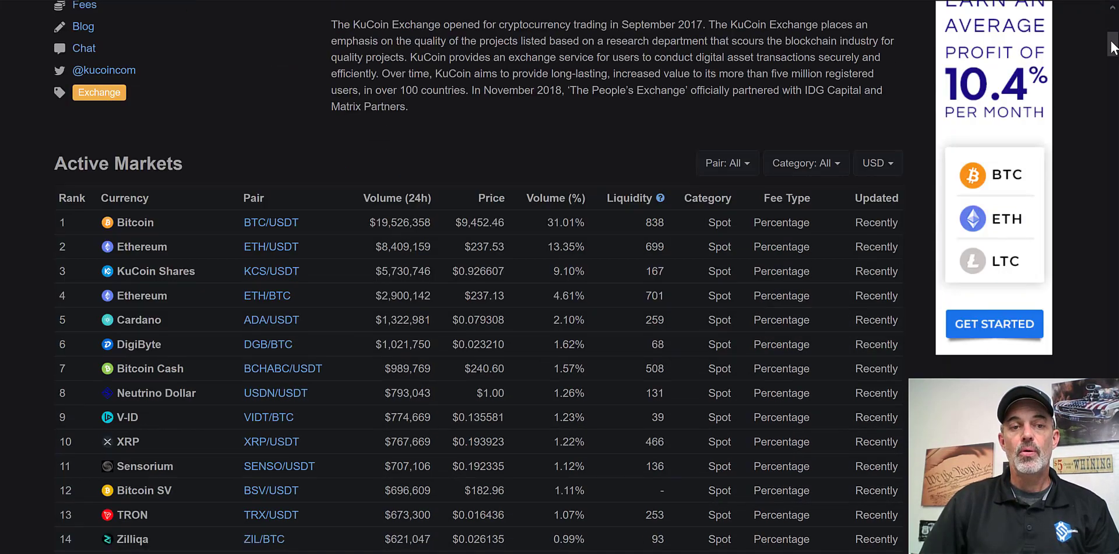
{"action": "scroll", "scroll_direction": "down", "scroll_amount": 3}
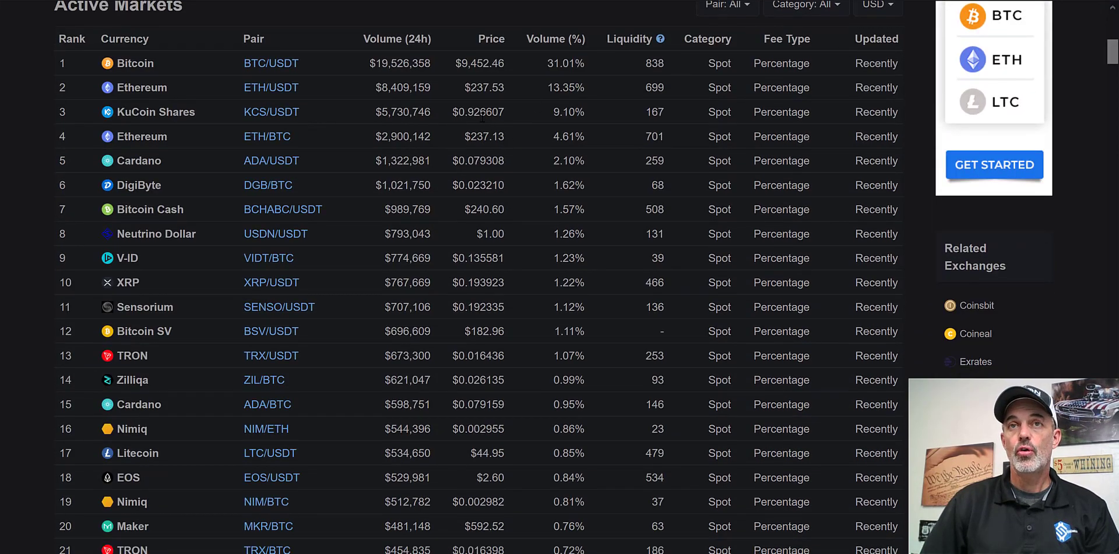
{"action": "mouse_move", "coordinate": [235, 66]}
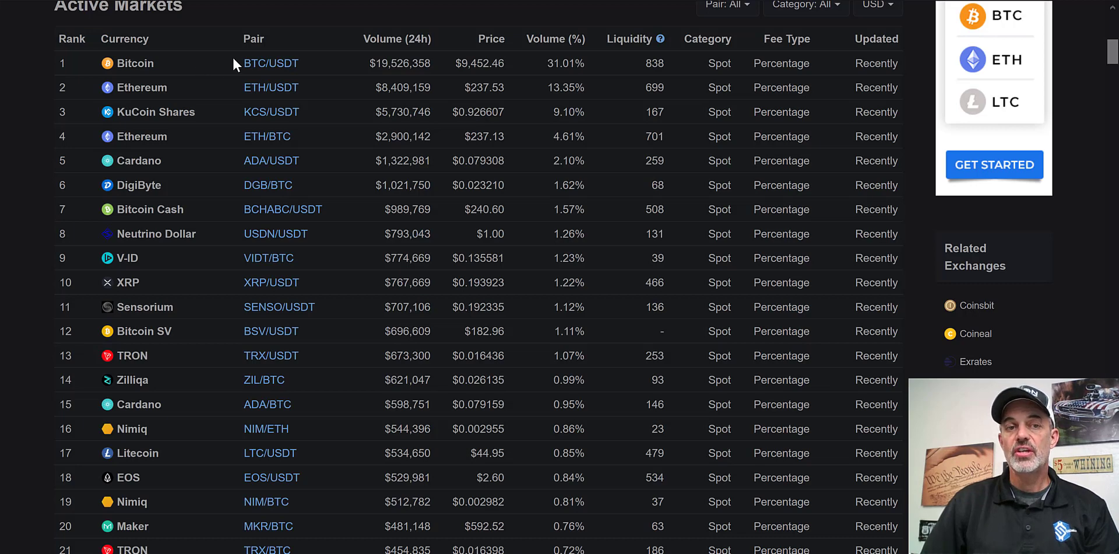
{"action": "mouse_move", "coordinate": [298, 233]}
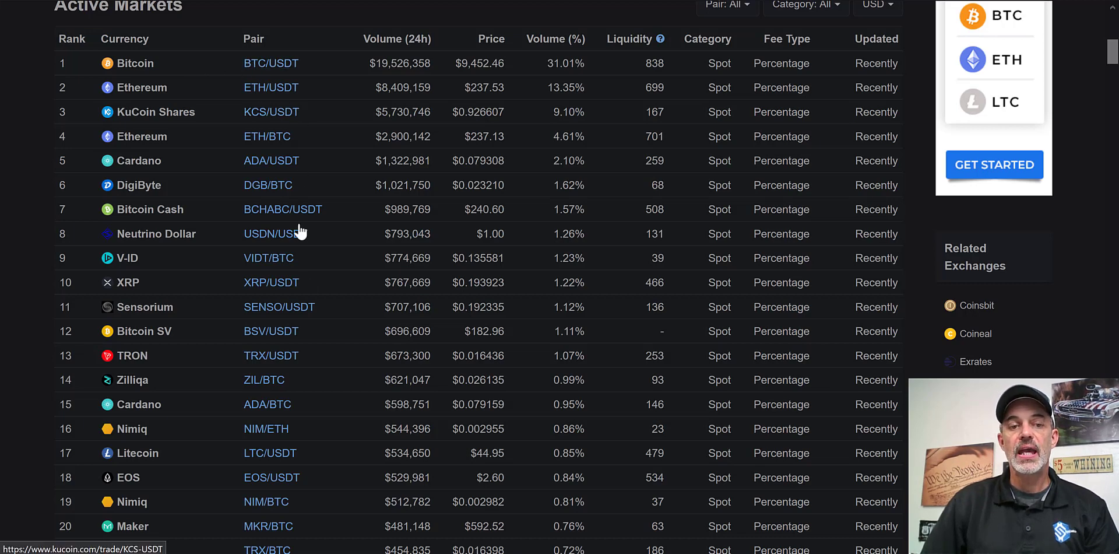
{"action": "mouse_move", "coordinate": [332, 457]}
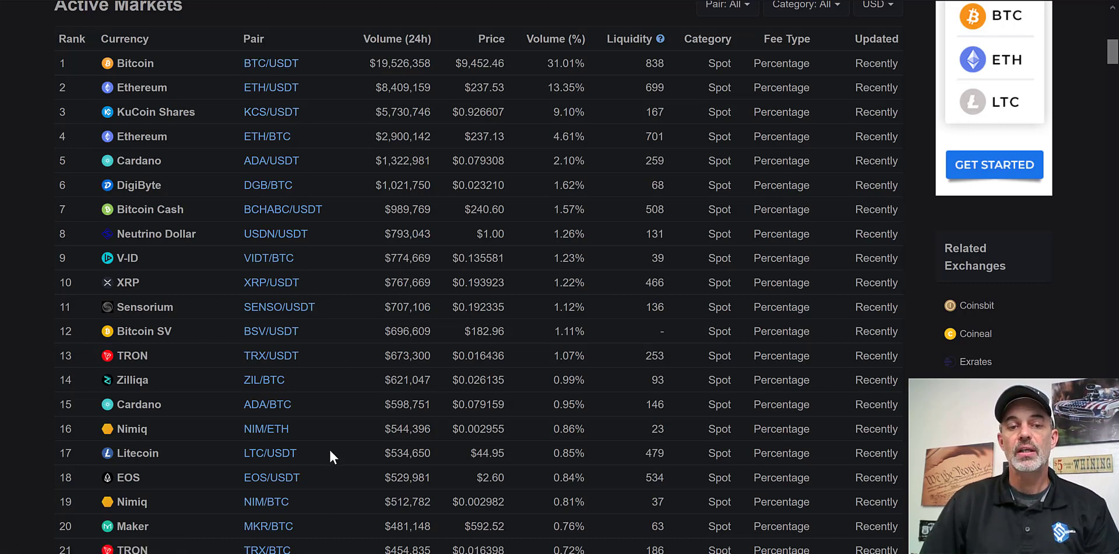
{"action": "mouse_move", "coordinate": [271, 477]}
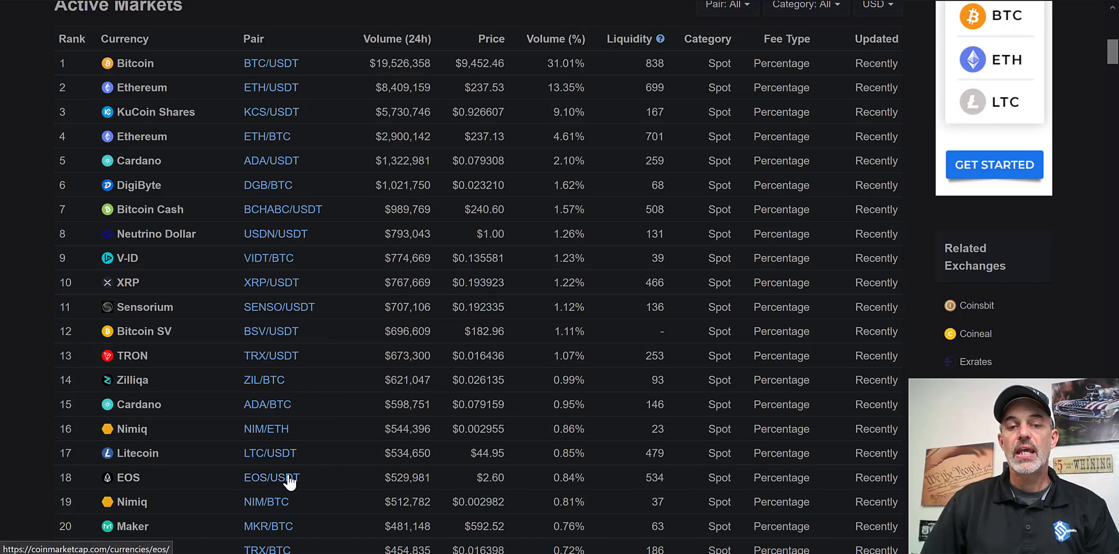
{"action": "mouse_move", "coordinate": [414, 474]}
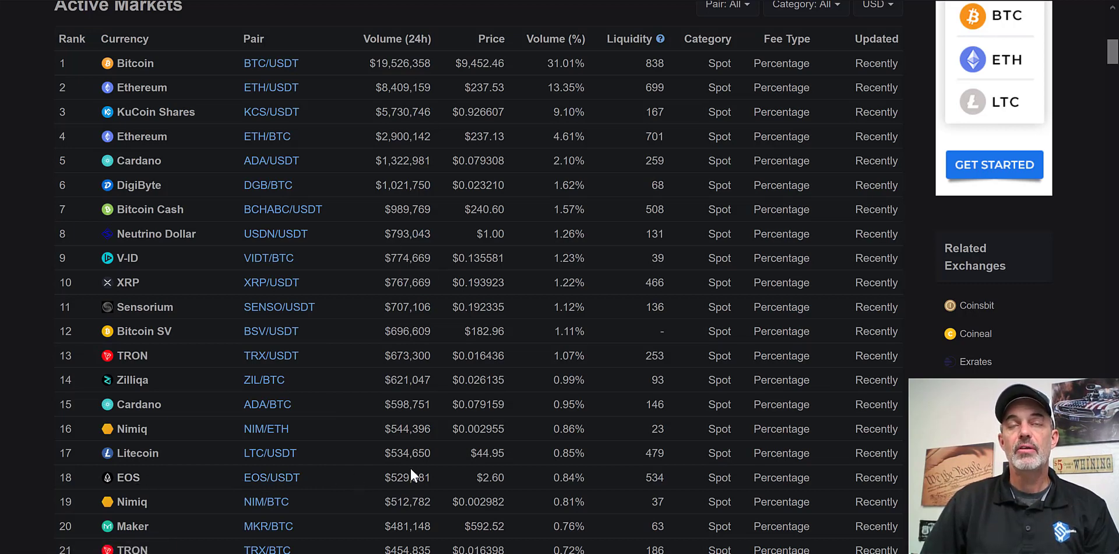
{"action": "mouse_move", "coordinate": [411, 349]}
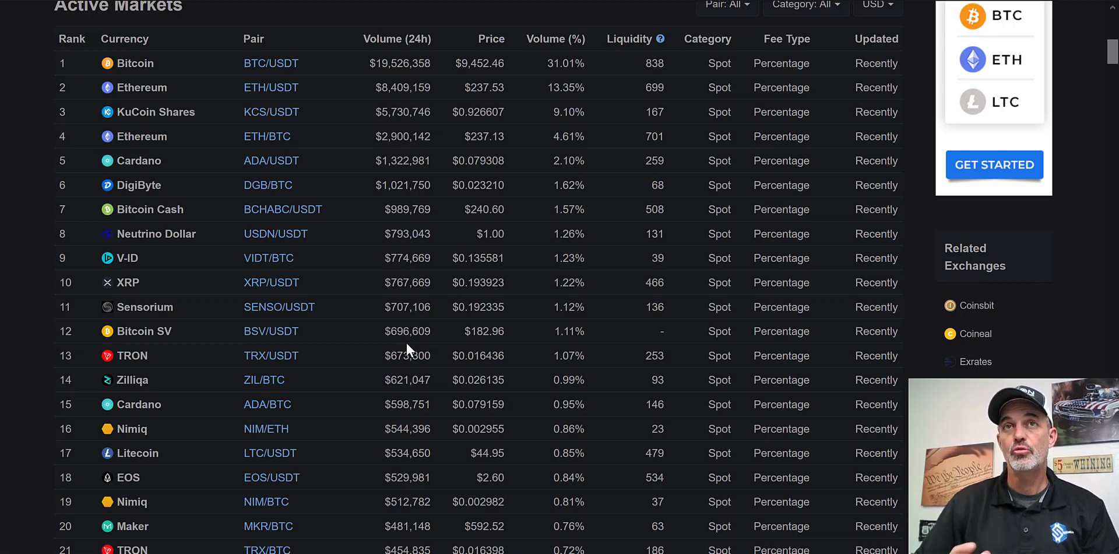
{"action": "mouse_move", "coordinate": [405, 200]}
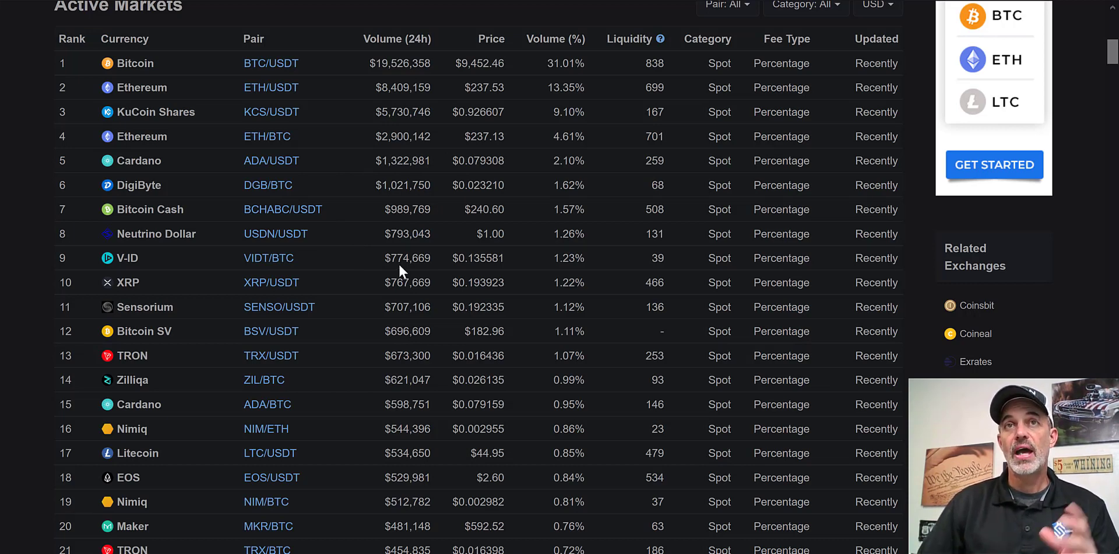
{"action": "mouse_move", "coordinate": [346, 265]}
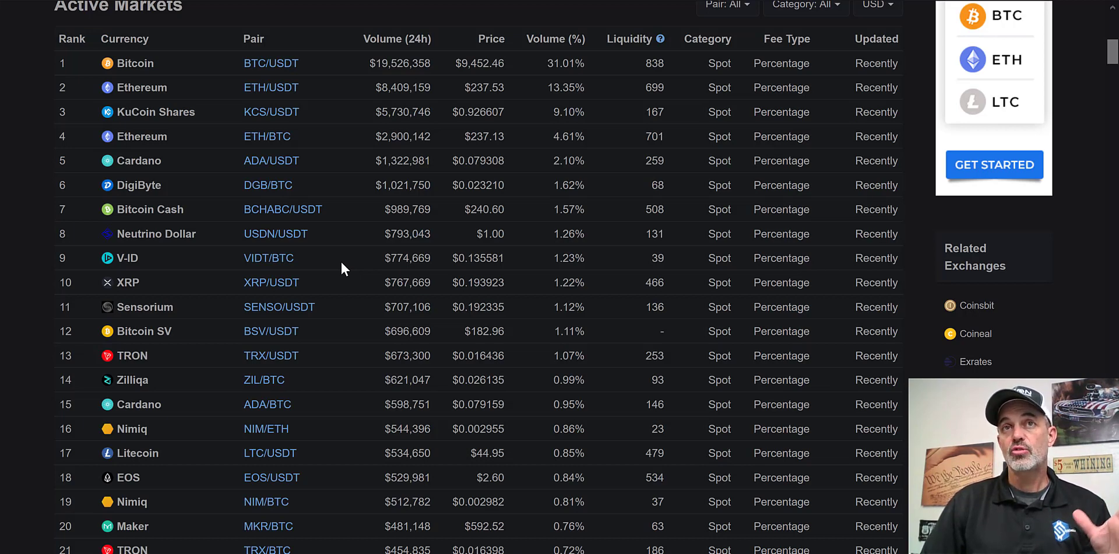
{"action": "mouse_move", "coordinate": [357, 167]}
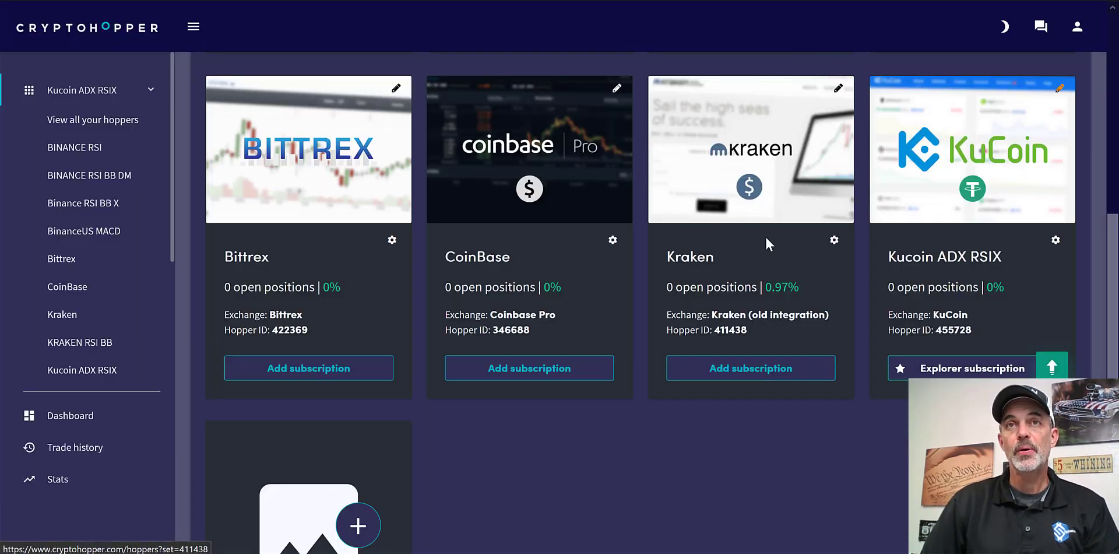
{"action": "mouse_move", "coordinate": [921, 200]}
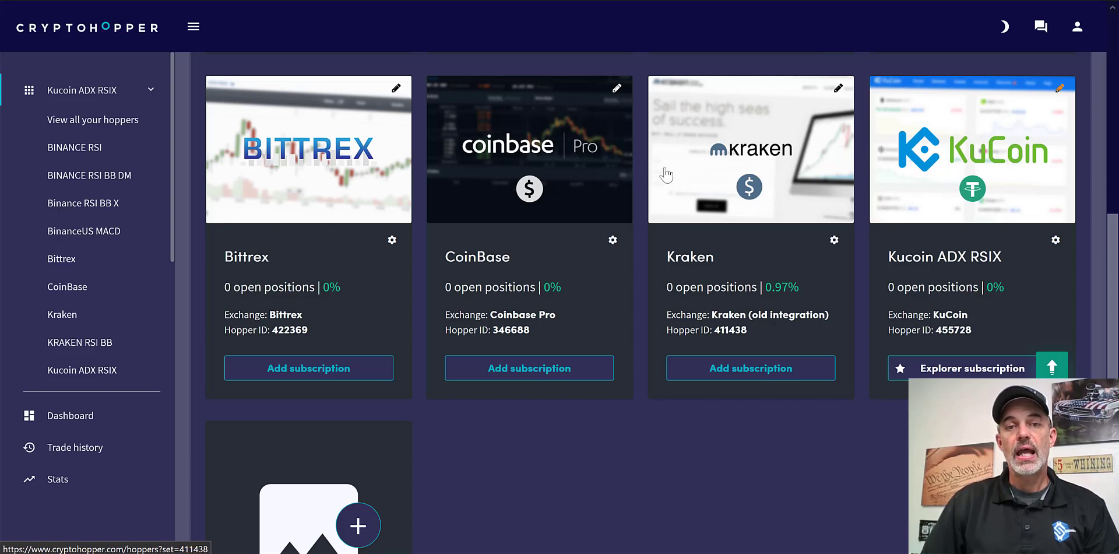
{"action": "mouse_move", "coordinate": [1112, 235]}
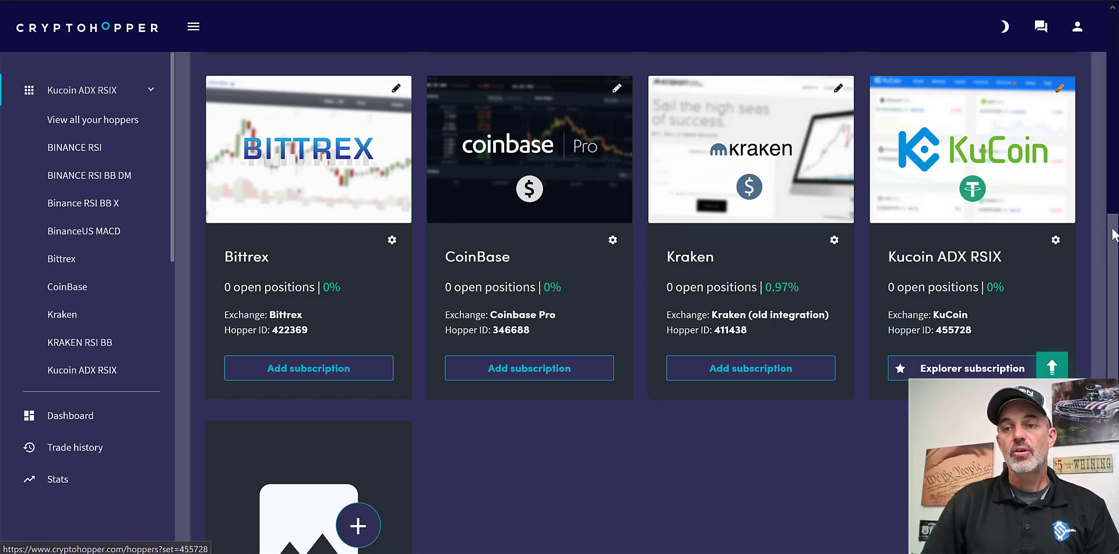
{"action": "scroll", "scroll_direction": "down", "scroll_amount": 3}
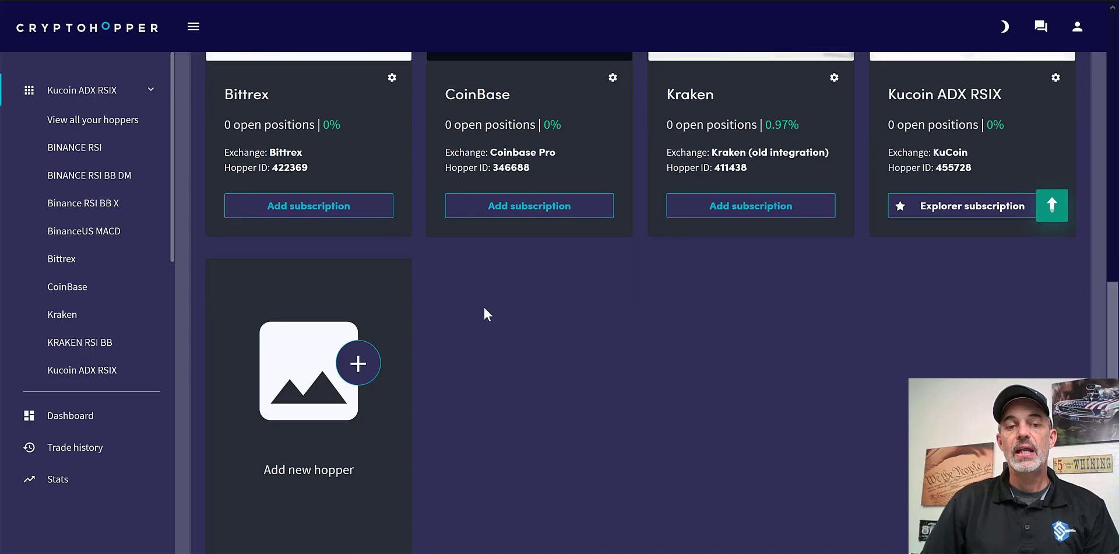
{"action": "left_click", "coordinate": [308, 372]}
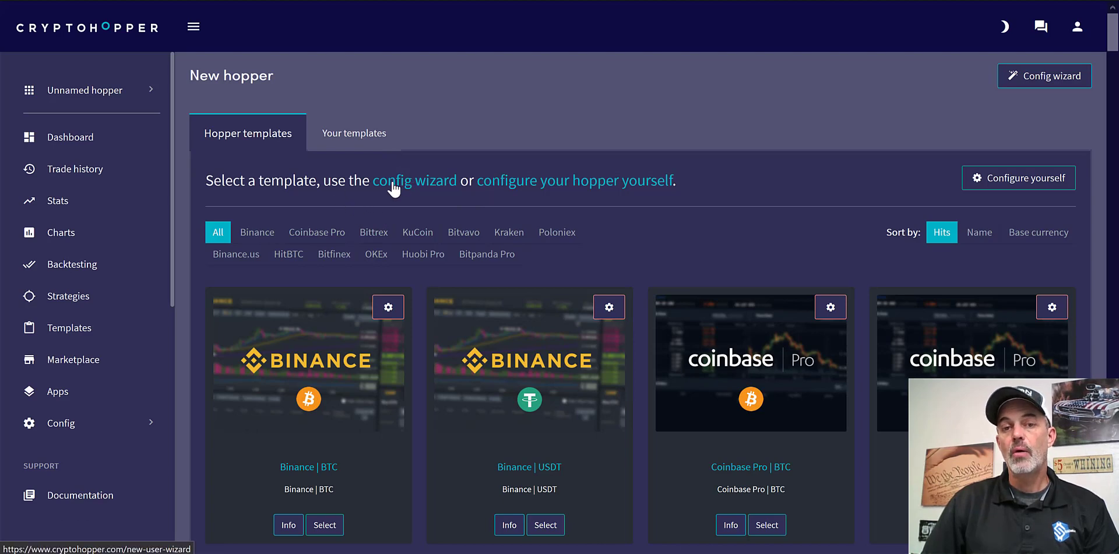
{"action": "mouse_move", "coordinate": [945, 187]}
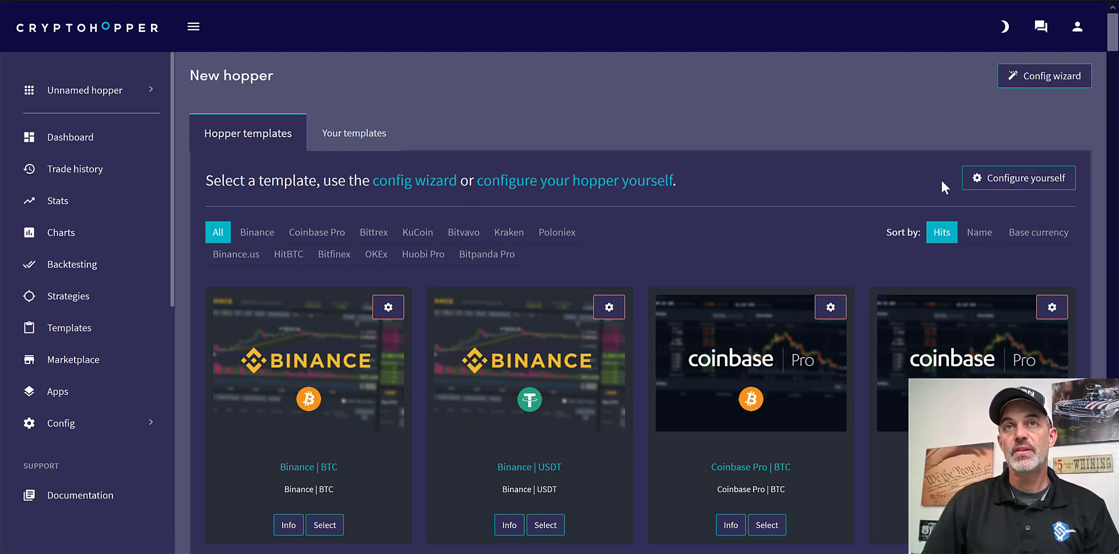
{"action": "mouse_move", "coordinate": [1019, 177]}
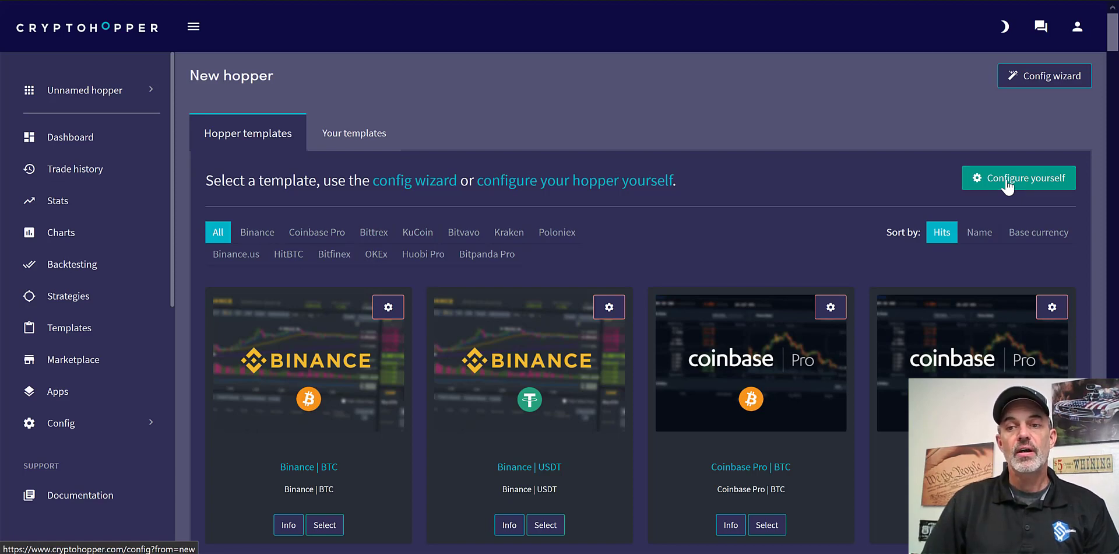
Choose 'Configure yourself' to set up the hopper without a template.
{"action": "left_click", "coordinate": [1019, 177]}
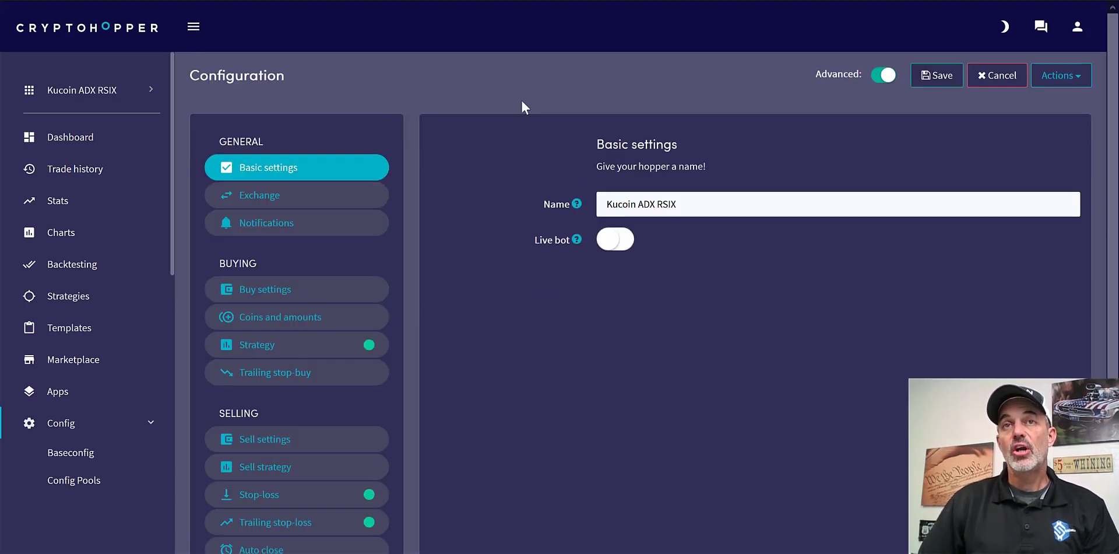
{"action": "mouse_move", "coordinate": [500, 111]}
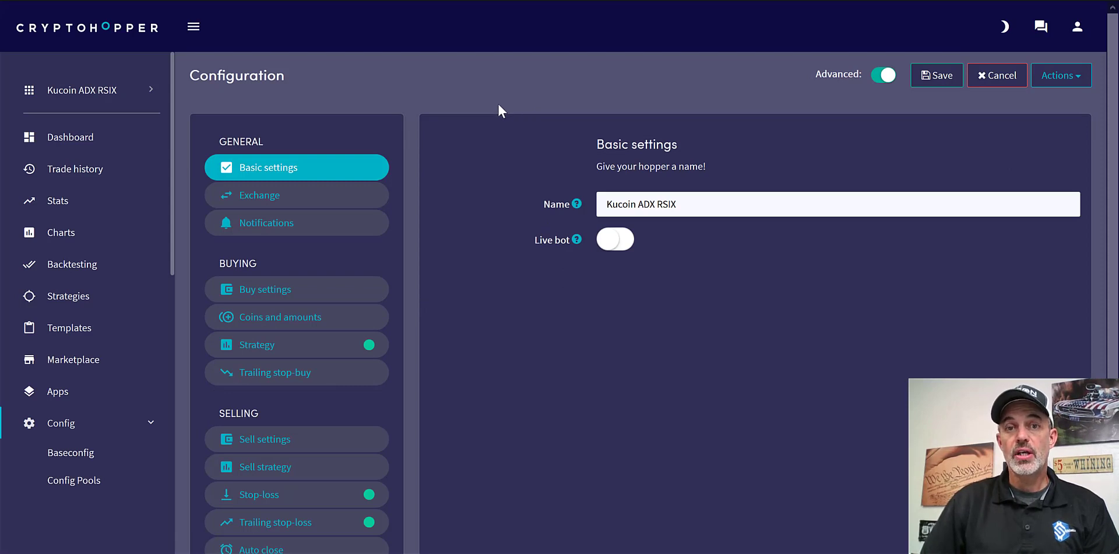
{"action": "mouse_move", "coordinate": [650, 164]}
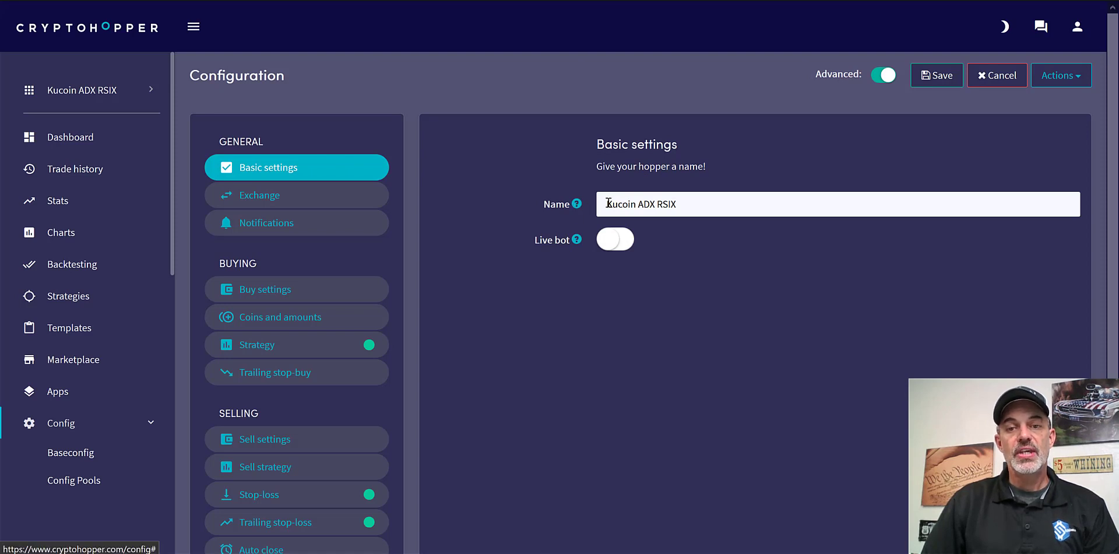
{"action": "mouse_move", "coordinate": [633, 205]}
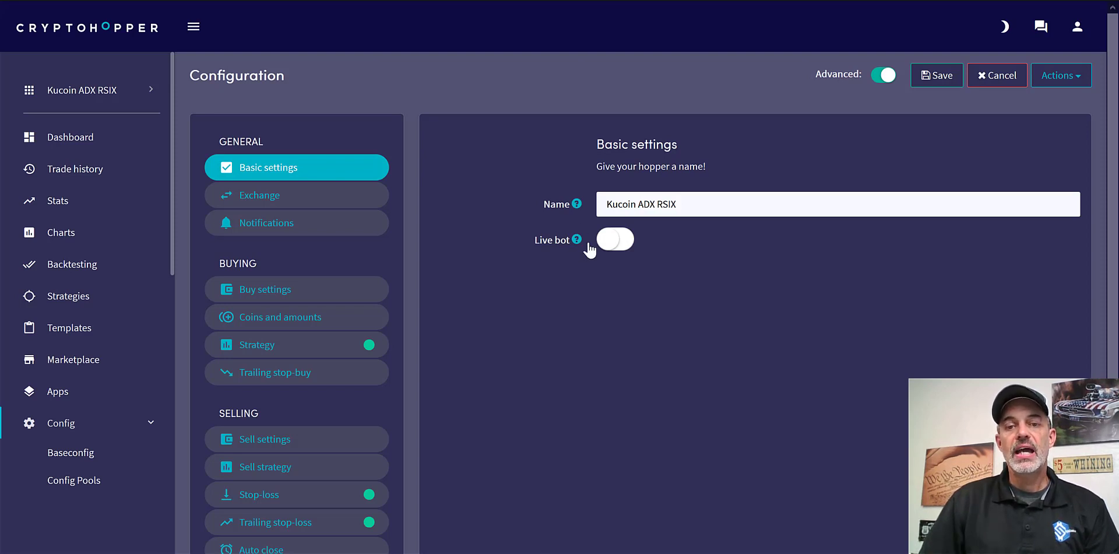
{"action": "mouse_move", "coordinate": [563, 257]}
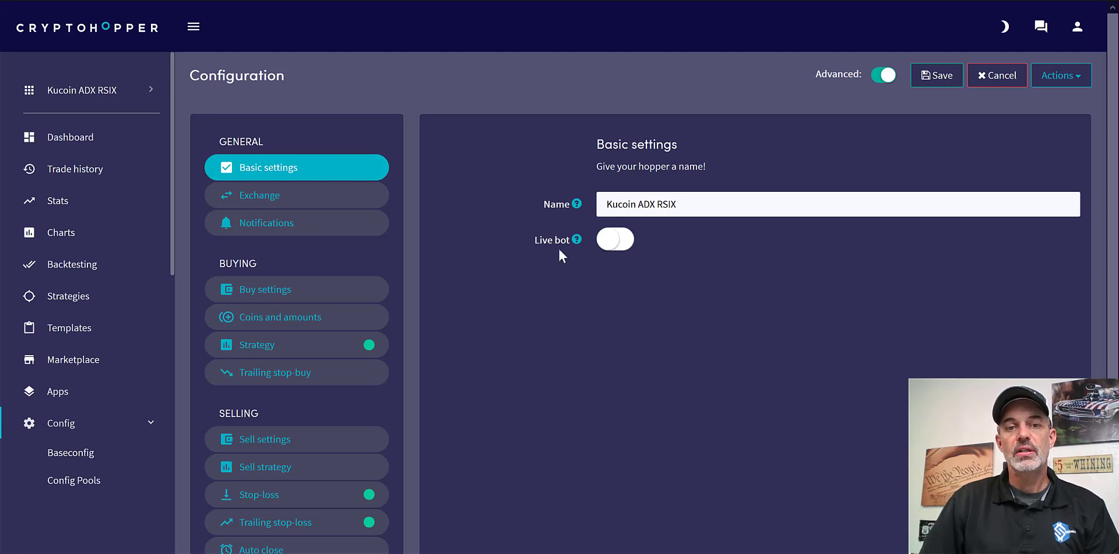
{"action": "mouse_move", "coordinate": [308, 198]}
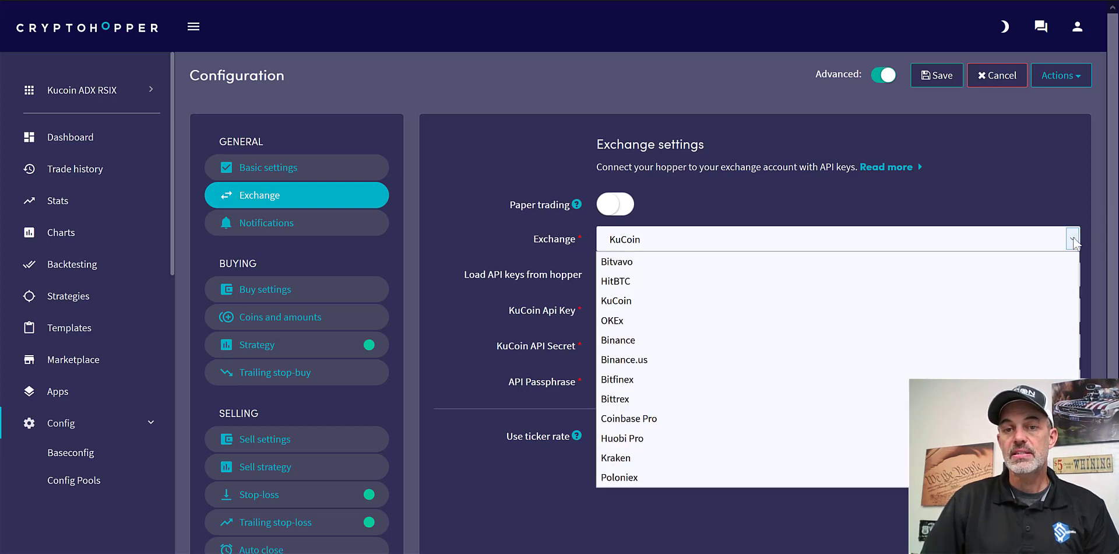
{"action": "mouse_move", "coordinate": [670, 300]}
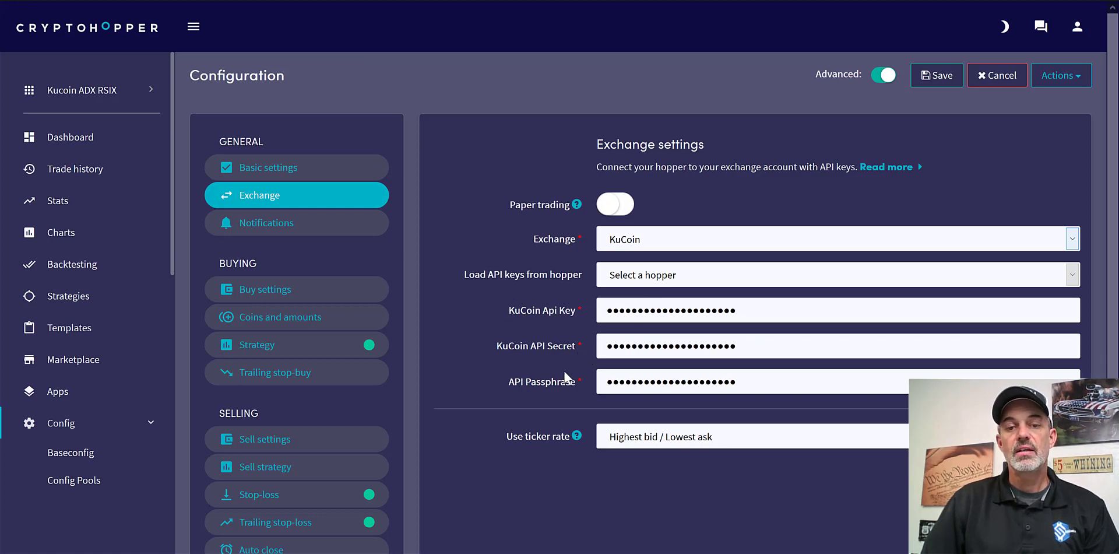
{"action": "mouse_move", "coordinate": [518, 391]}
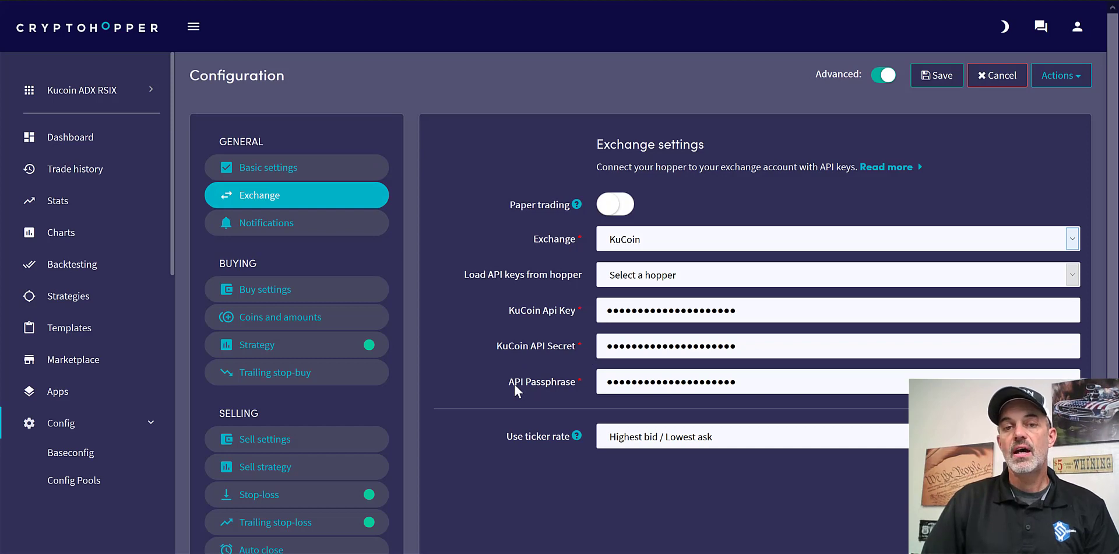
{"action": "mouse_move", "coordinate": [520, 391]}
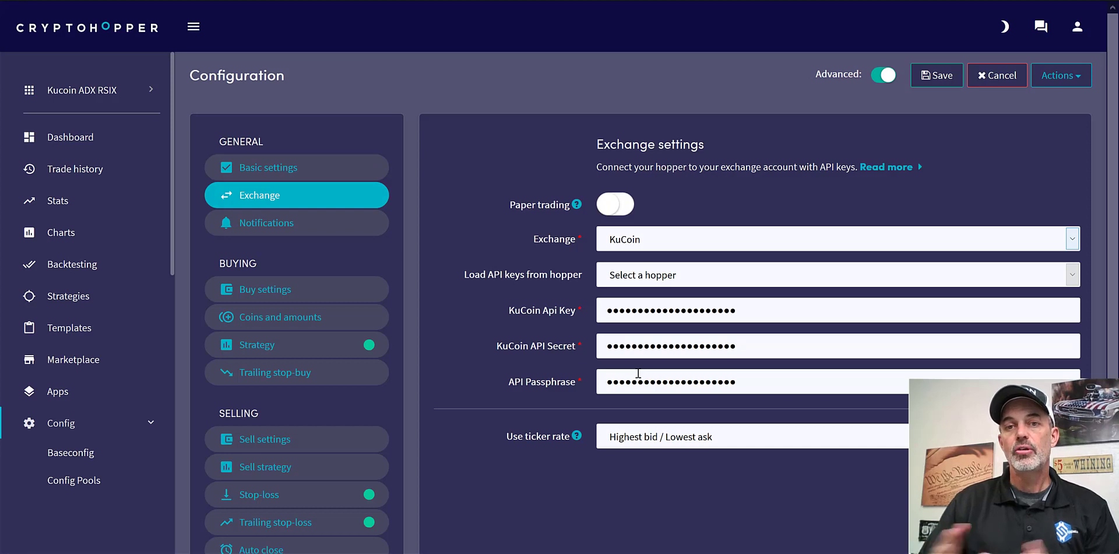
{"action": "mouse_move", "coordinate": [542, 407]}
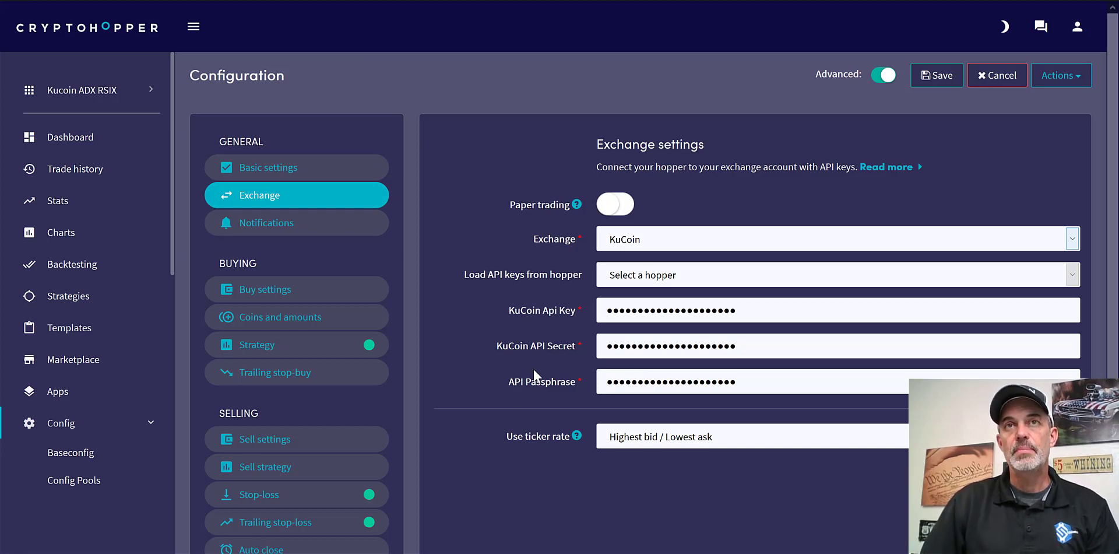
{"action": "mouse_move", "coordinate": [589, 318]}
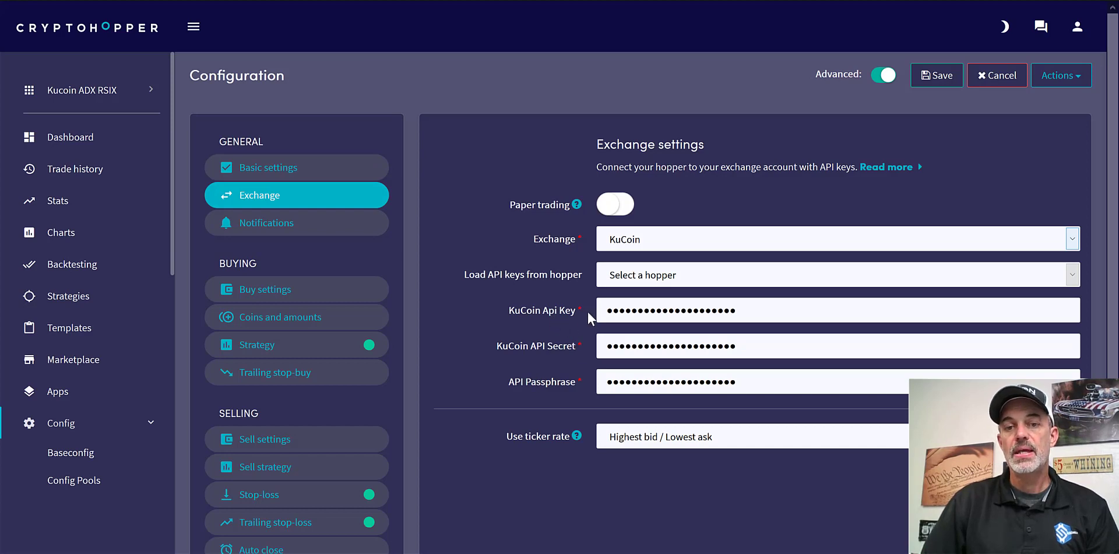
{"action": "mouse_move", "coordinate": [692, 420]}
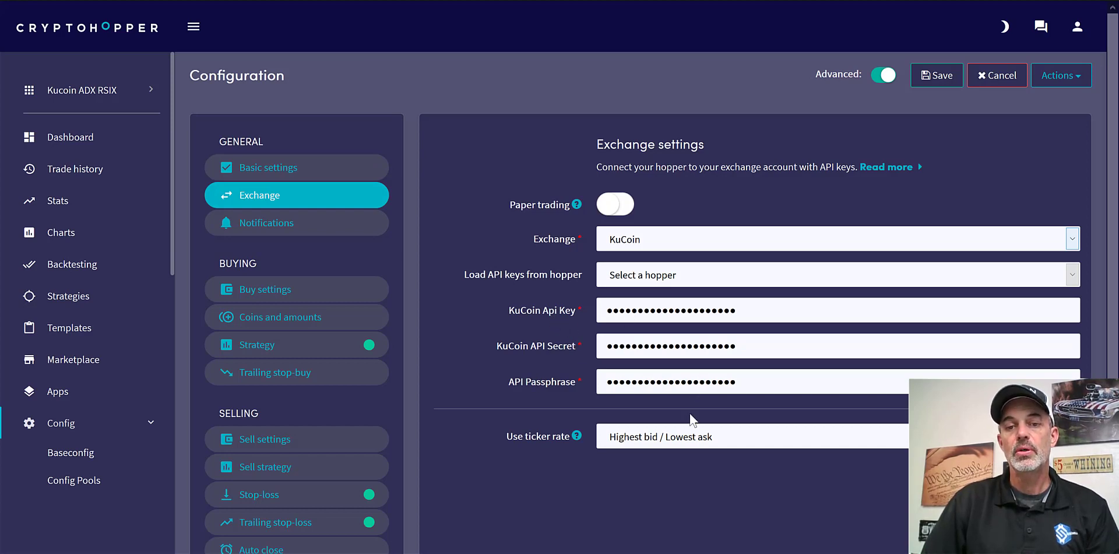
{"action": "mouse_move", "coordinate": [570, 404]}
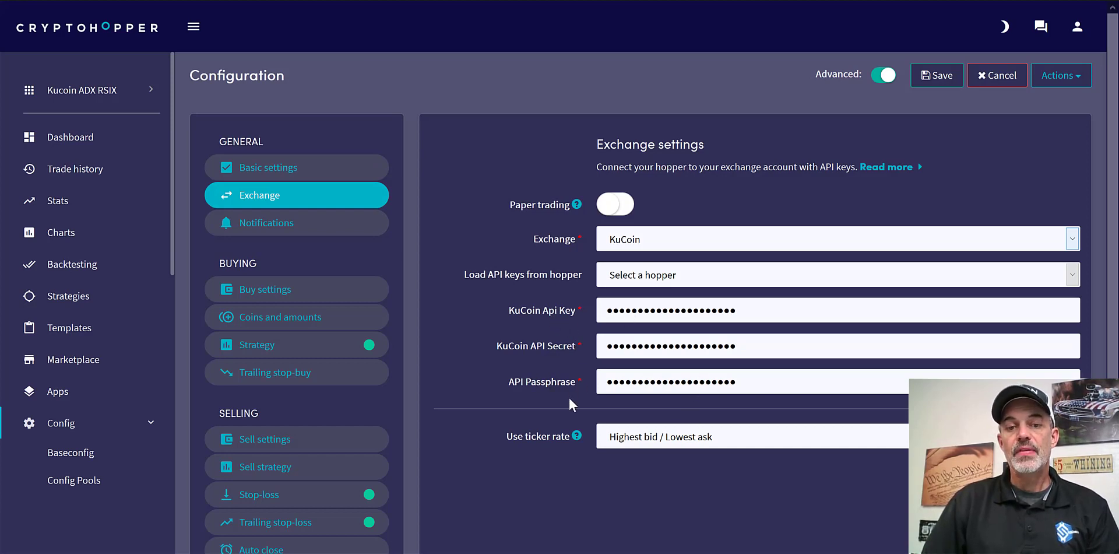
{"action": "mouse_move", "coordinate": [640, 446]}
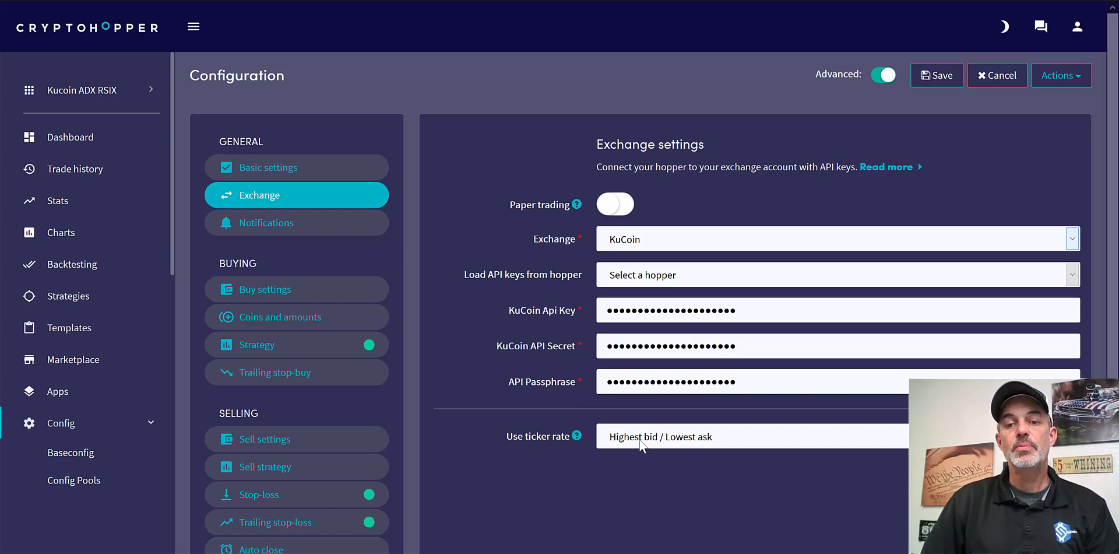
{"action": "mouse_move", "coordinate": [310, 229]}
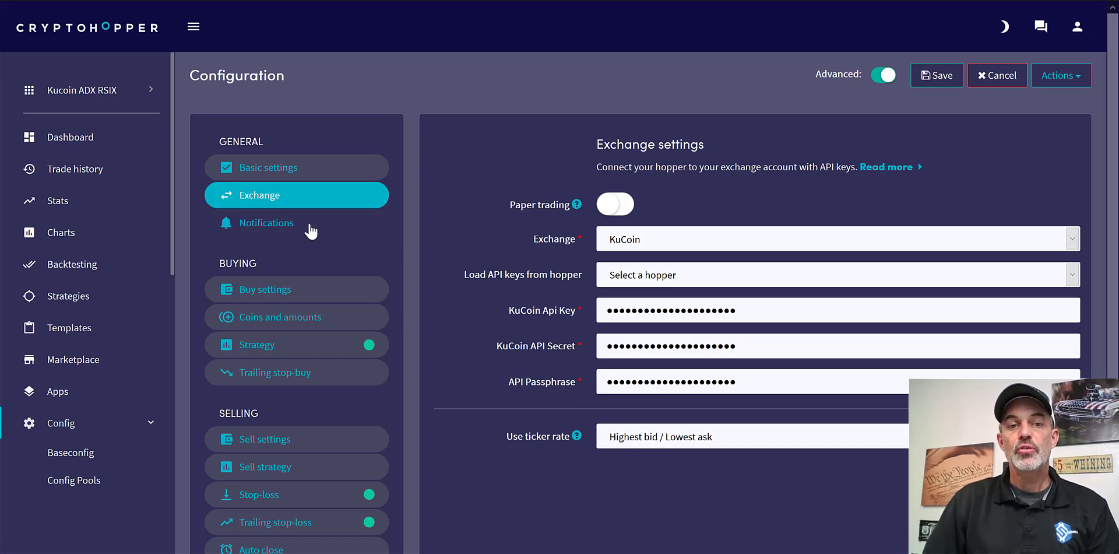
Bring up the hopper's Notifications settings.
{"action": "left_click", "coordinate": [296, 222]}
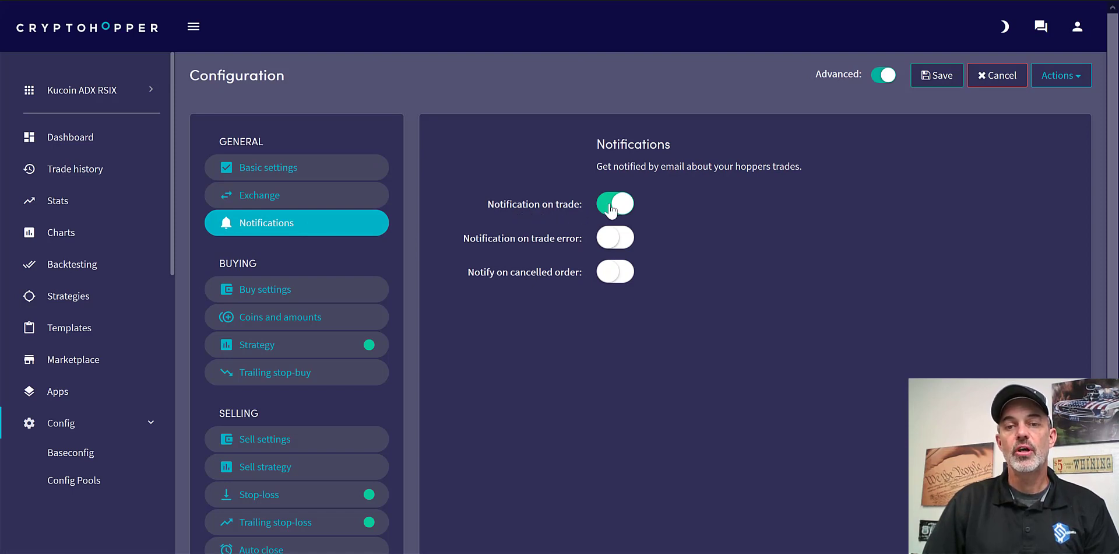
{"action": "mouse_move", "coordinate": [311, 292]}
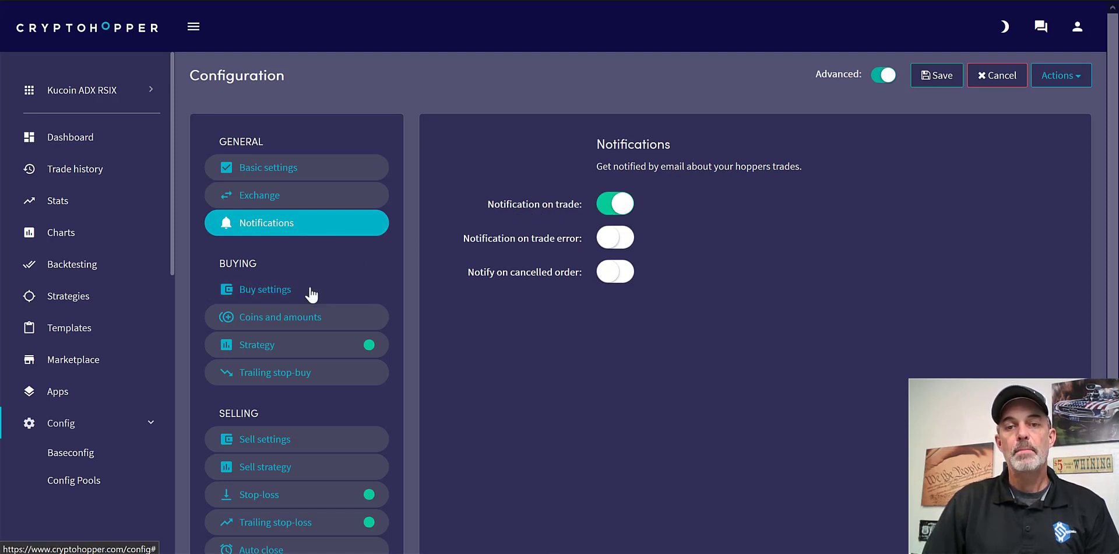
In Buy settings, enter max open time 4, max open positions 15, and 4% per coin.
{"action": "left_click", "coordinate": [265, 289]}
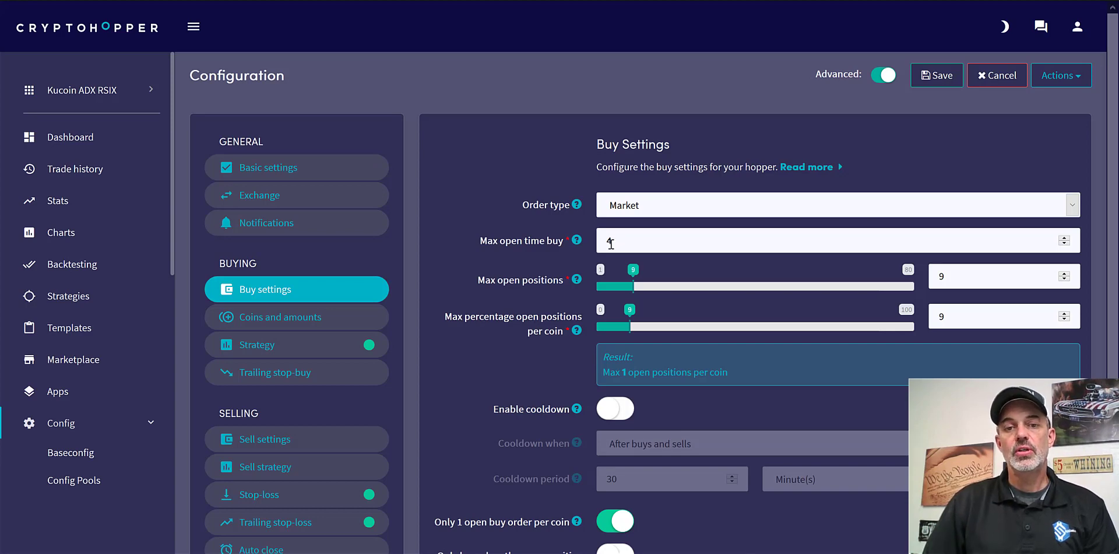
{"action": "type", "text": "4"}
{"action": "type", "text": "15"}
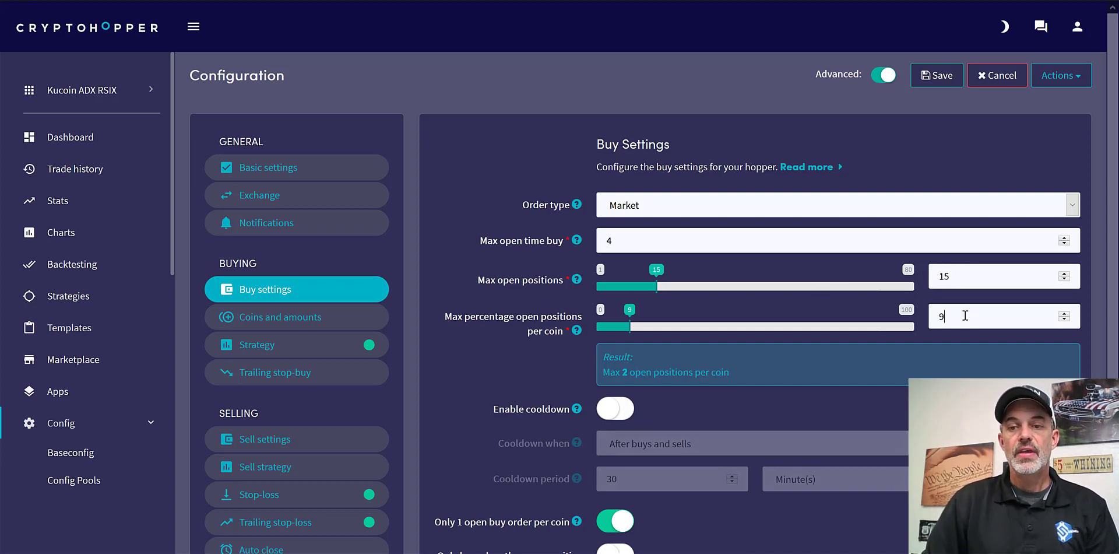
{"action": "type", "text": "1"}
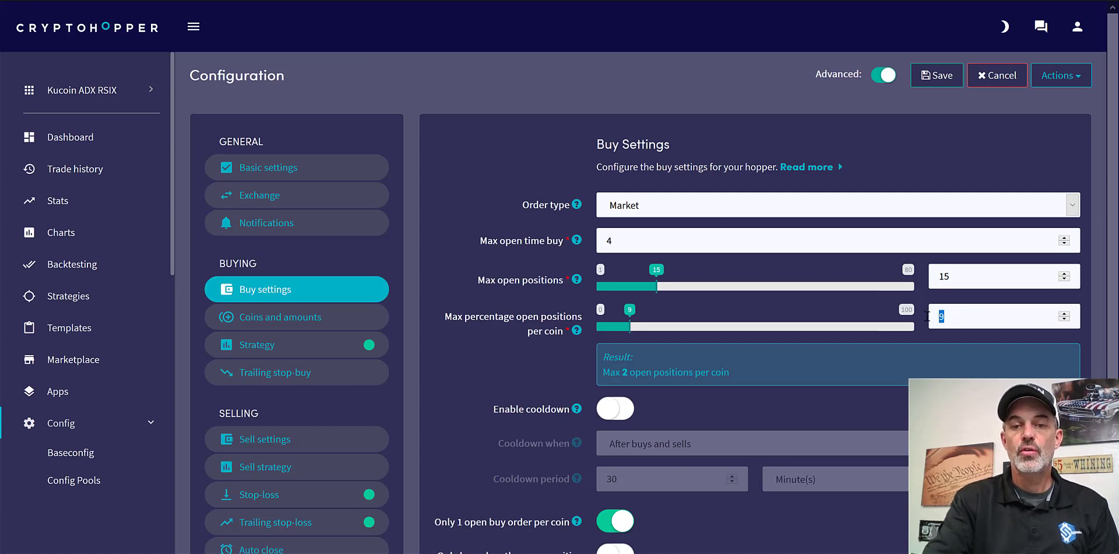
{"action": "type", "text": "4"}
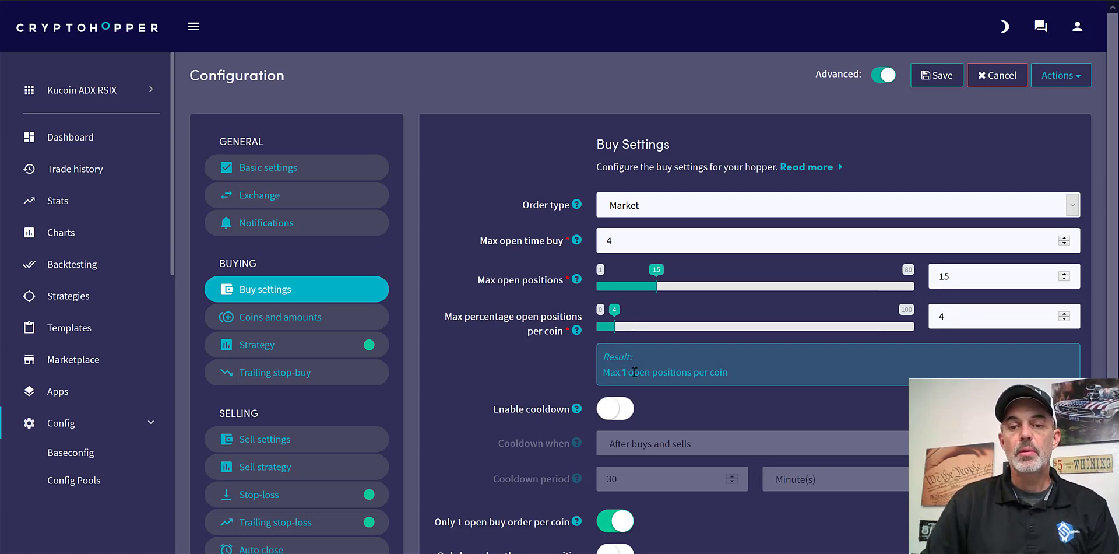
{"action": "left_click", "coordinate": [1005, 316]}
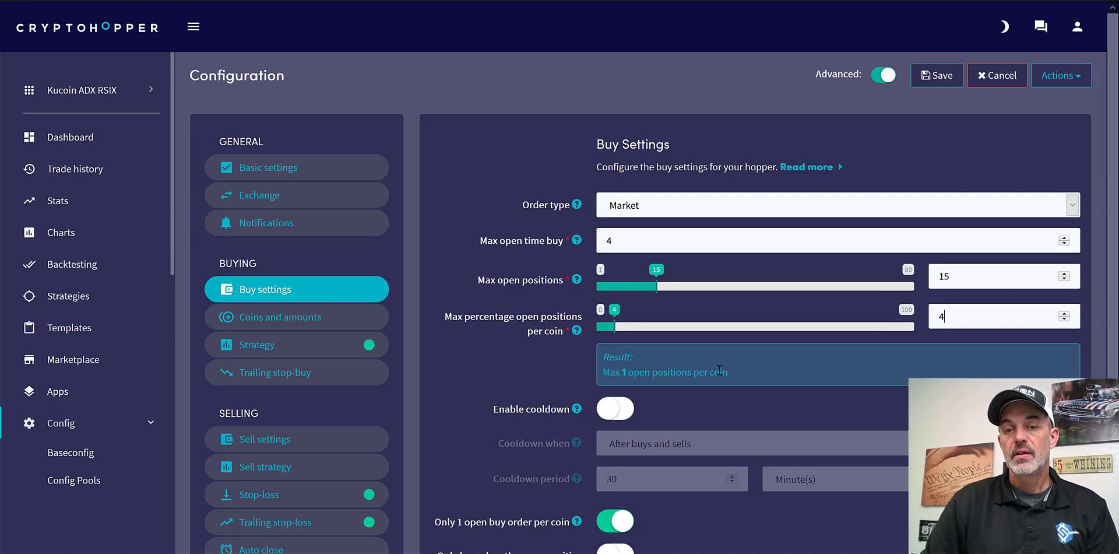
{"action": "mouse_move", "coordinate": [700, 367]}
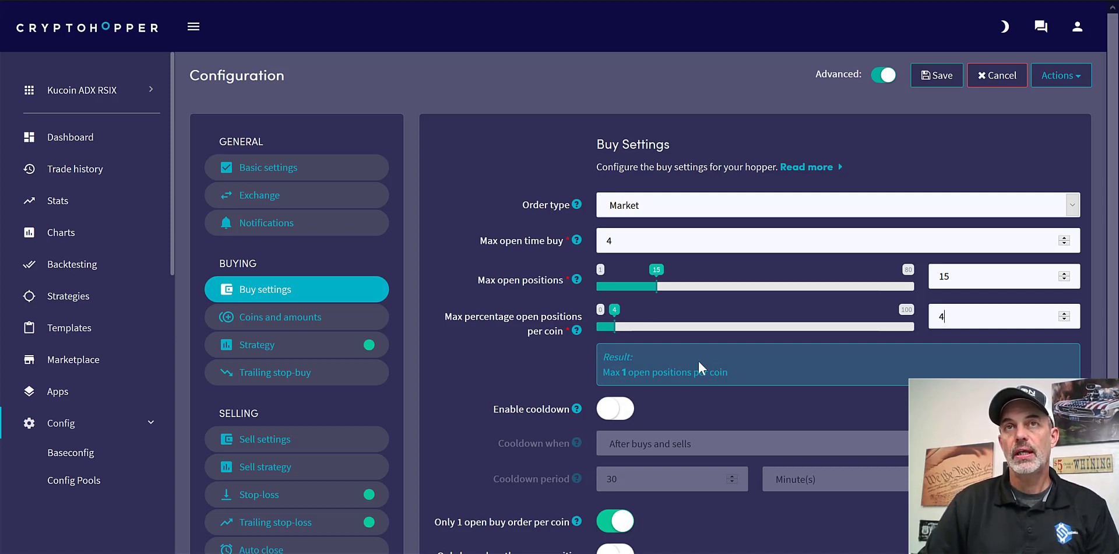
{"action": "mouse_move", "coordinate": [878, 299]}
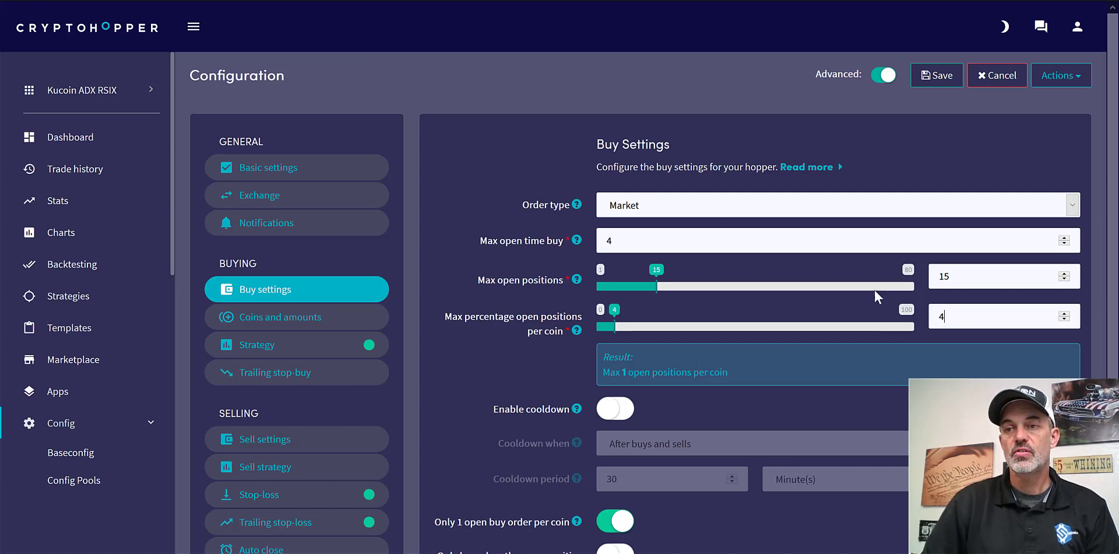
{"action": "scroll", "scroll_direction": "down", "scroll_amount": 3}
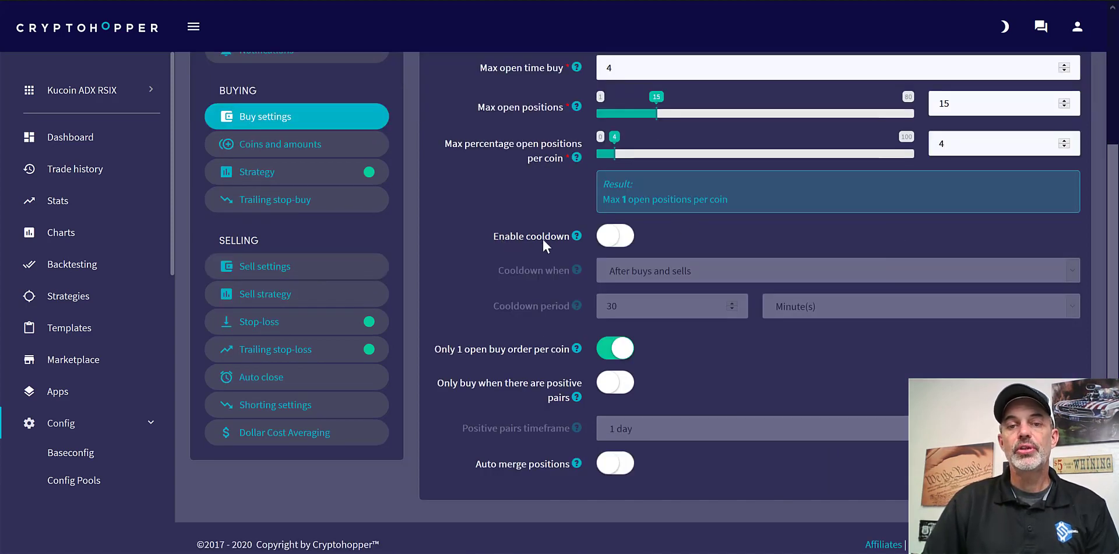
{"action": "mouse_move", "coordinate": [649, 259]}
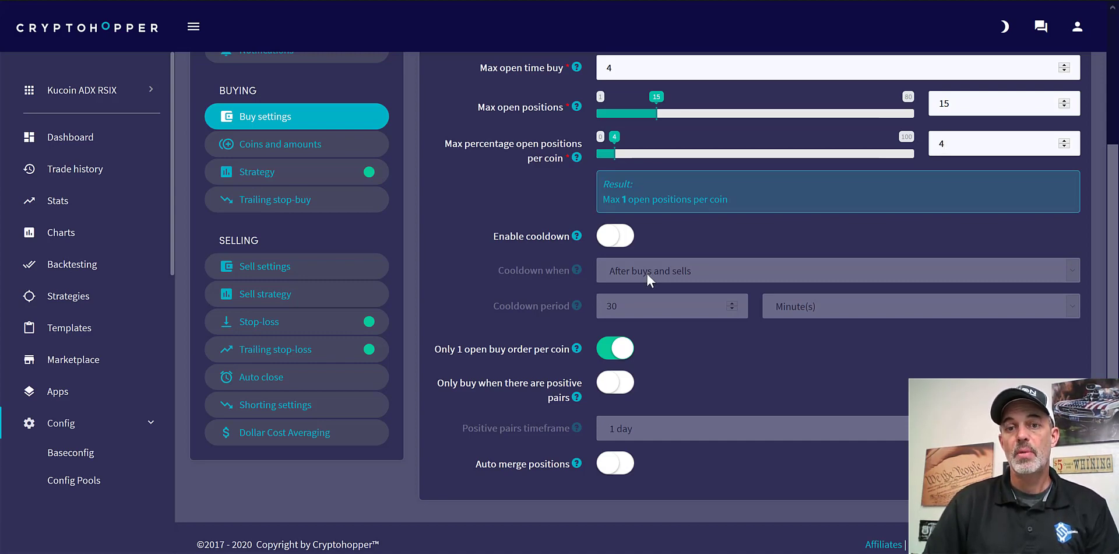
{"action": "left_click", "coordinate": [999, 143]}
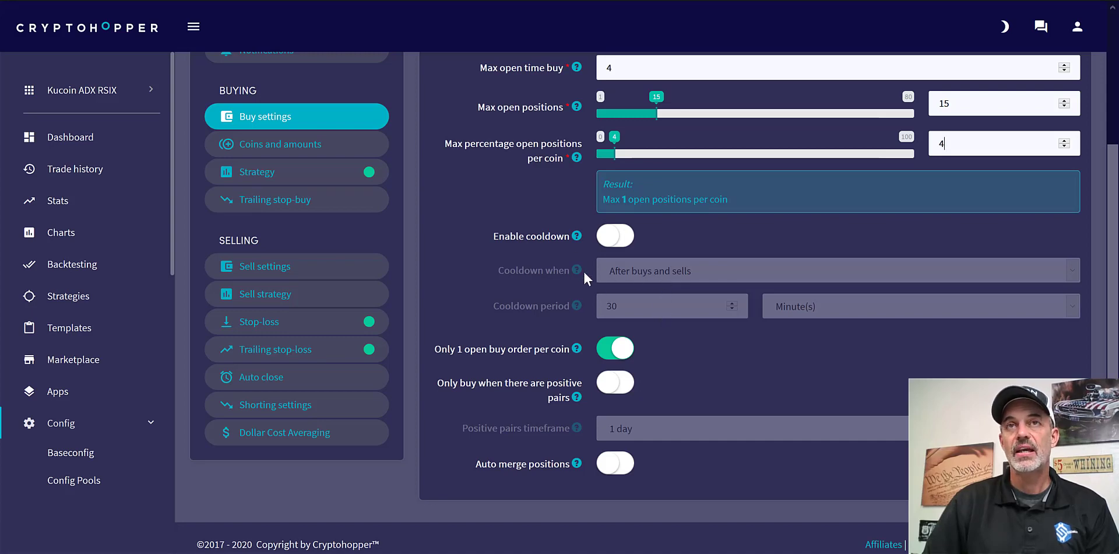
{"action": "mouse_move", "coordinate": [635, 263]}
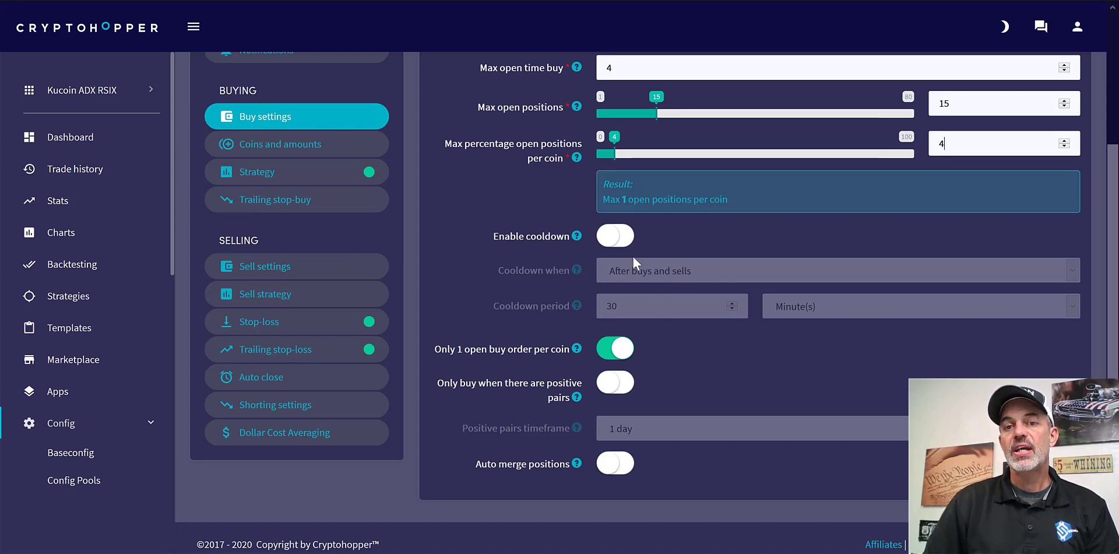
{"action": "mouse_move", "coordinate": [640, 270]}
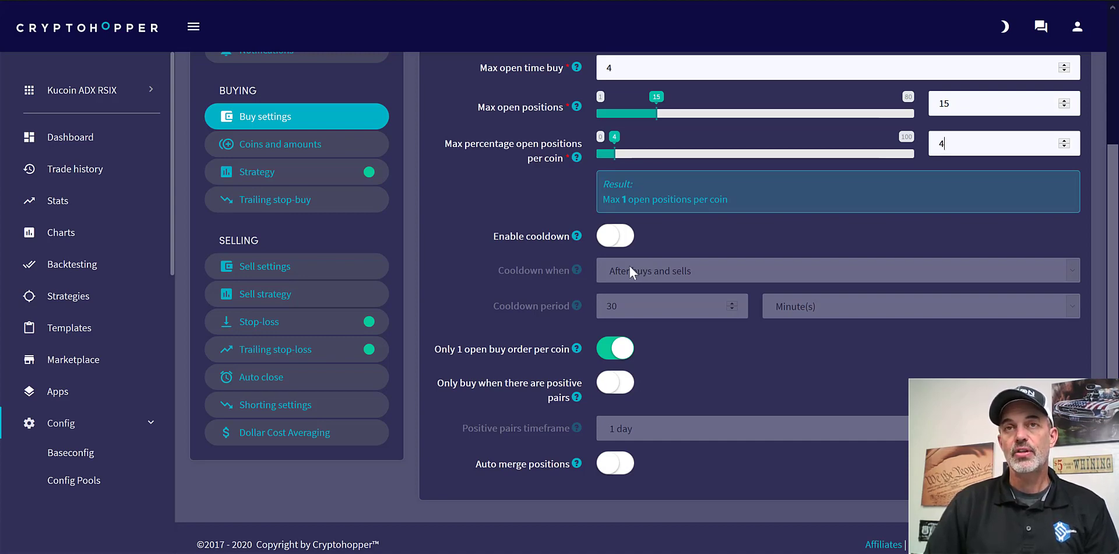
{"action": "mouse_move", "coordinate": [437, 349]}
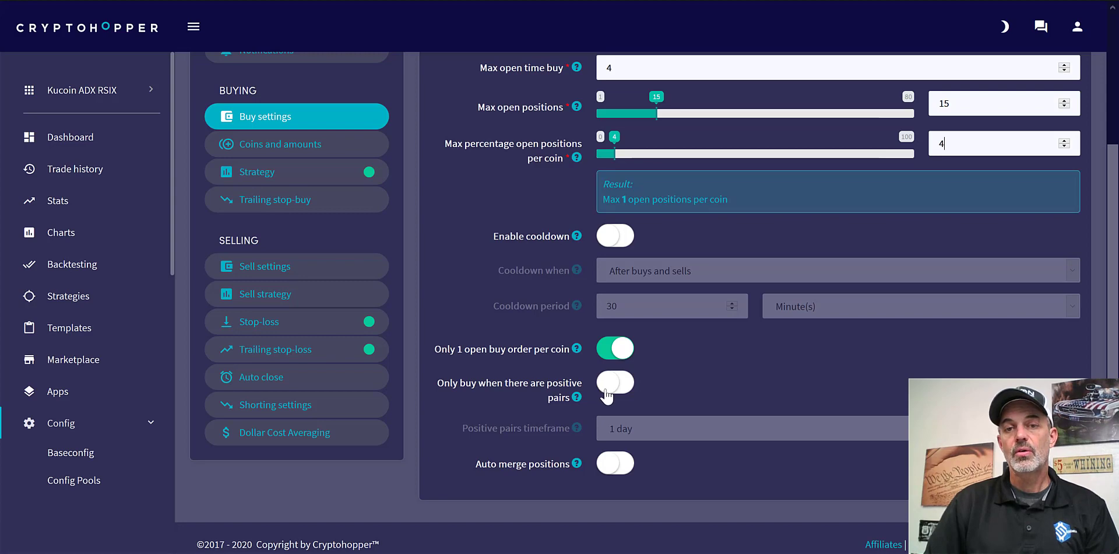
{"action": "mouse_move", "coordinate": [649, 388]}
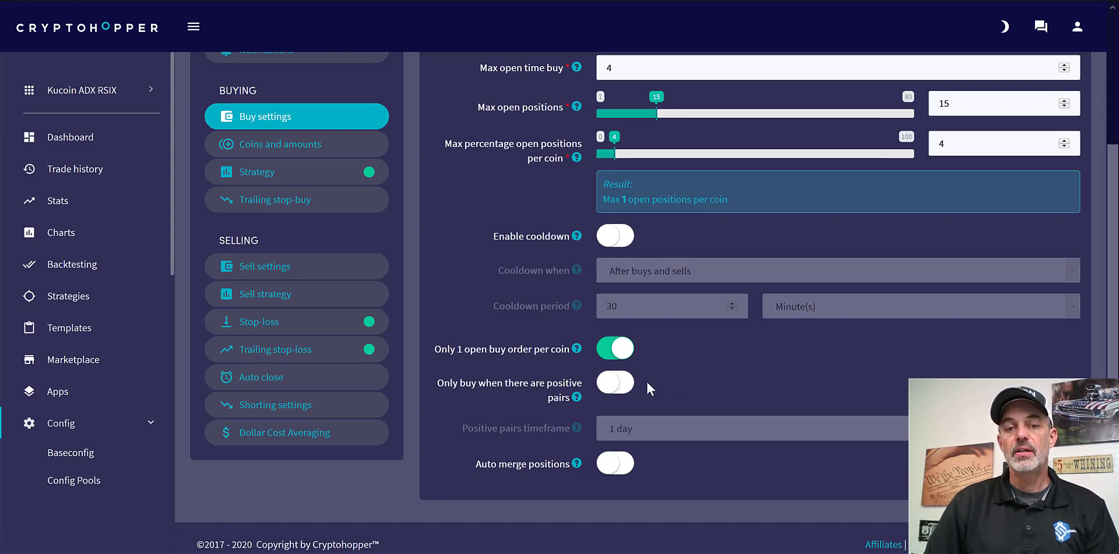
{"action": "mouse_move", "coordinate": [584, 464]}
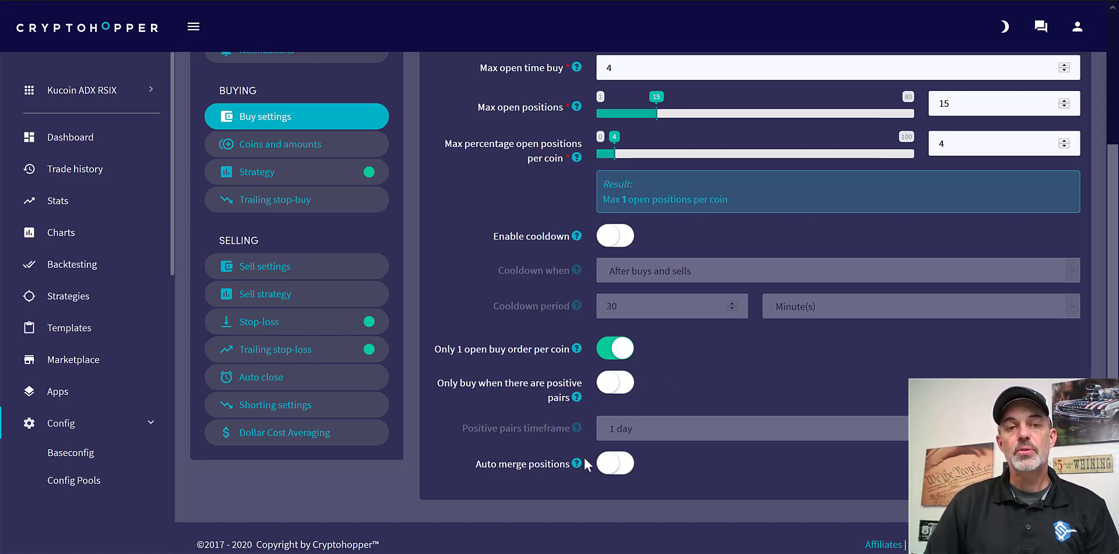
Browse the Available and Selected coin lists in Coins and amounts, e.g. GoChain and Tron.
{"action": "left_click", "coordinate": [280, 148]}
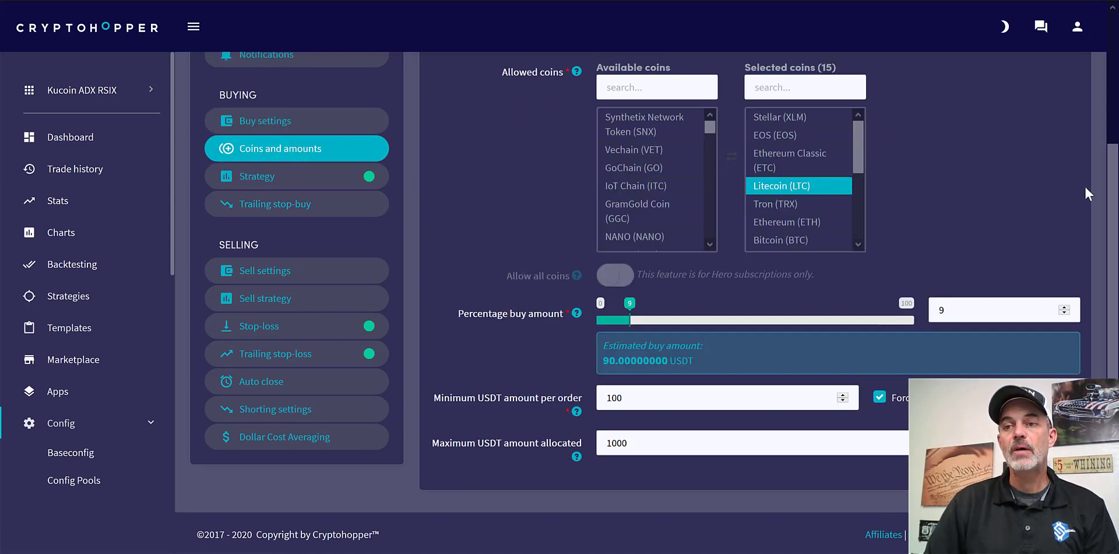
{"action": "scroll", "scroll_direction": "up", "scroll_amount": 3}
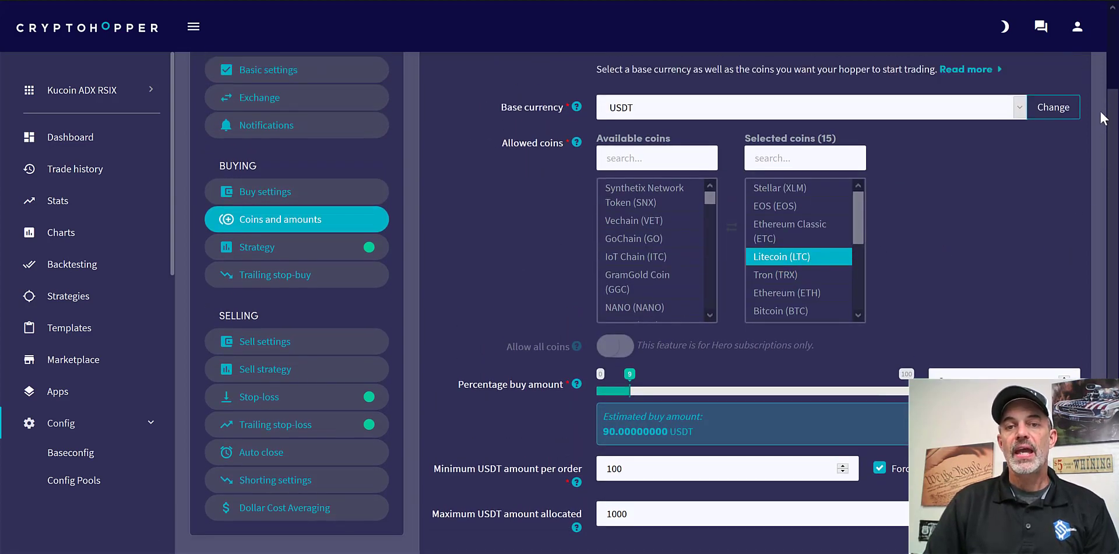
{"action": "scroll", "scroll_direction": "up", "scroll_amount": 3}
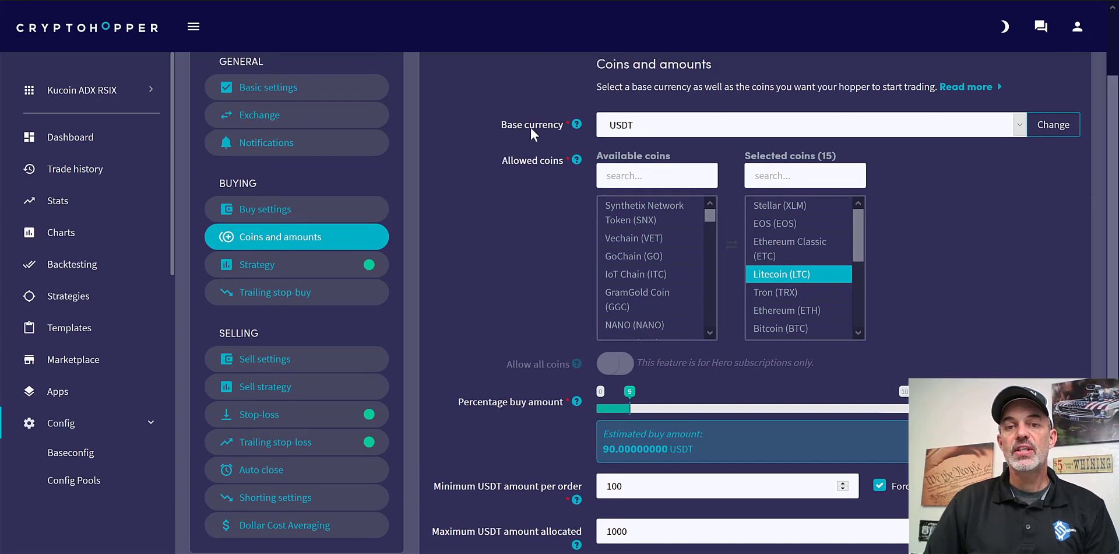
{"action": "mouse_move", "coordinate": [618, 108]}
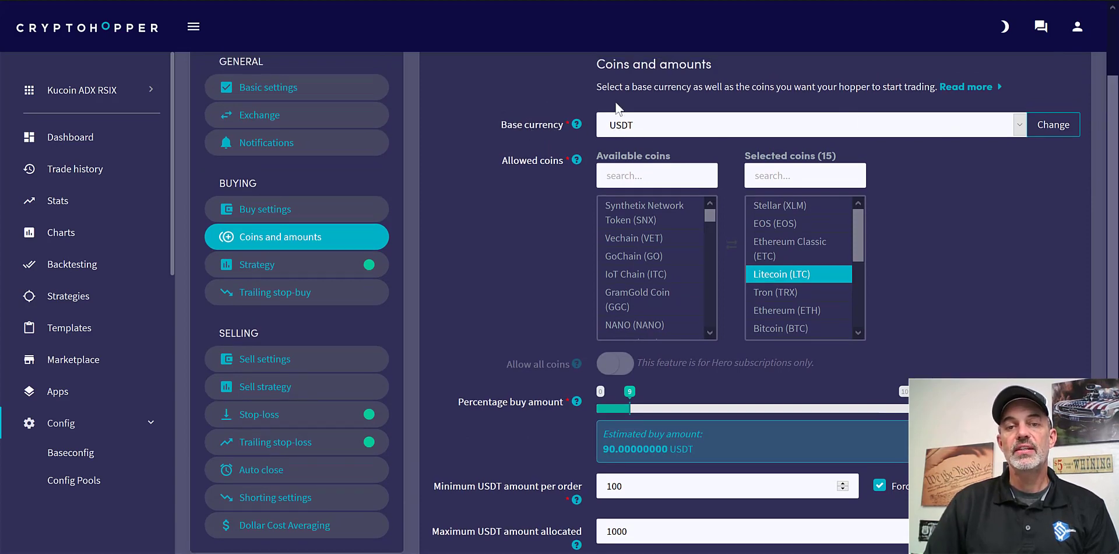
{"action": "mouse_move", "coordinate": [585, 169]}
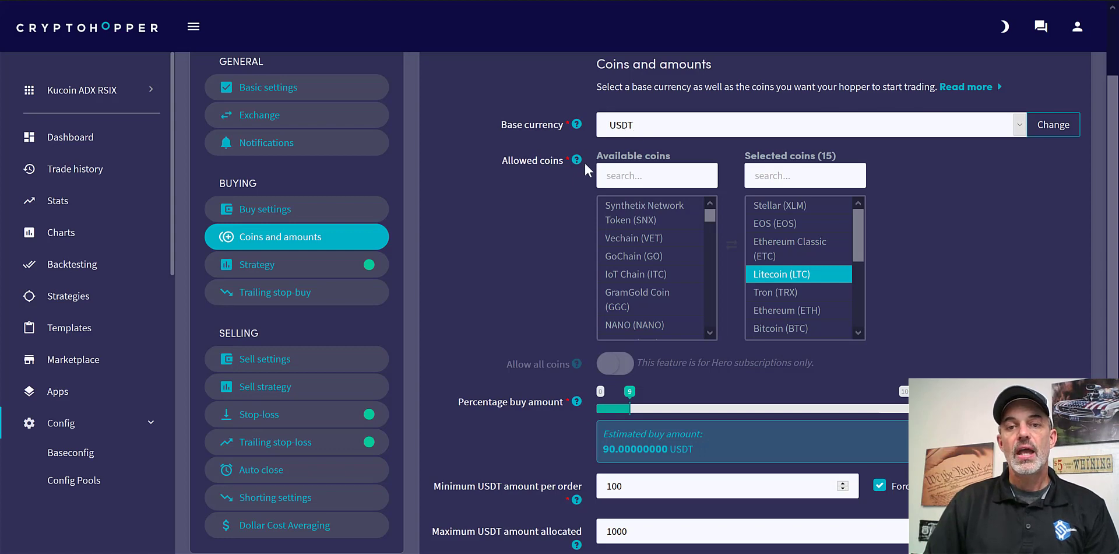
{"action": "left_click", "coordinate": [643, 213]}
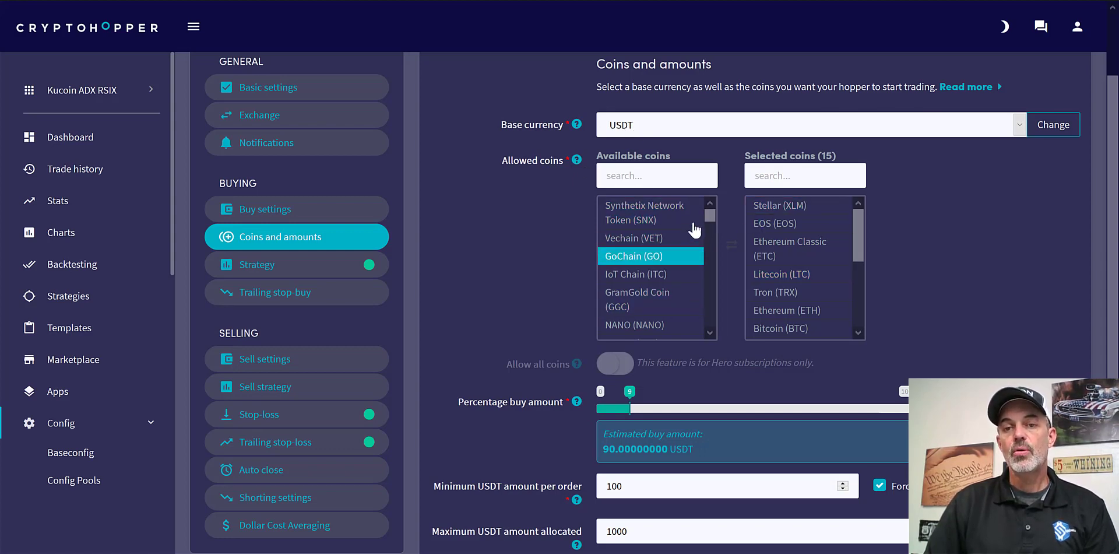
{"action": "scroll", "scroll_direction": "down", "scroll_amount": 3}
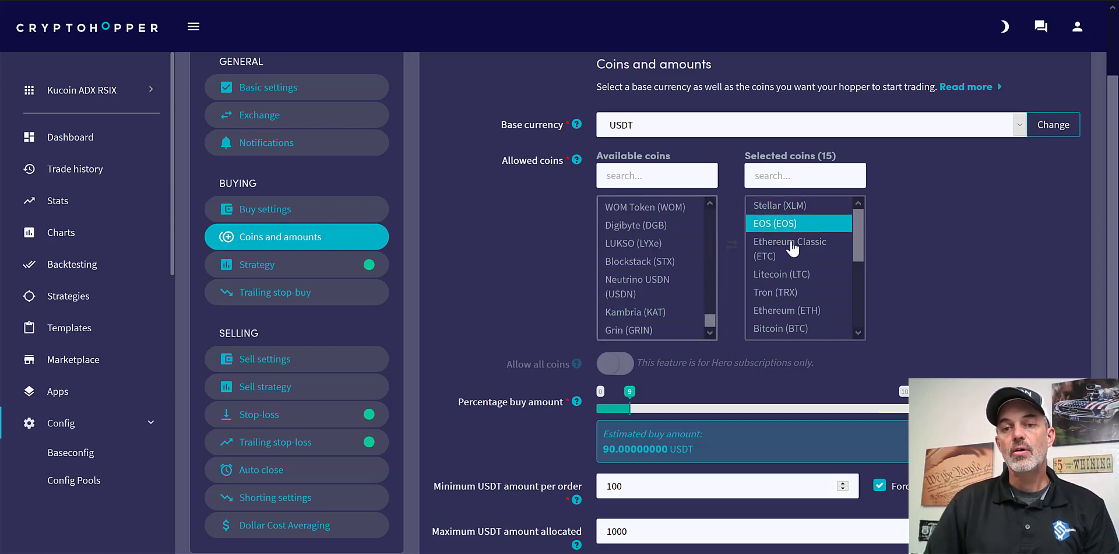
{"action": "left_click", "coordinate": [785, 292]}
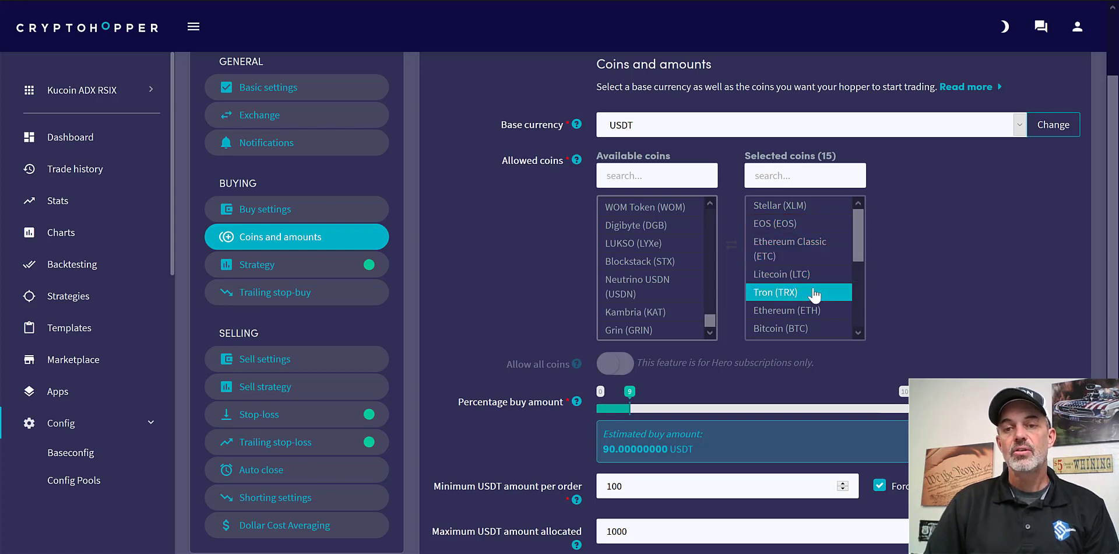
{"action": "scroll", "scroll_direction": "down", "scroll_amount": 3}
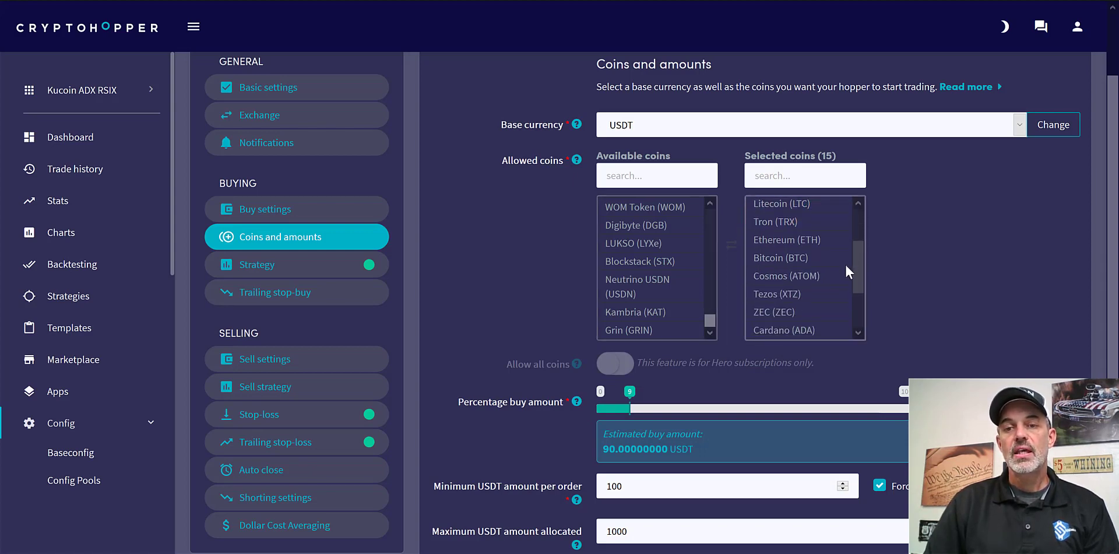
{"action": "mouse_move", "coordinate": [794, 293]}
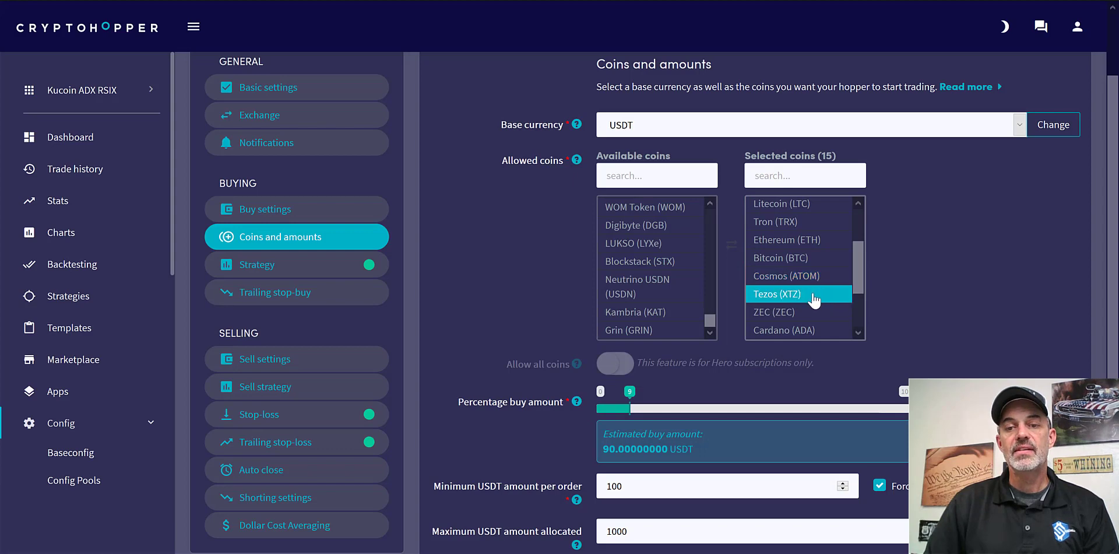
{"action": "mouse_move", "coordinate": [799, 312]}
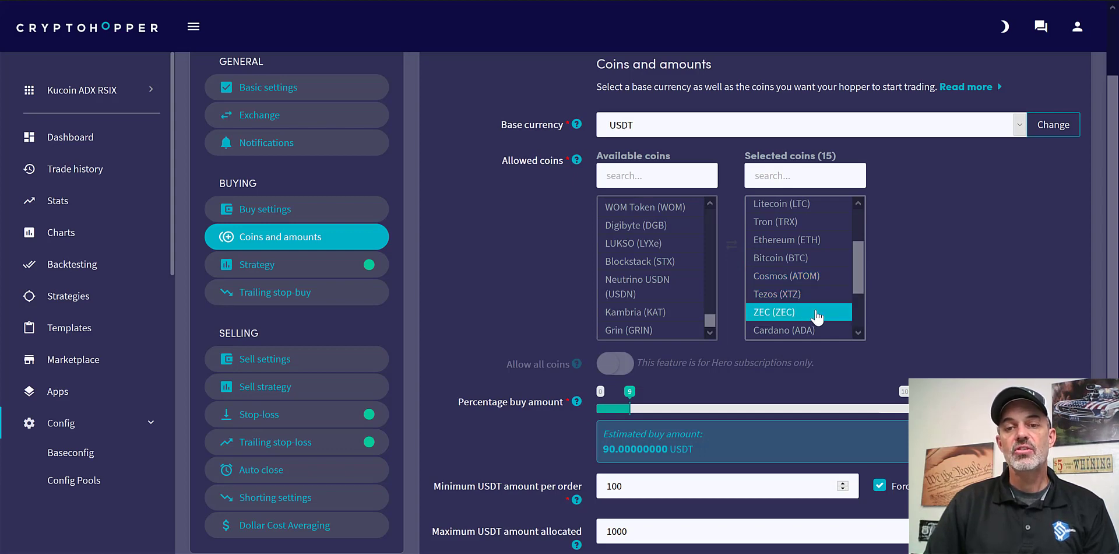
{"action": "scroll", "scroll_direction": "down", "scroll_amount": 3}
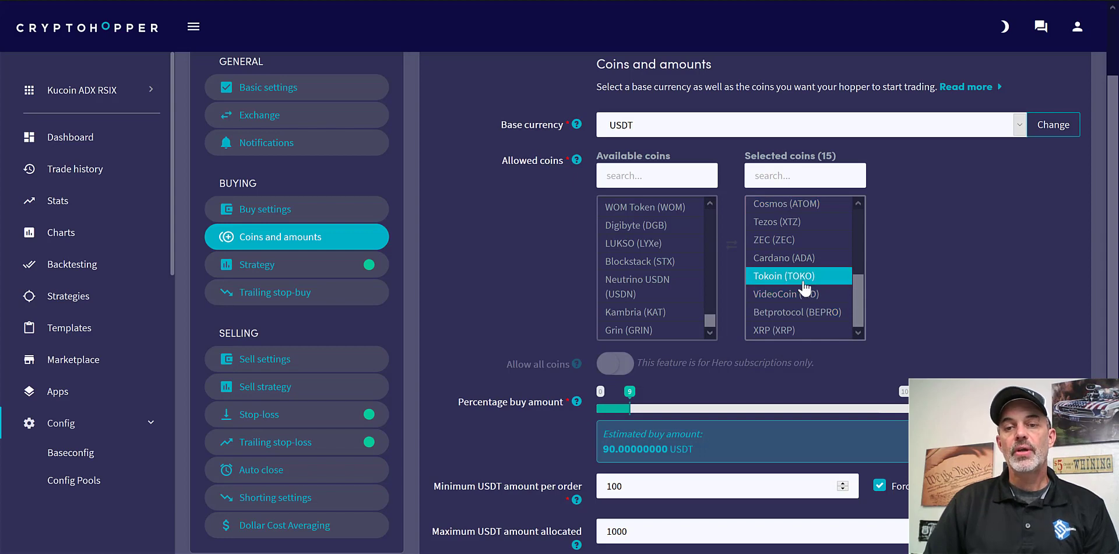
{"action": "mouse_move", "coordinate": [828, 329]}
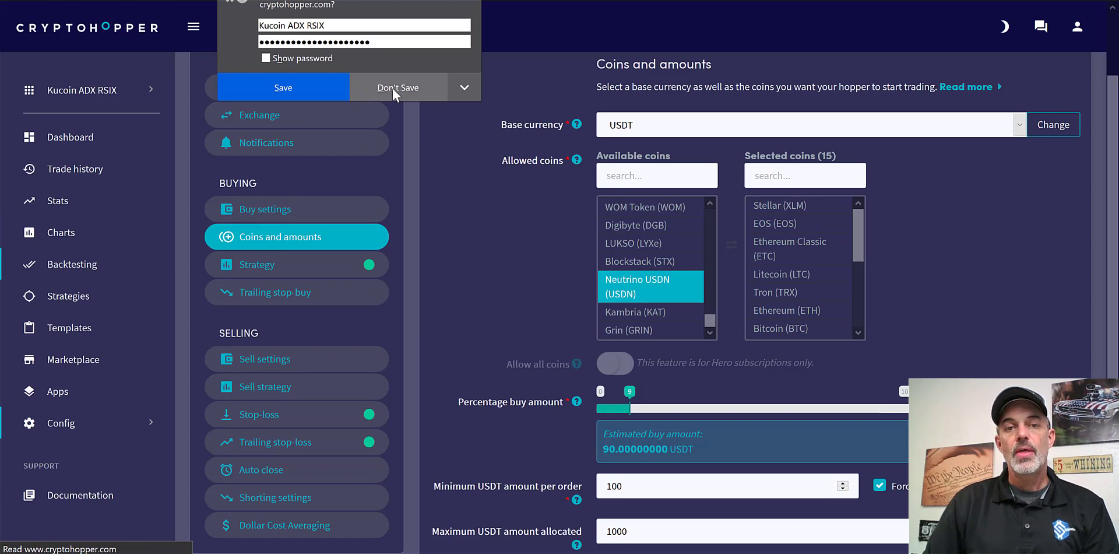
Decline the browser password prompt, pick ATOM as backtest currency, and load the existing config.
{"action": "left_click", "coordinate": [397, 87]}
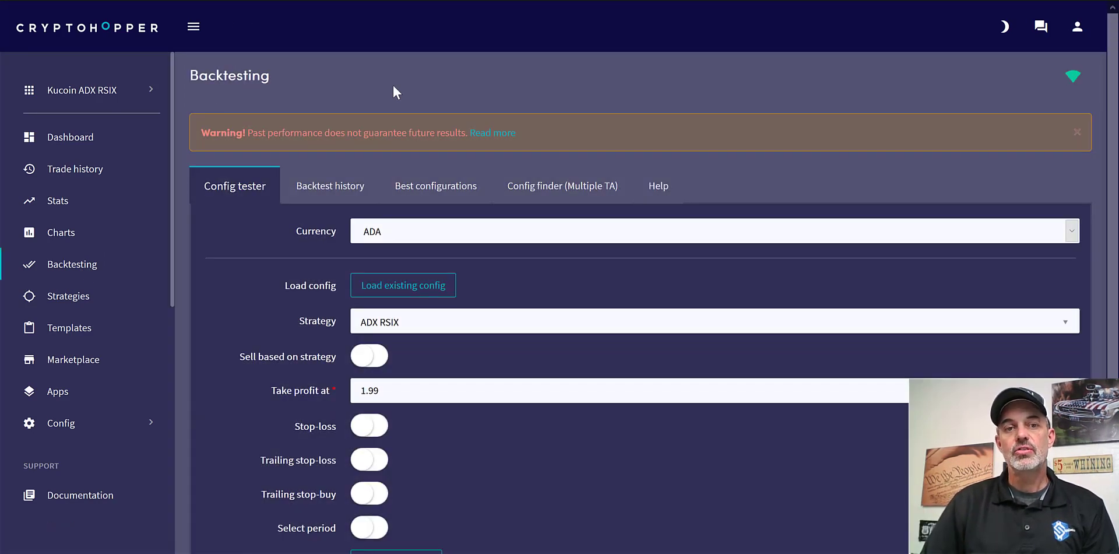
{"action": "mouse_move", "coordinate": [692, 75]}
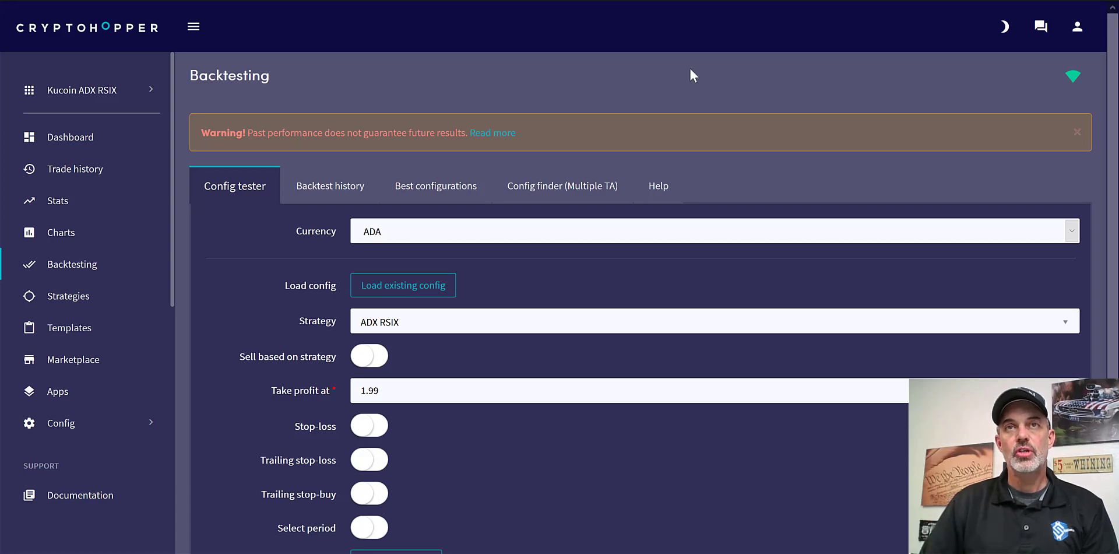
{"action": "mouse_move", "coordinate": [703, 208]}
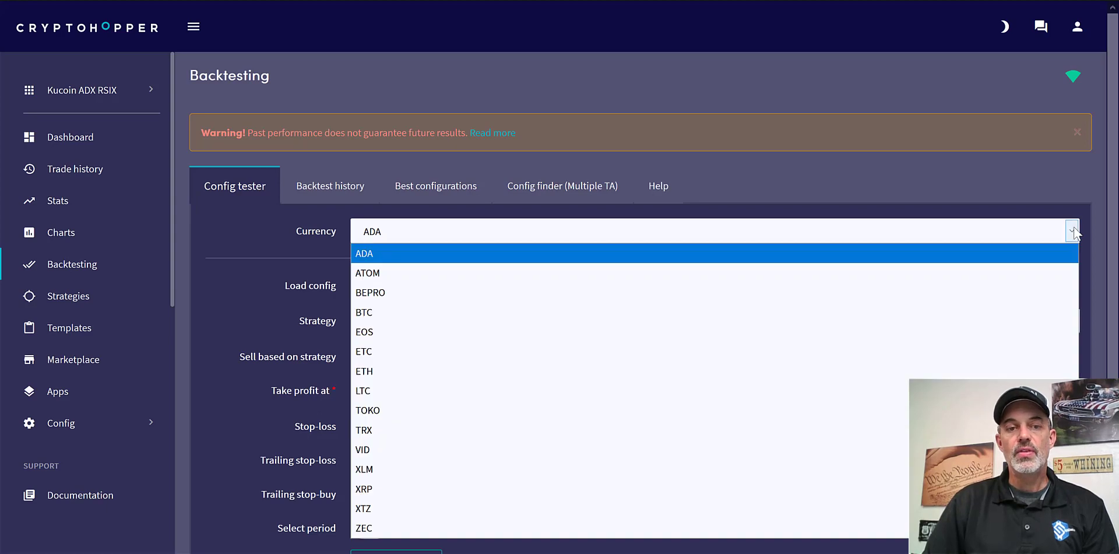
{"action": "left_click", "coordinate": [369, 273]}
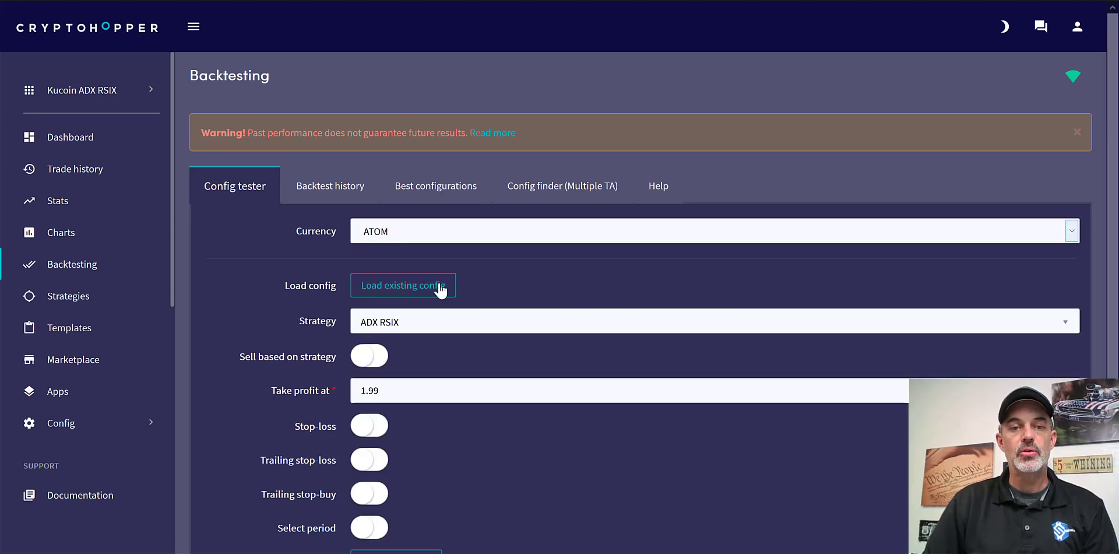
{"action": "left_click", "coordinate": [369, 425]}
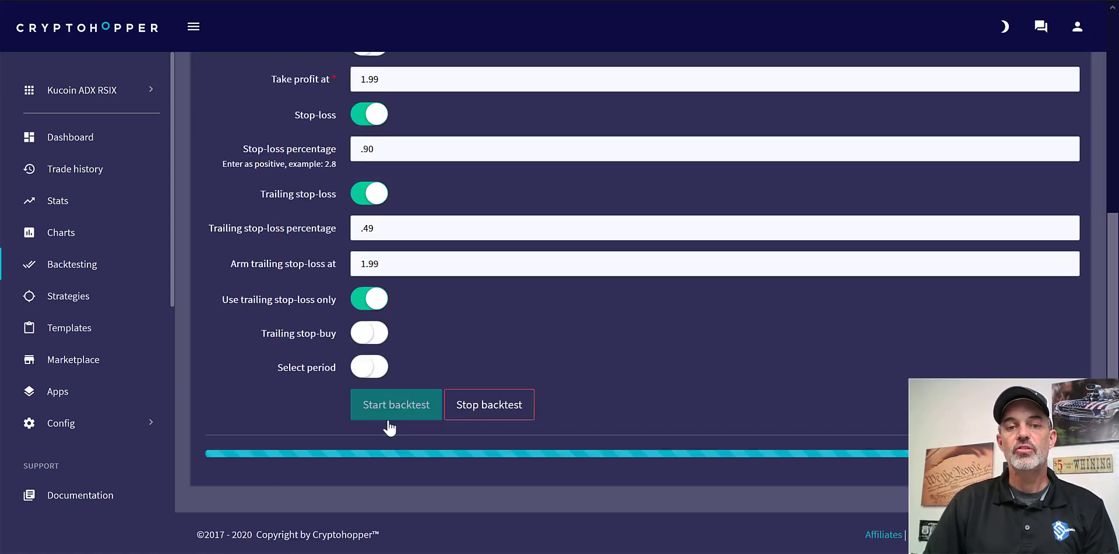
Run the ATOM backtest and scroll through the Backtest trades table as it completes.
{"action": "left_click", "coordinate": [395, 404]}
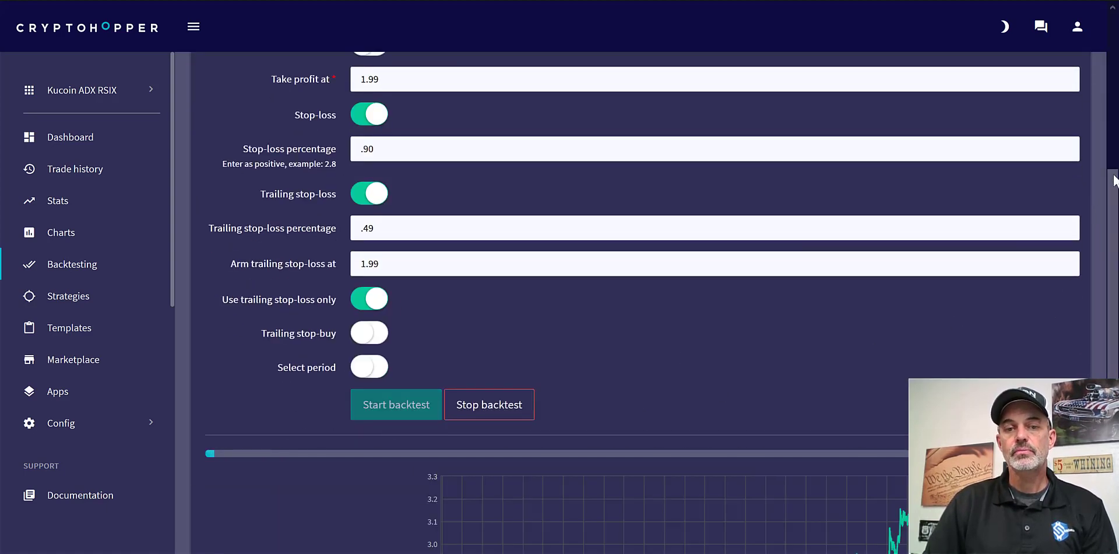
{"action": "scroll", "scroll_direction": "down", "scroll_amount": 3}
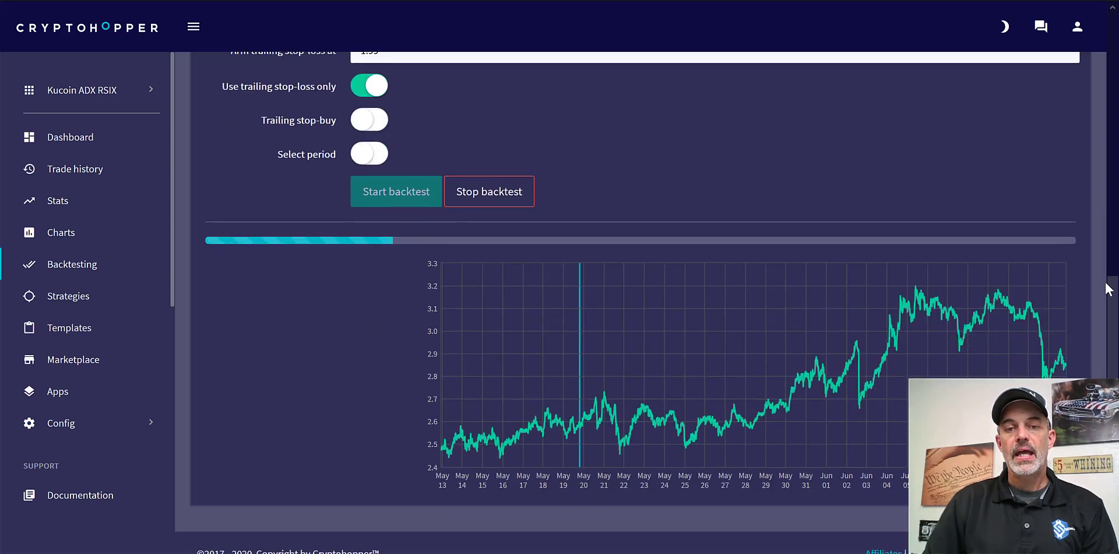
{"action": "mouse_move", "coordinate": [656, 366]}
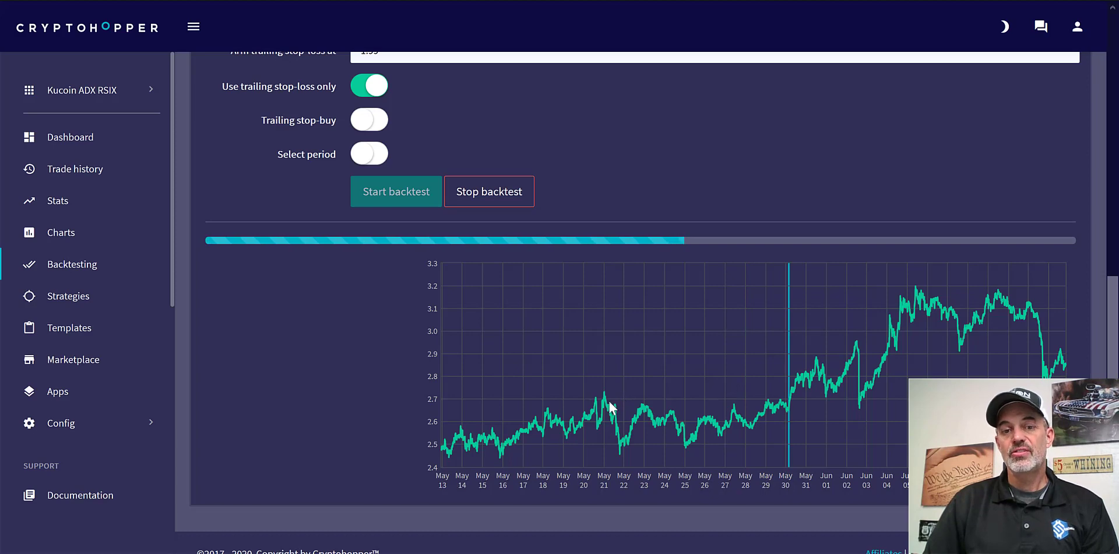
{"action": "mouse_move", "coordinate": [921, 357]}
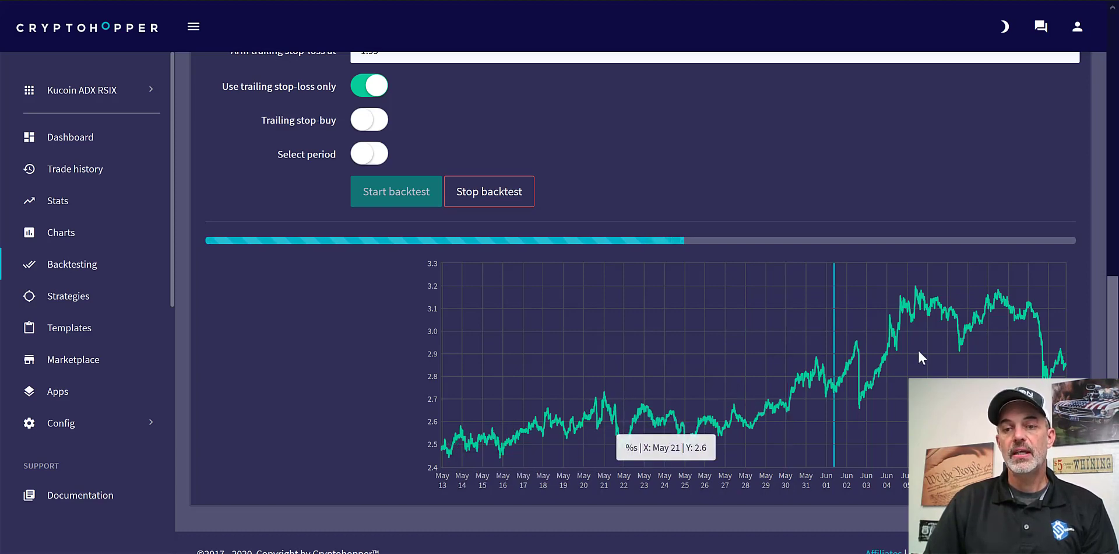
{"action": "mouse_move", "coordinate": [628, 356]}
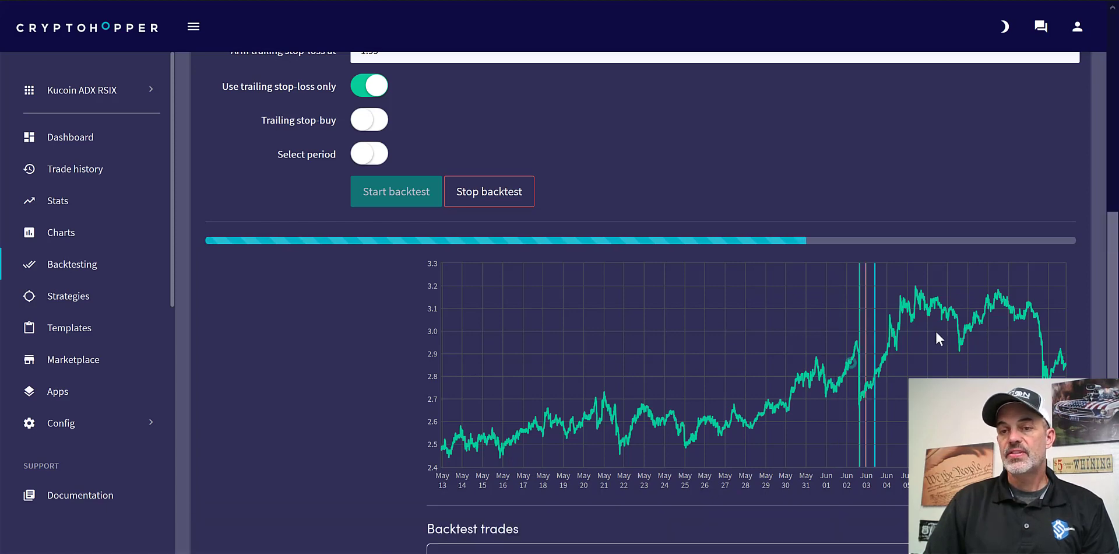
{"action": "scroll", "scroll_direction": "down", "scroll_amount": 3}
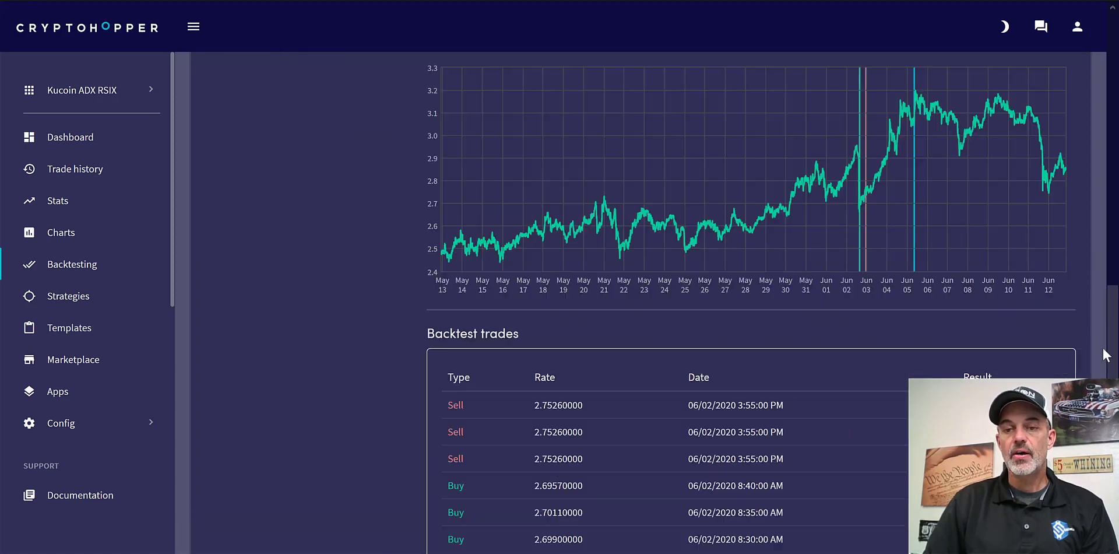
{"action": "scroll", "scroll_direction": "down", "scroll_amount": 3}
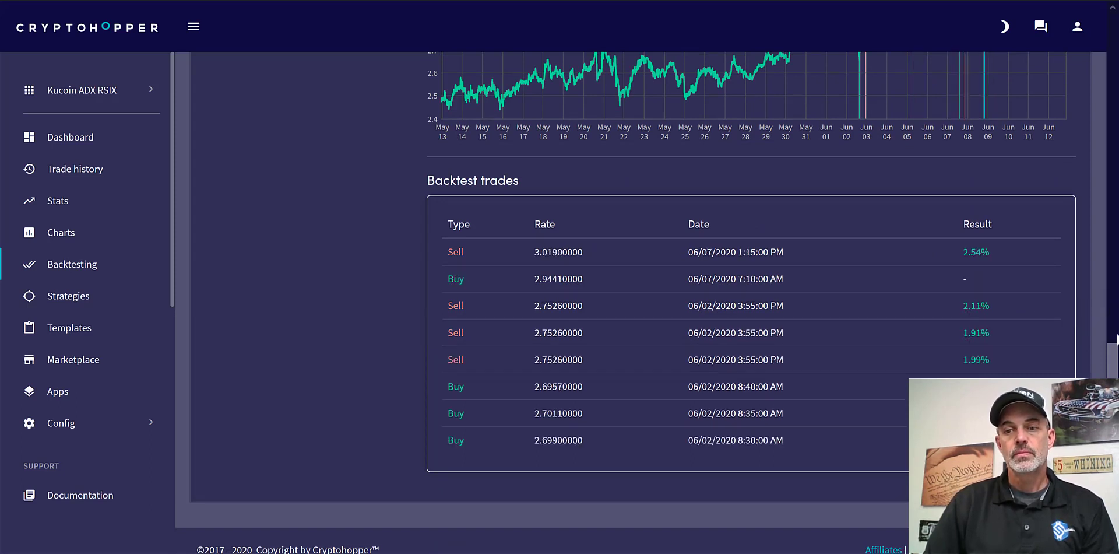
{"action": "scroll", "scroll_direction": "up", "scroll_amount": 3}
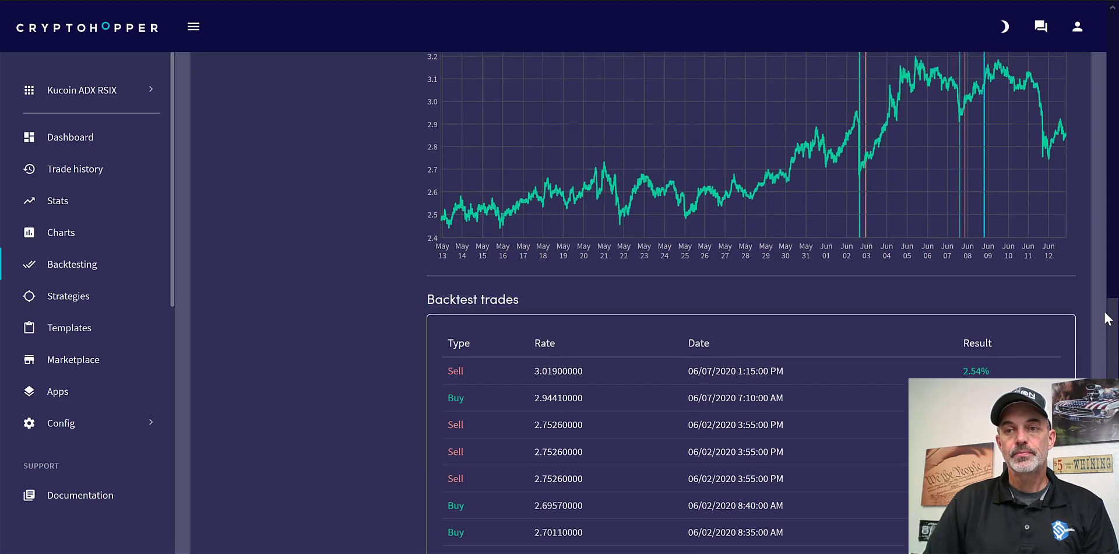
{"action": "scroll", "scroll_direction": "down", "scroll_amount": 3}
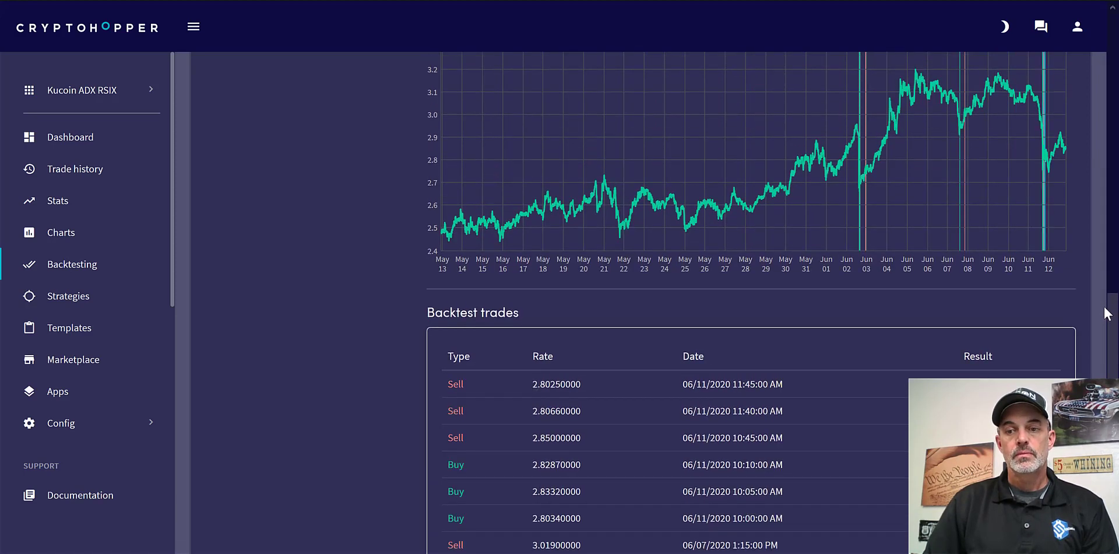
{"action": "scroll", "scroll_direction": "up", "scroll_amount": 3}
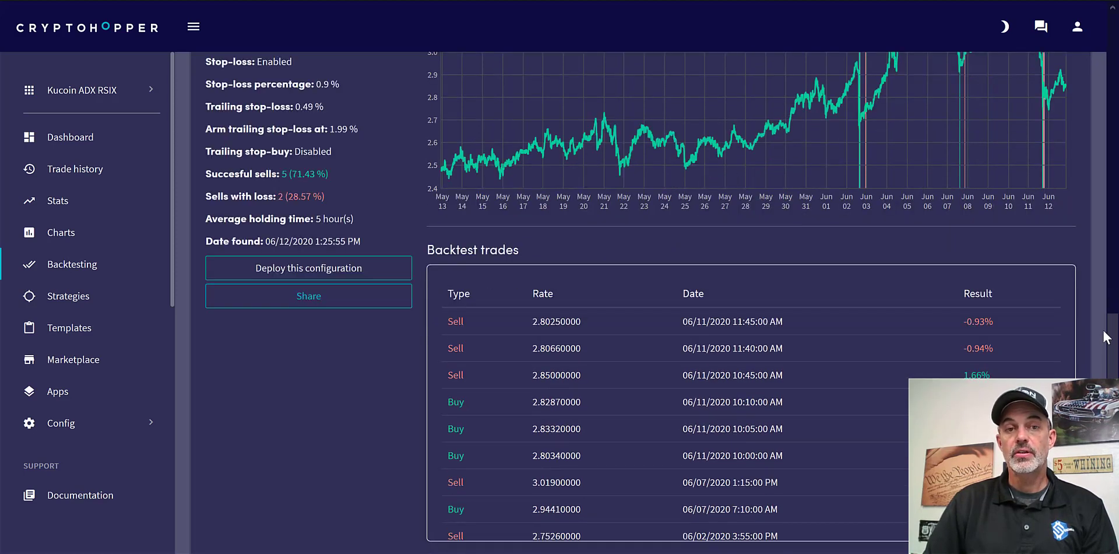
{"action": "scroll", "scroll_direction": "up", "scroll_amount": 3}
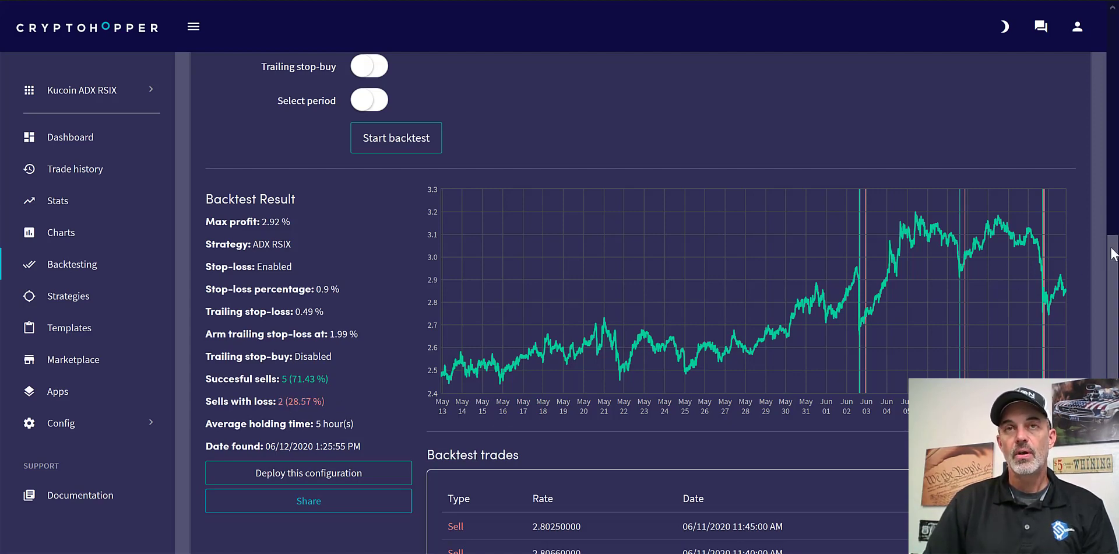
{"action": "scroll", "scroll_direction": "down", "scroll_amount": 3}
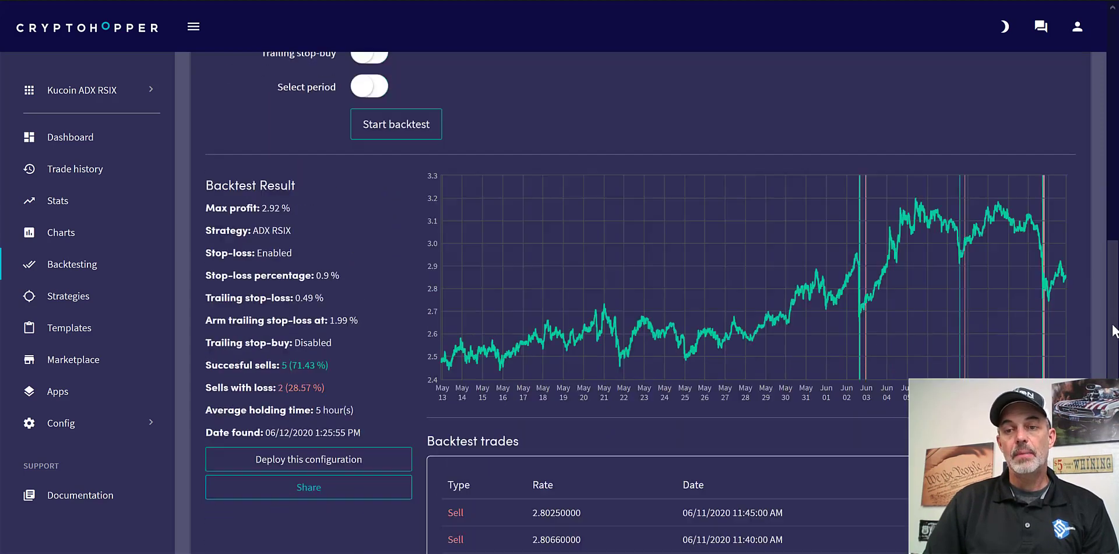
{"action": "scroll", "scroll_direction": "down", "scroll_amount": 3}
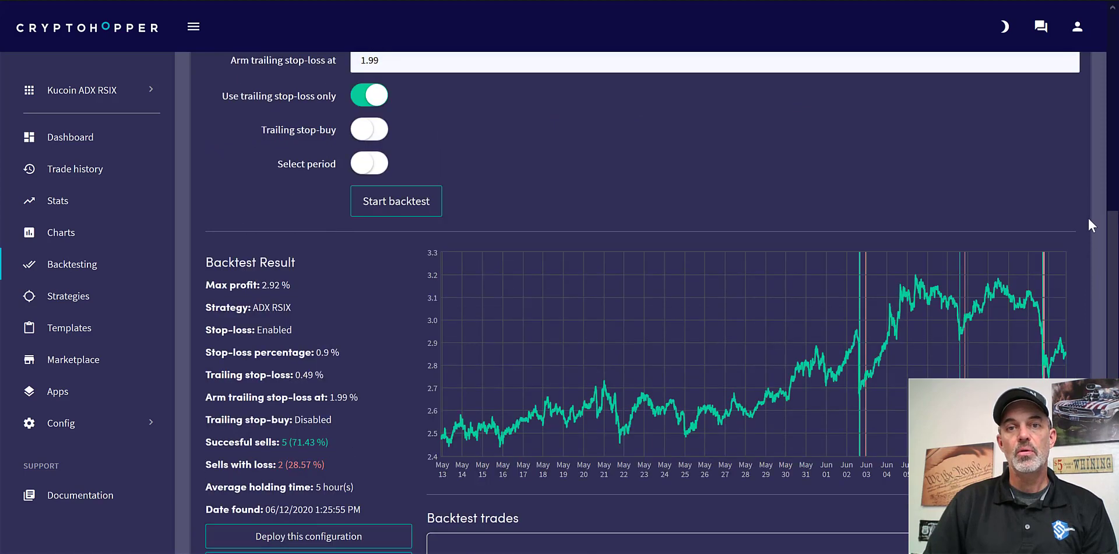
{"action": "scroll", "scroll_direction": "up", "scroll_amount": 3}
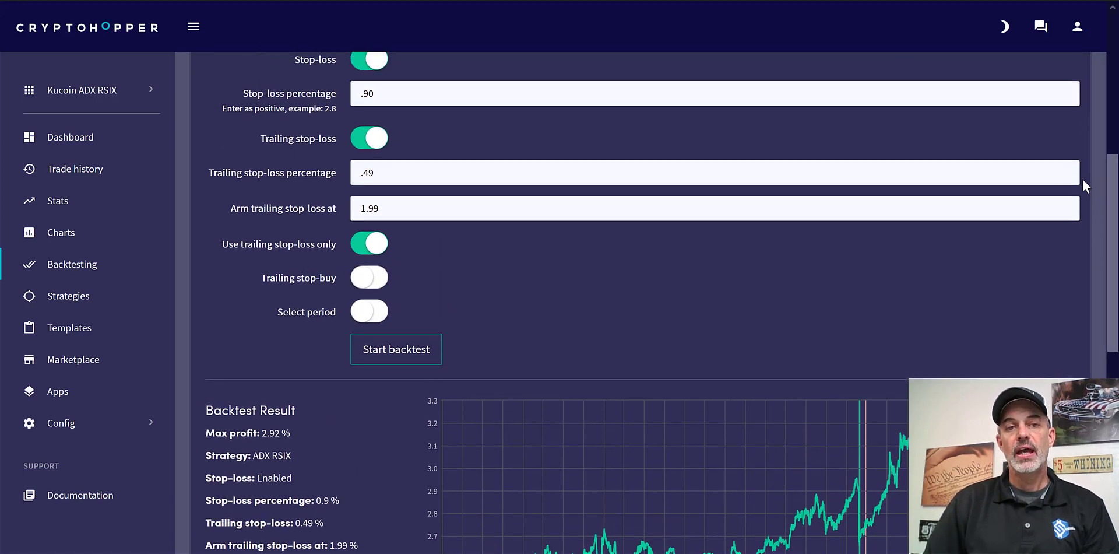
{"action": "mouse_move", "coordinate": [872, 297]}
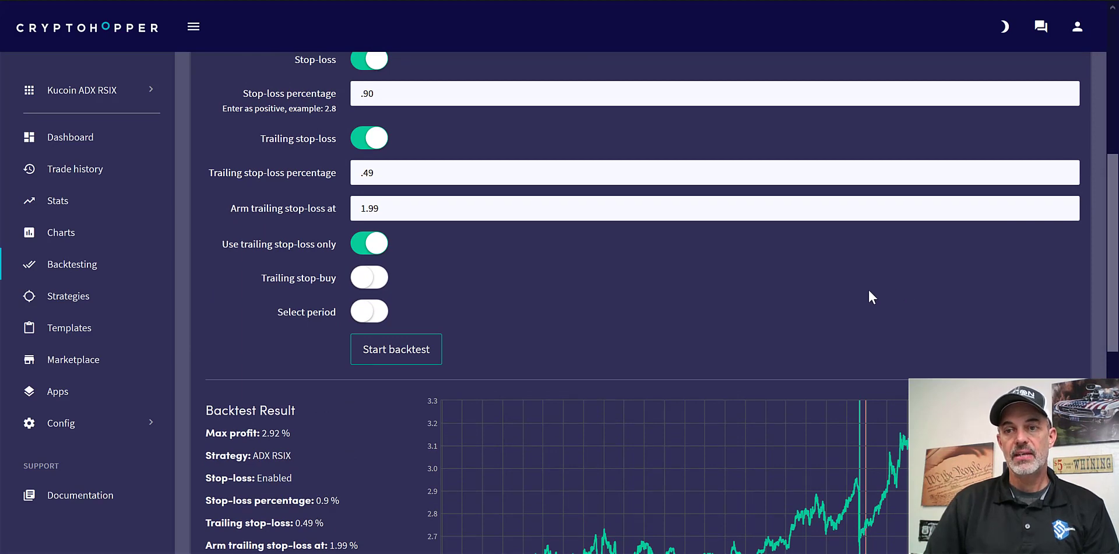
{"action": "scroll", "scroll_direction": "up", "scroll_amount": 3}
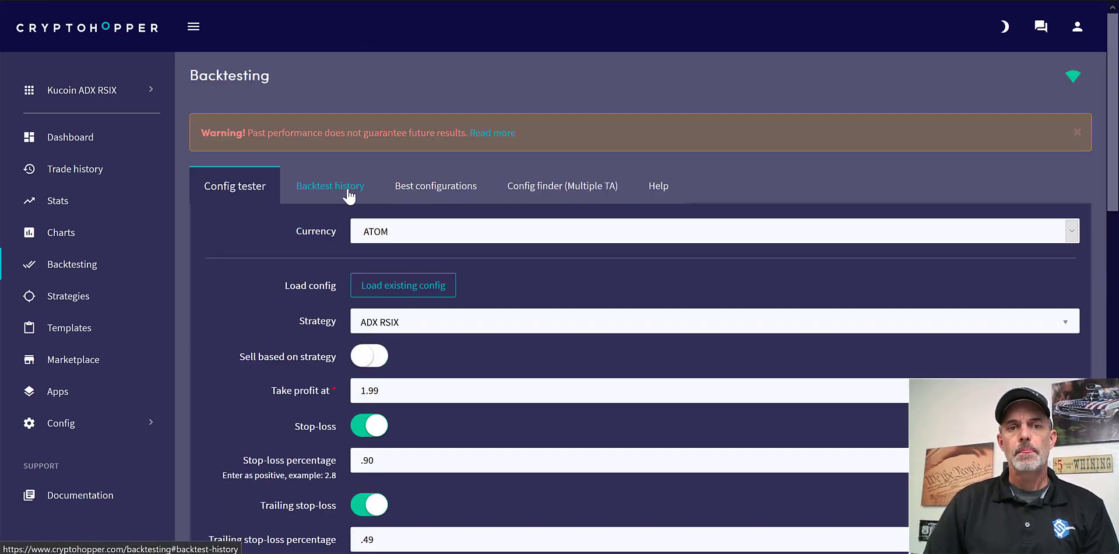
Scroll through Backtest history, highlighting VID's successful sells percentage and TRX's -0.66% profit.
{"action": "left_click", "coordinate": [330, 185]}
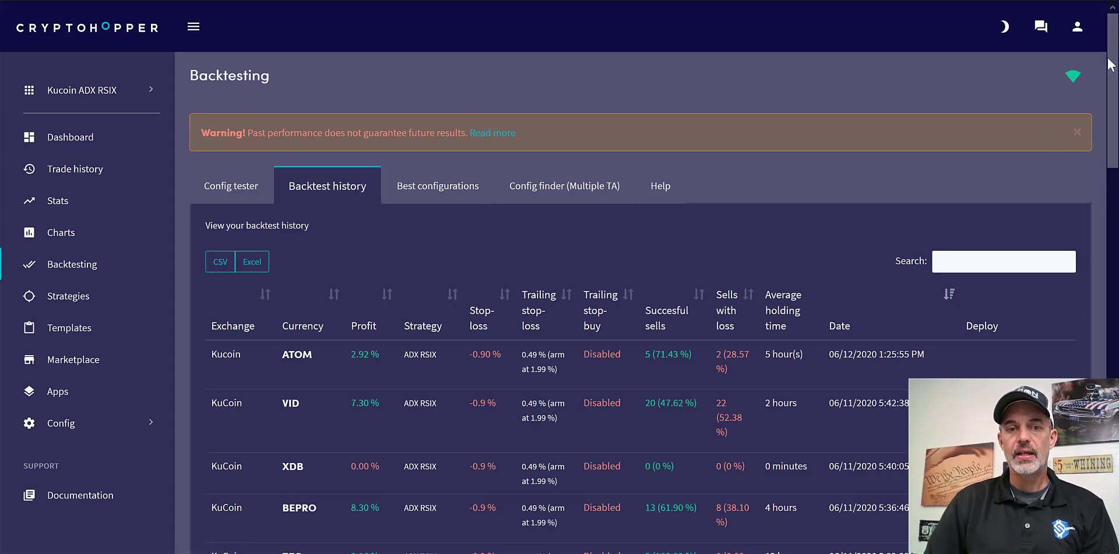
{"action": "scroll", "scroll_direction": "down", "scroll_amount": 3}
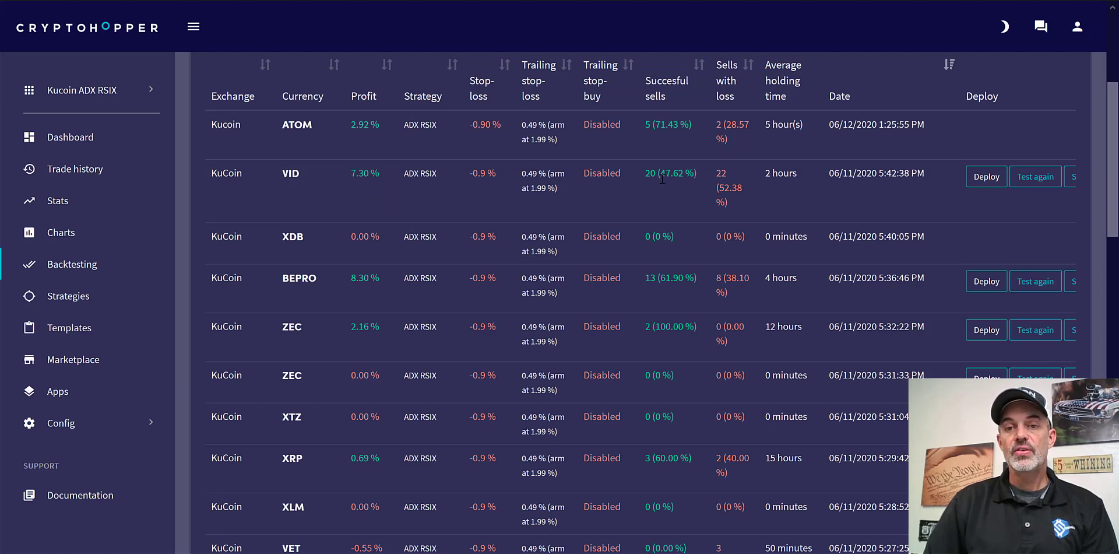
{"action": "double_click", "coordinate": [674, 172]}
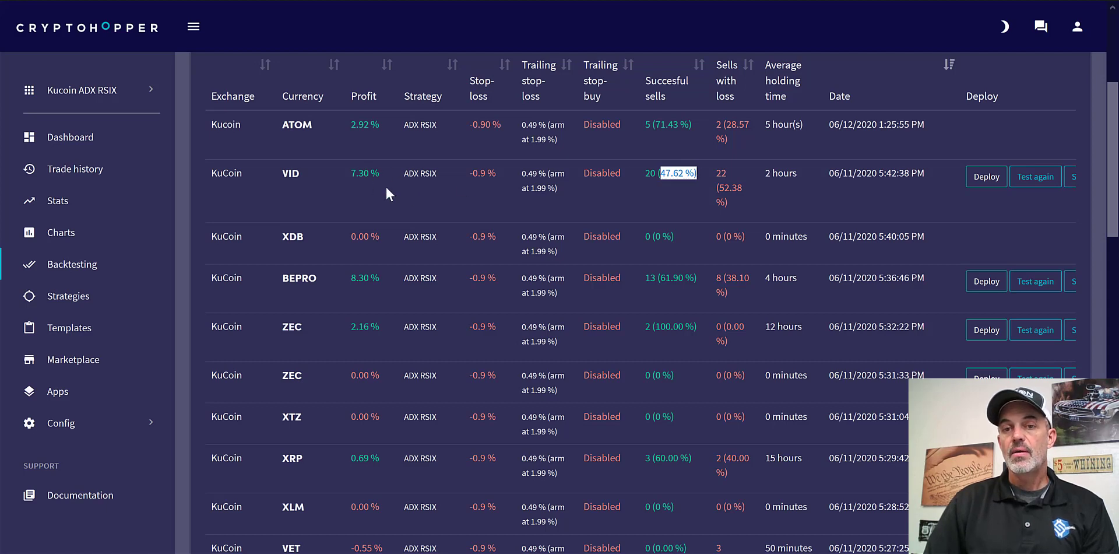
{"action": "mouse_move", "coordinate": [703, 185]}
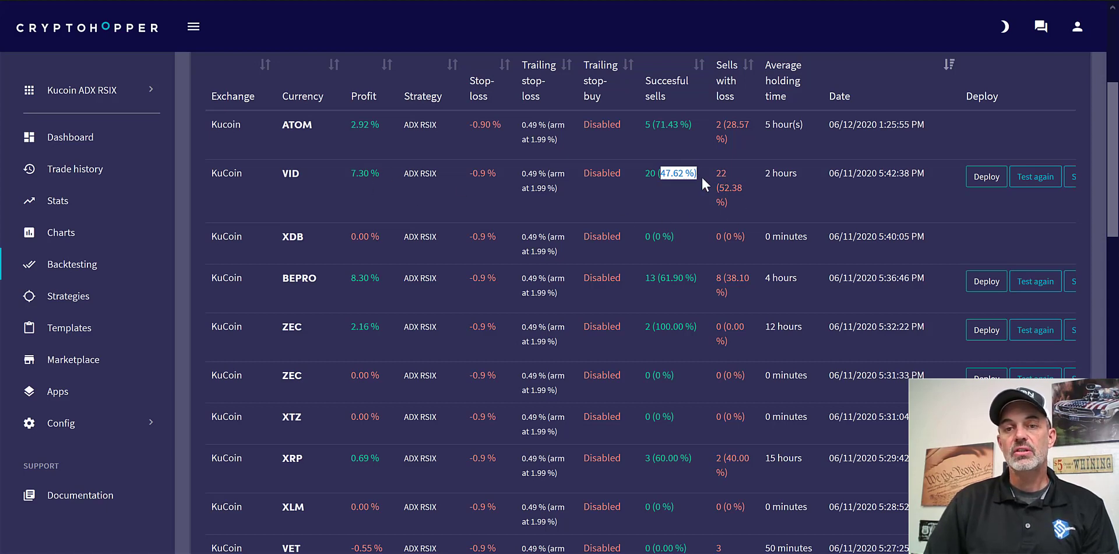
{"action": "mouse_move", "coordinate": [728, 182]}
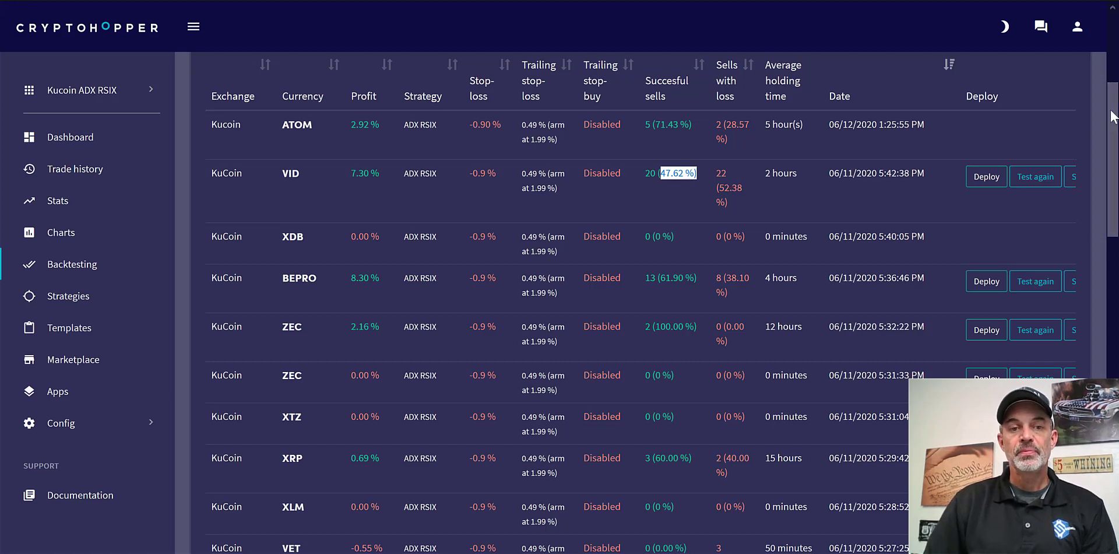
{"action": "scroll", "scroll_direction": "down", "scroll_amount": 3}
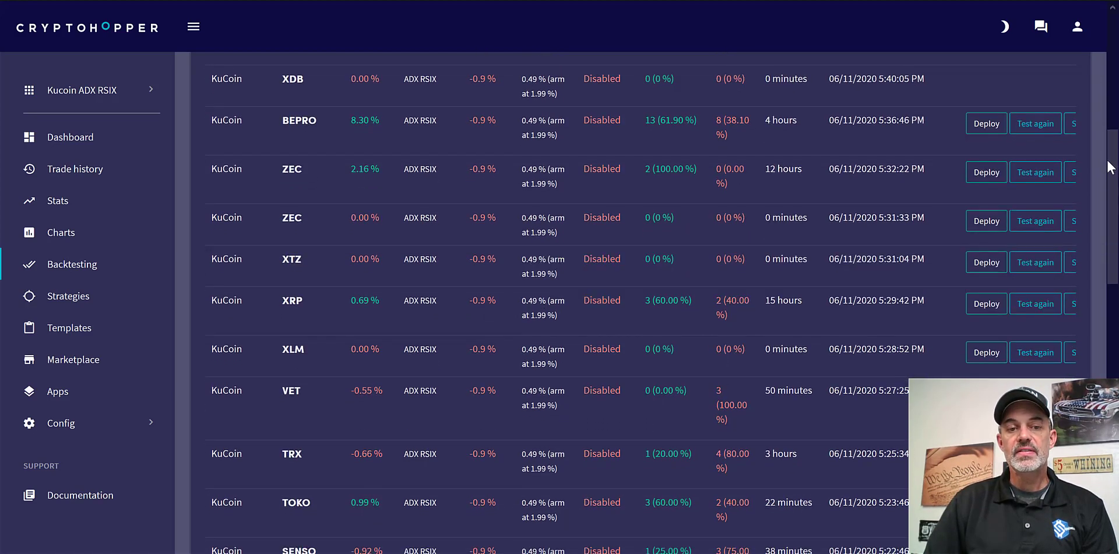
{"action": "scroll", "scroll_direction": "down", "scroll_amount": 3}
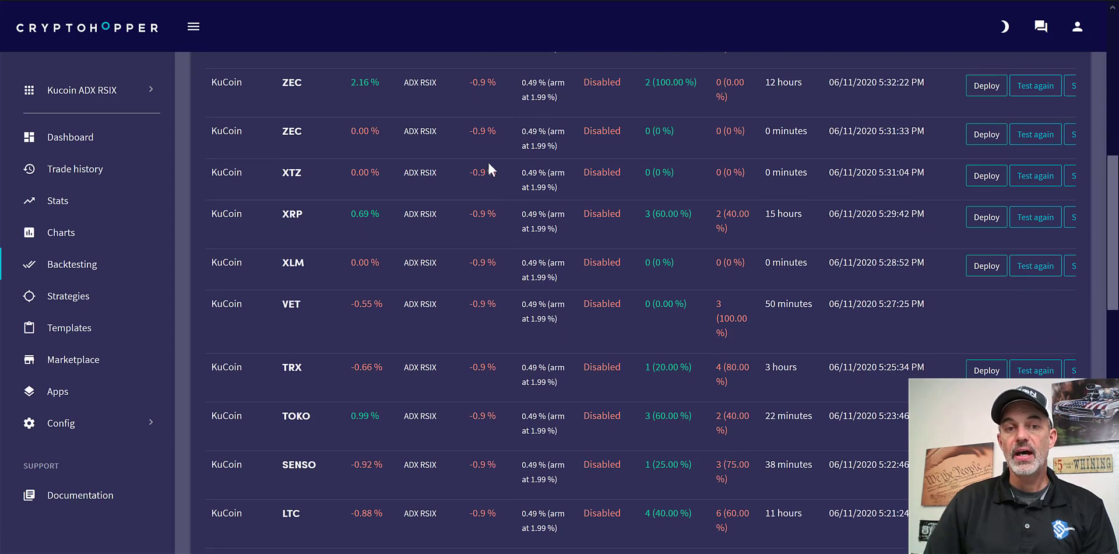
{"action": "mouse_move", "coordinate": [343, 312]}
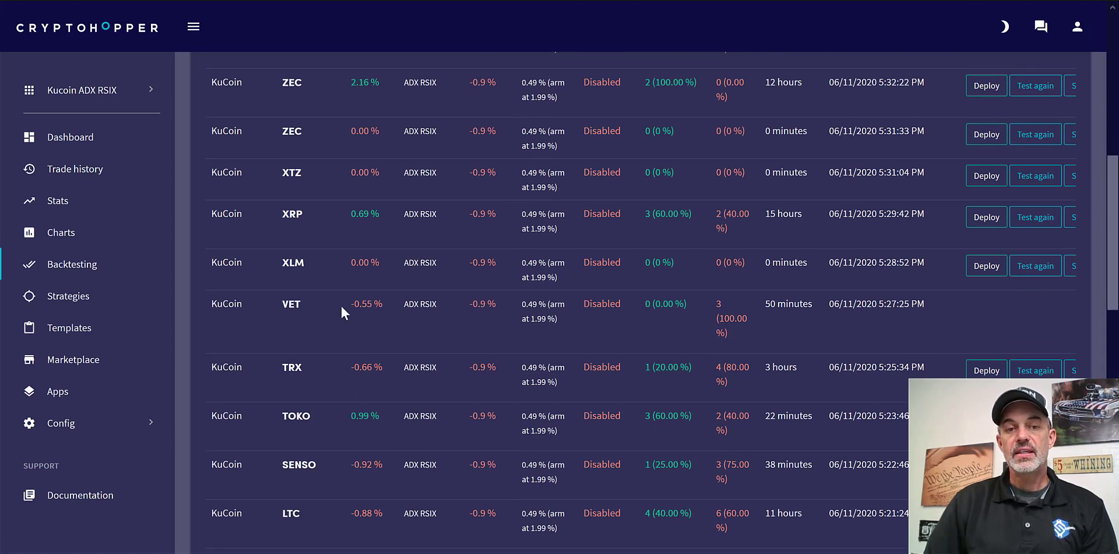
{"action": "mouse_move", "coordinate": [998, 299]}
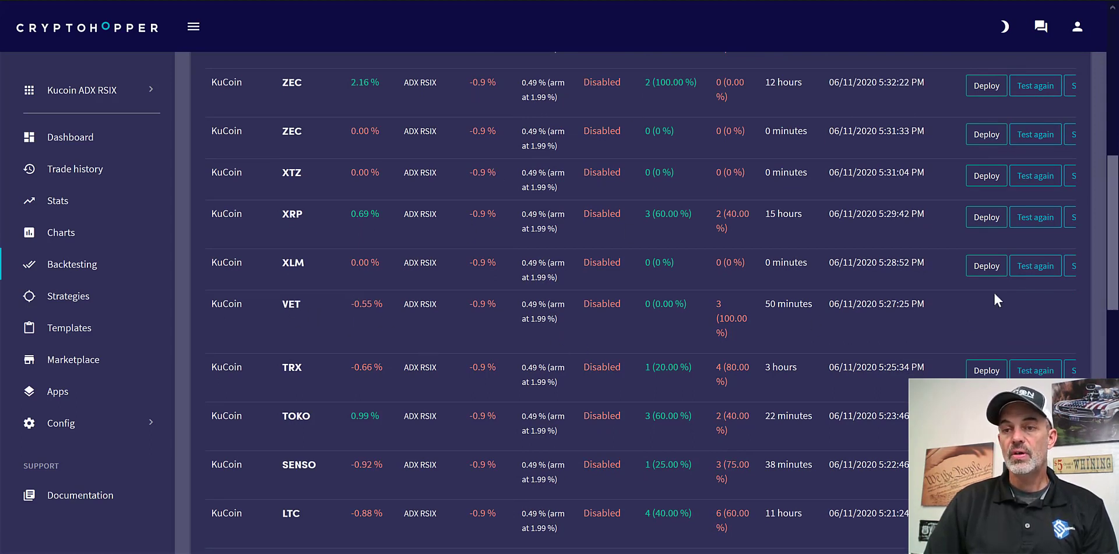
{"action": "scroll", "scroll_direction": "down", "scroll_amount": 3}
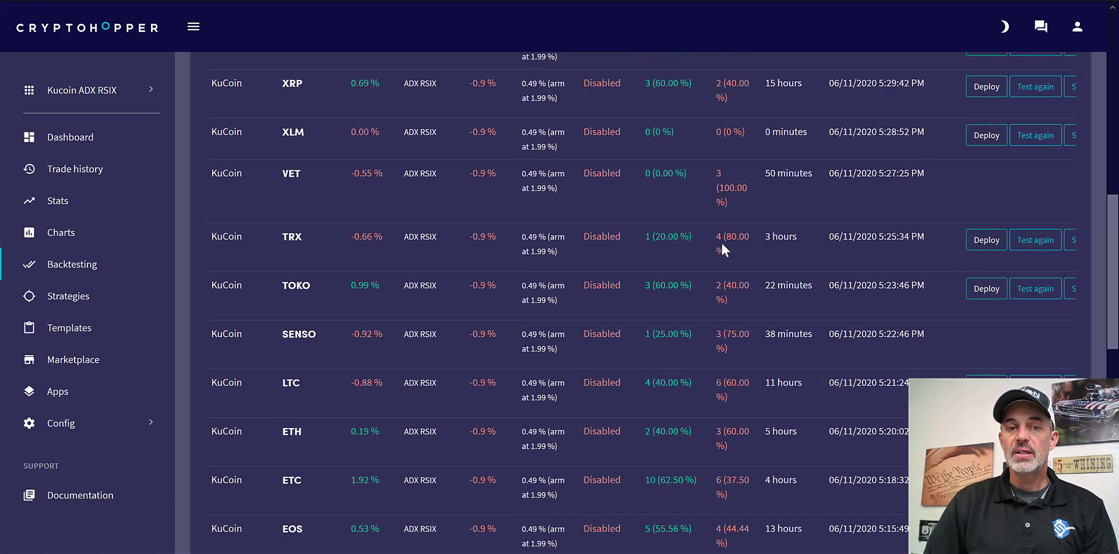
{"action": "mouse_move", "coordinate": [449, 262]}
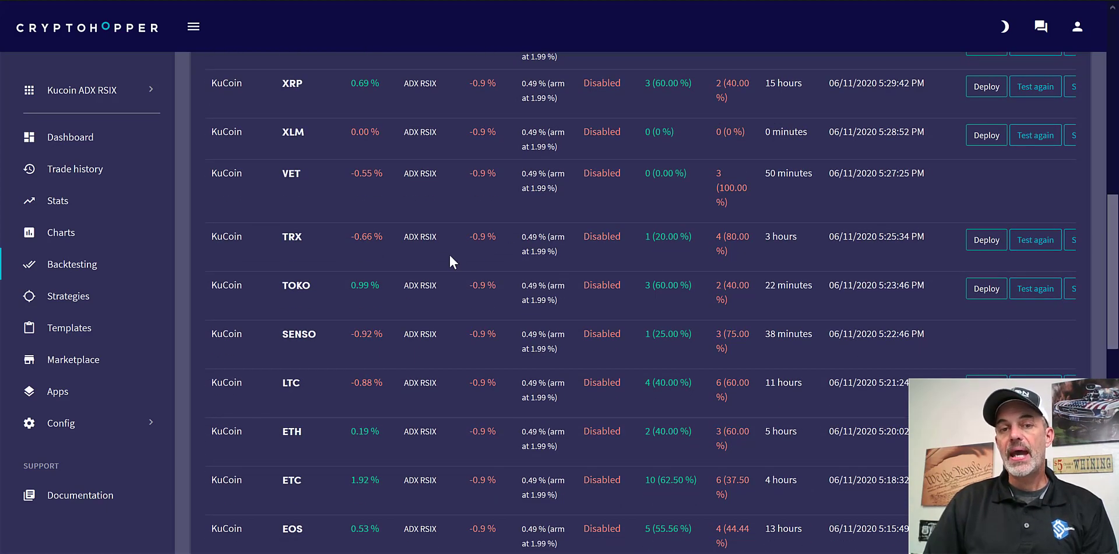
{"action": "mouse_move", "coordinate": [535, 263]}
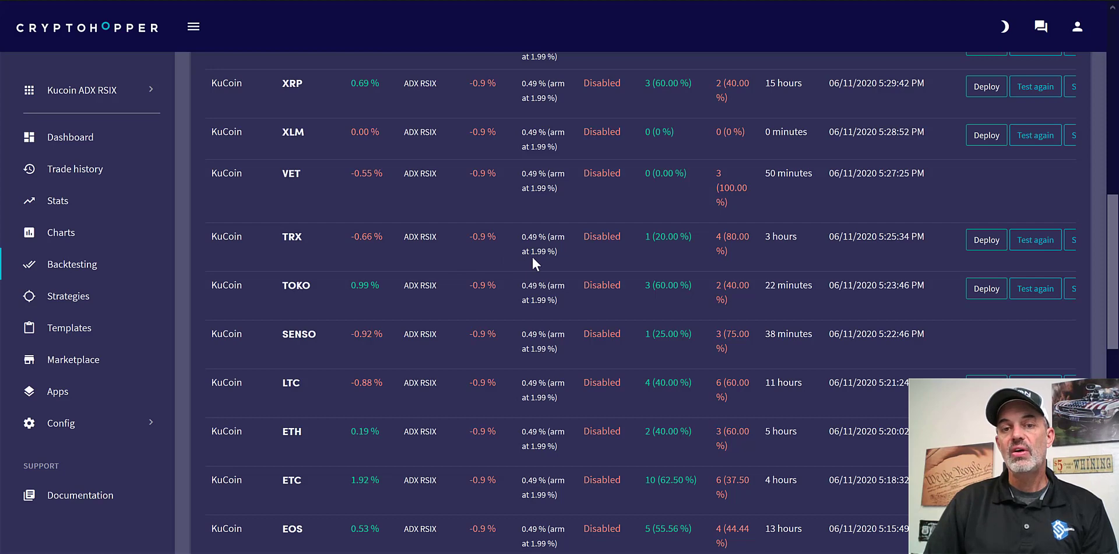
{"action": "mouse_move", "coordinate": [428, 260]}
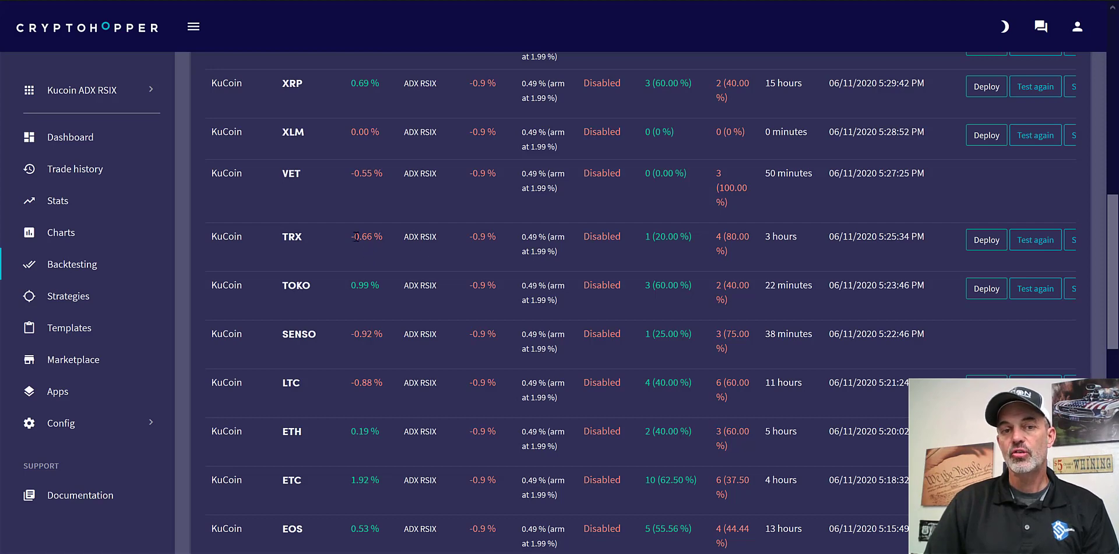
{"action": "double_click", "coordinate": [366, 235]}
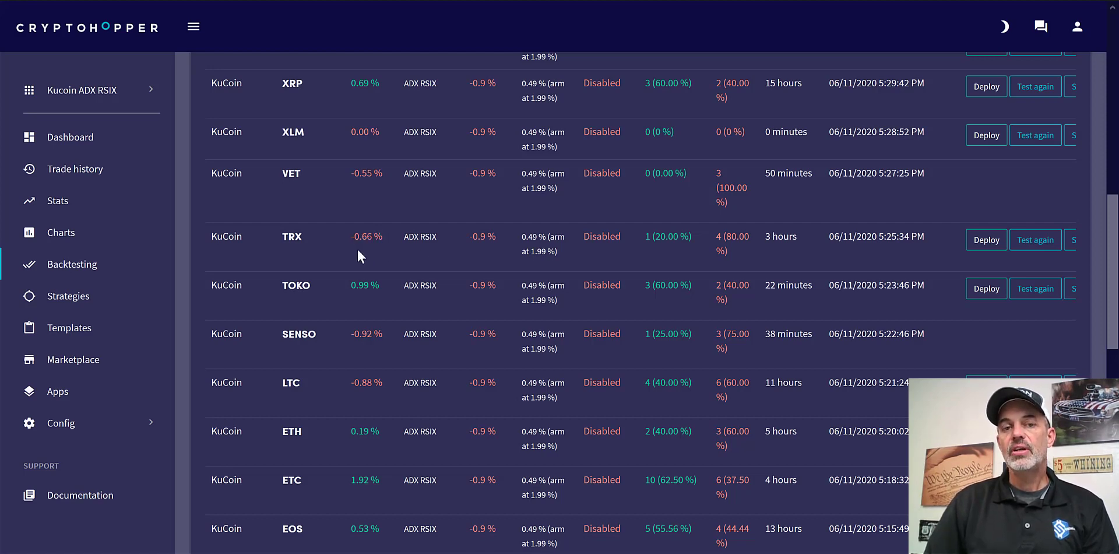
{"action": "double_click", "coordinate": [362, 236]}
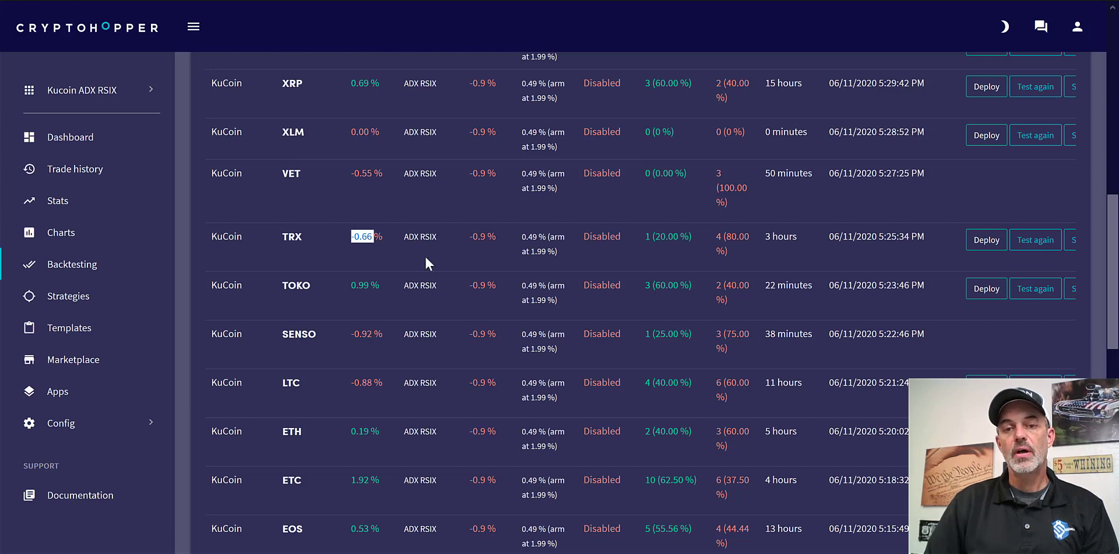
{"action": "mouse_move", "coordinate": [1096, 271]}
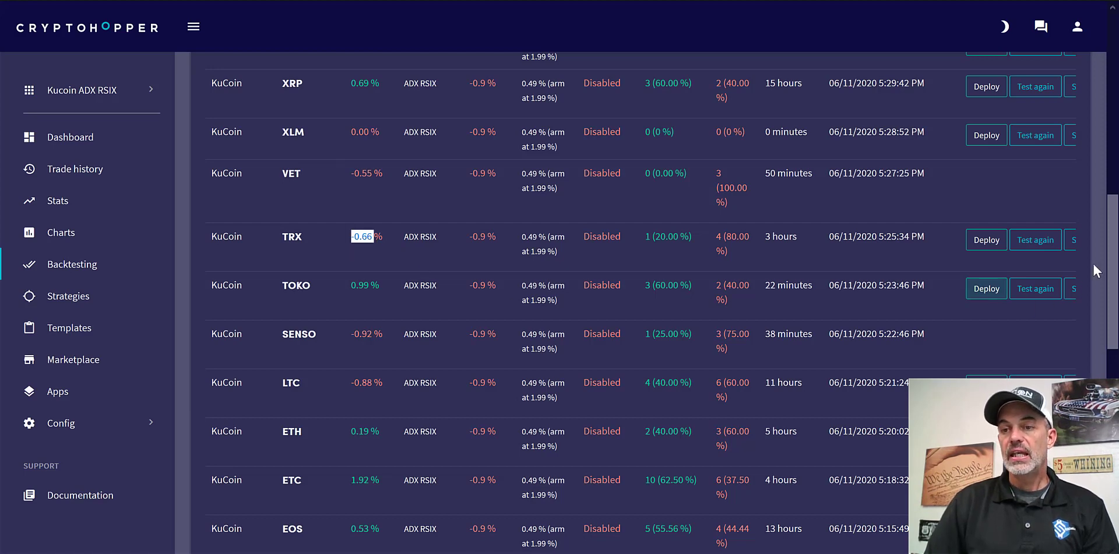
{"action": "scroll", "scroll_direction": "down", "scroll_amount": 3}
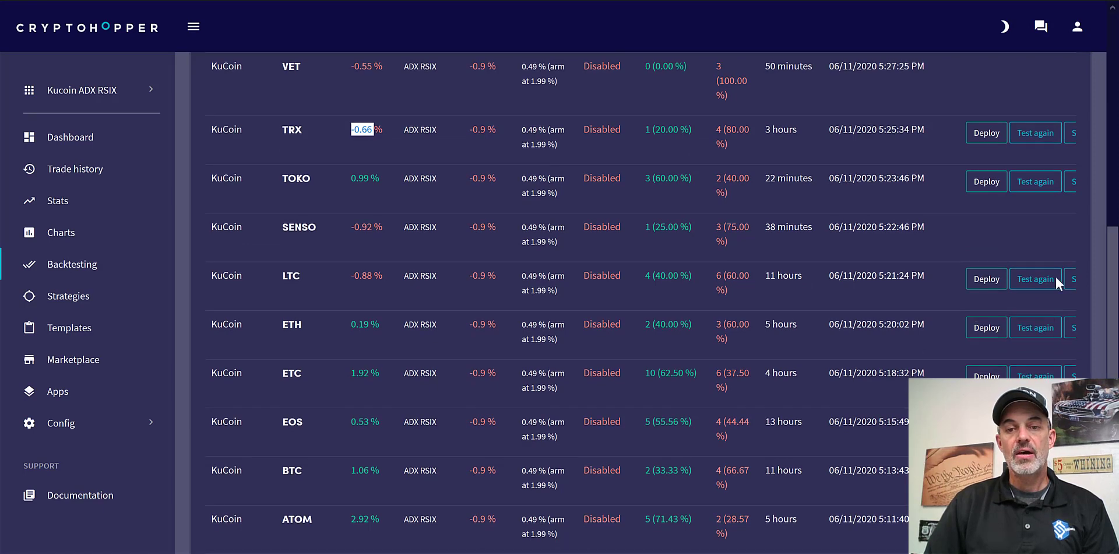
{"action": "mouse_move", "coordinate": [660, 394]}
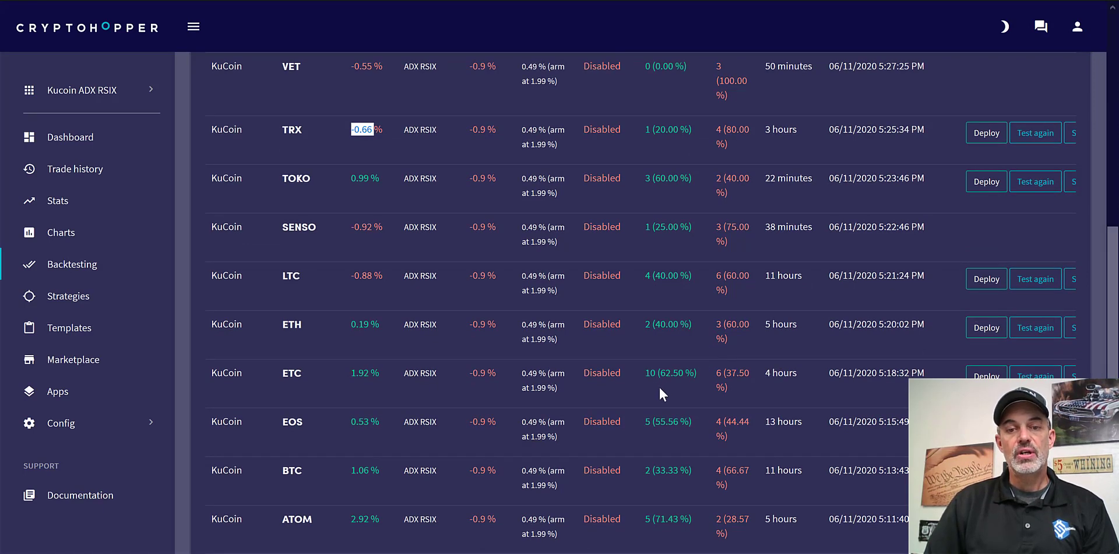
{"action": "mouse_move", "coordinate": [311, 428]}
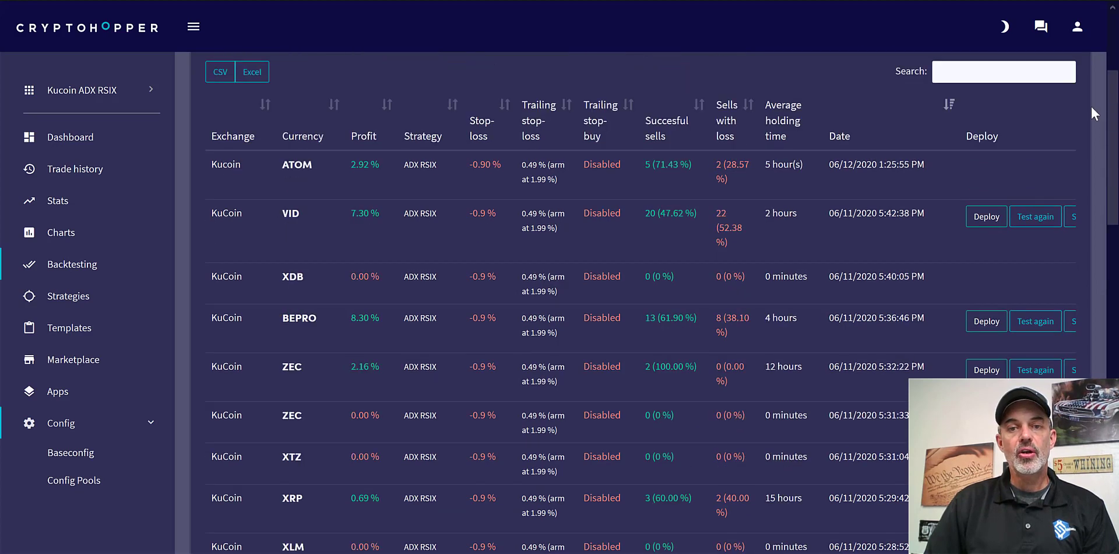
{"action": "scroll", "scroll_direction": "up", "scroll_amount": 3}
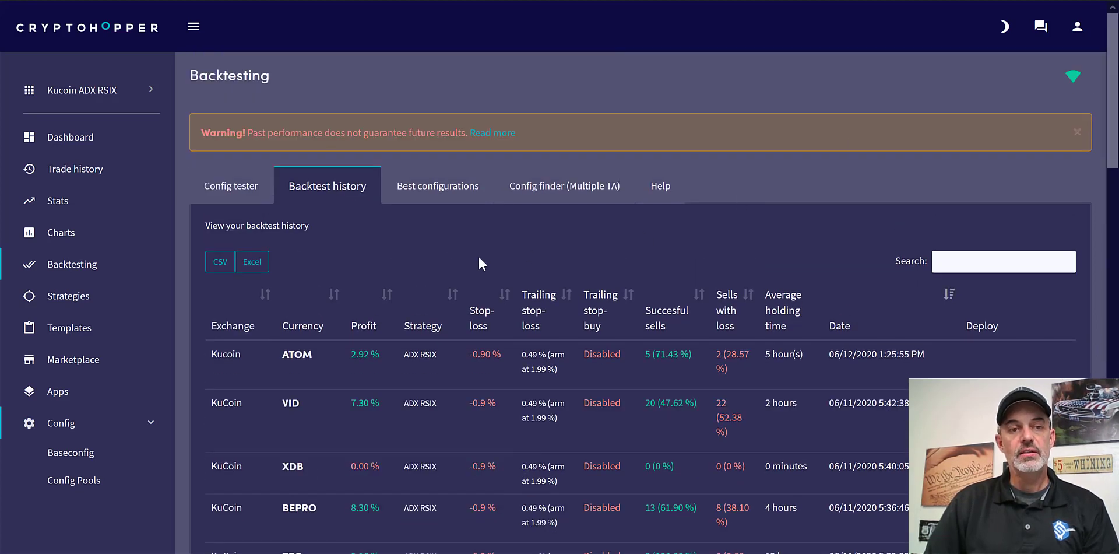
{"action": "mouse_move", "coordinate": [528, 274]}
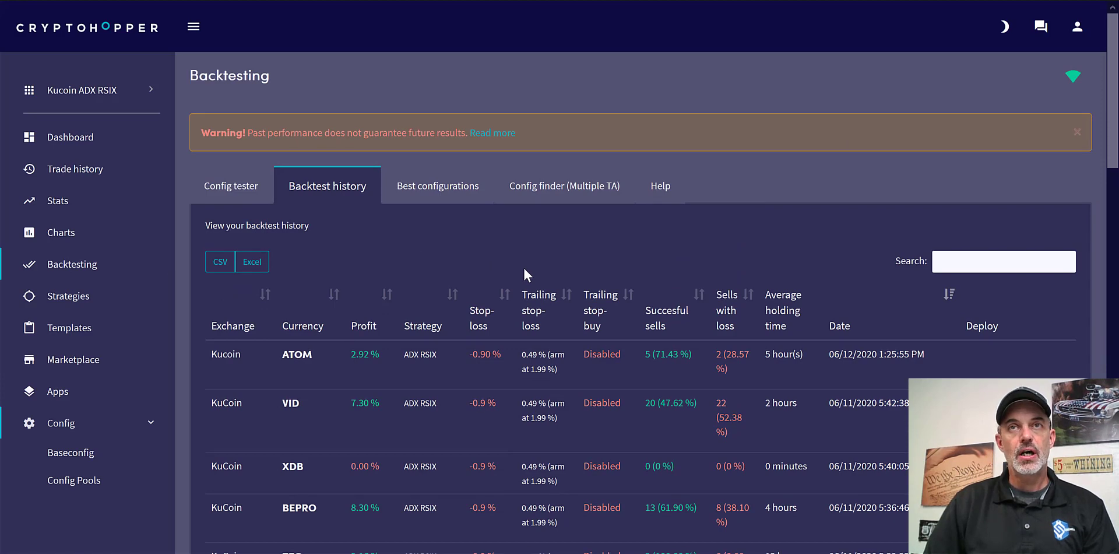
{"action": "mouse_move", "coordinate": [496, 324]}
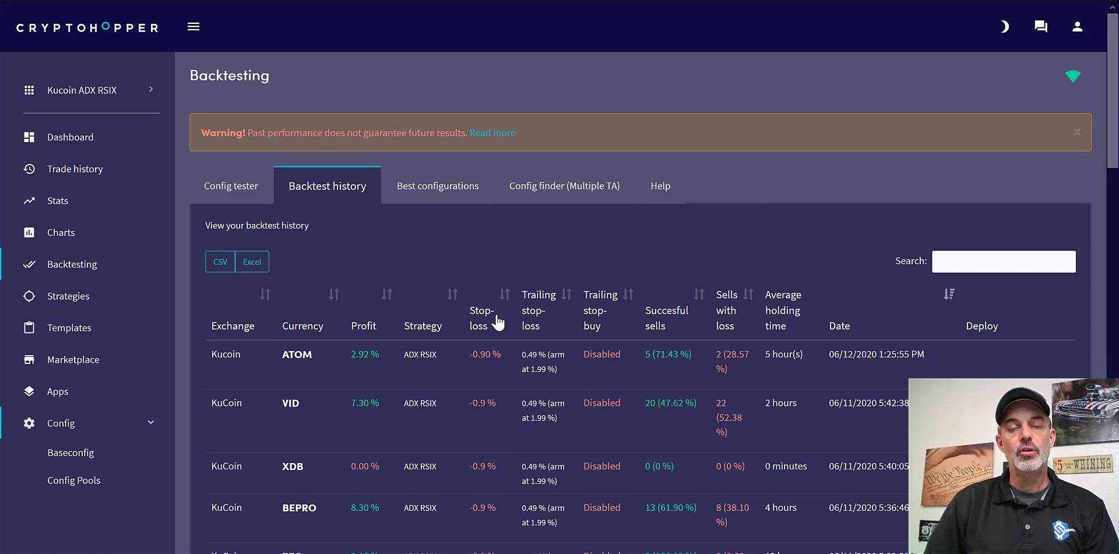
{"action": "mouse_move", "coordinate": [544, 262]}
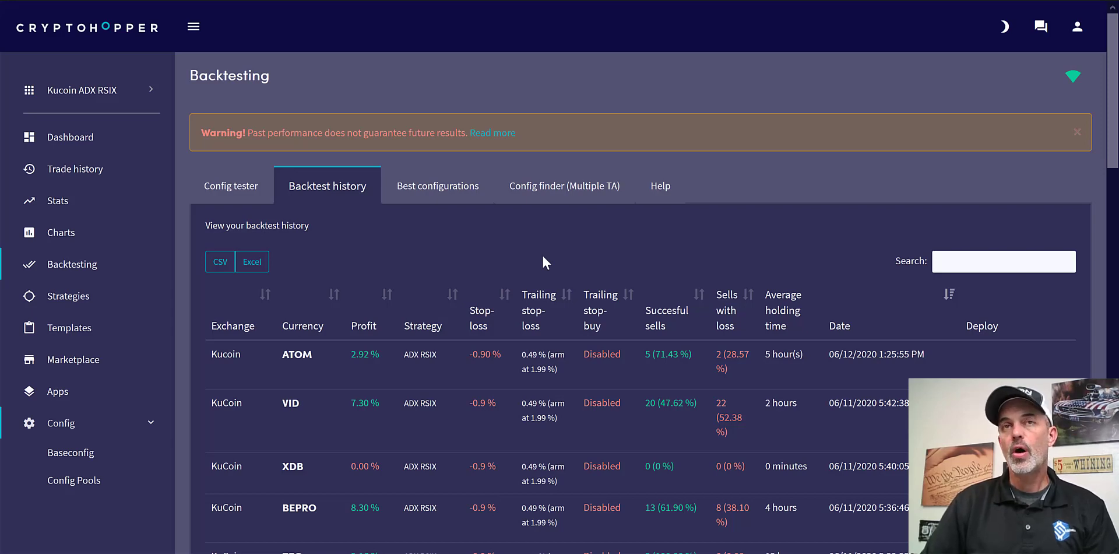
{"action": "mouse_move", "coordinate": [457, 253]}
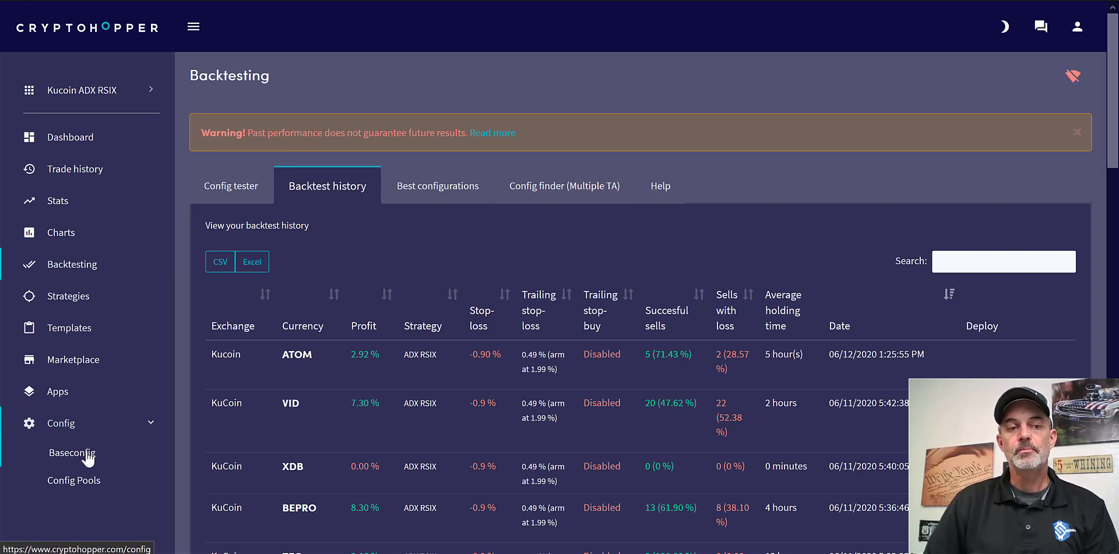
Open Baseconfig and highlight the minimum and maximum USDT amounts under Coins and amounts.
{"action": "left_click", "coordinate": [70, 453]}
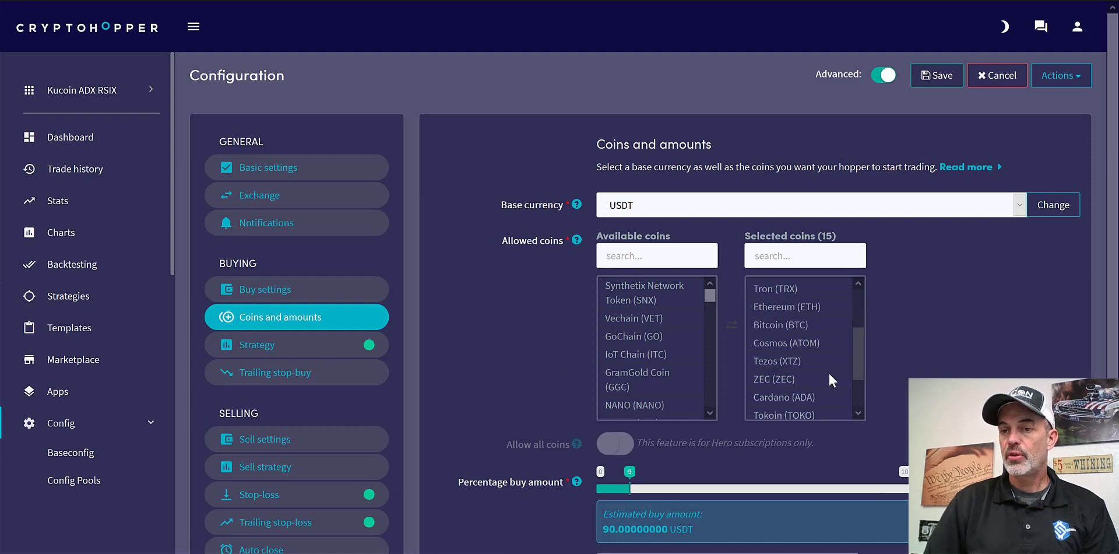
{"action": "scroll", "scroll_direction": "down", "scroll_amount": 3}
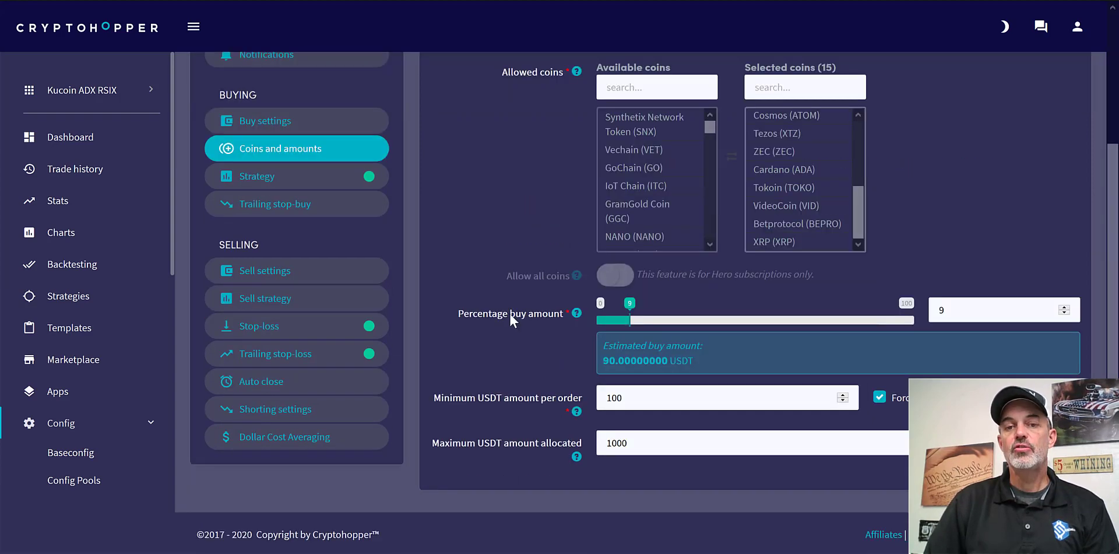
{"action": "mouse_move", "coordinate": [639, 322]}
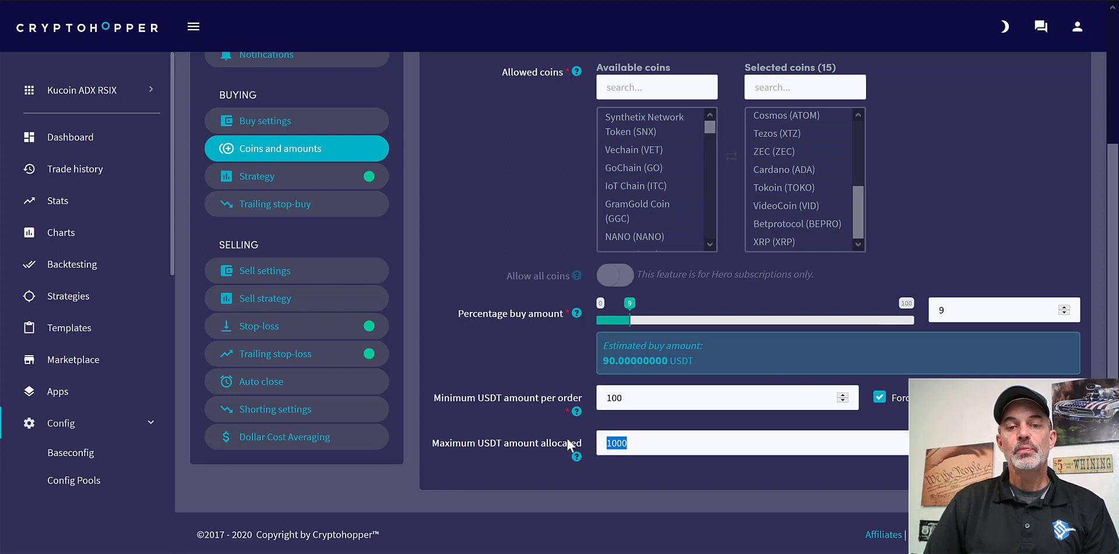
{"action": "left_click", "coordinate": [721, 398]}
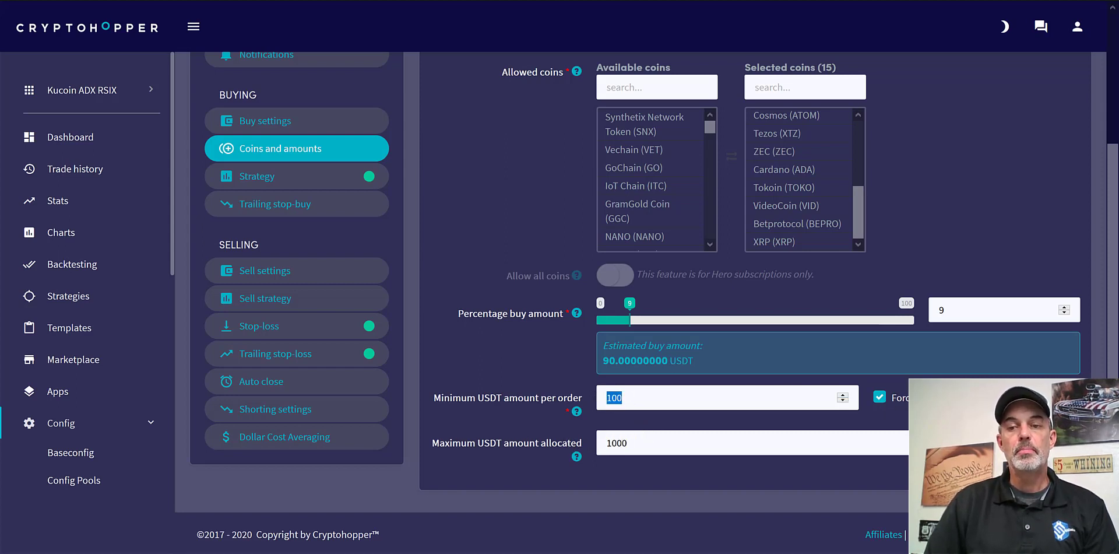
{"action": "mouse_move", "coordinate": [657, 423]}
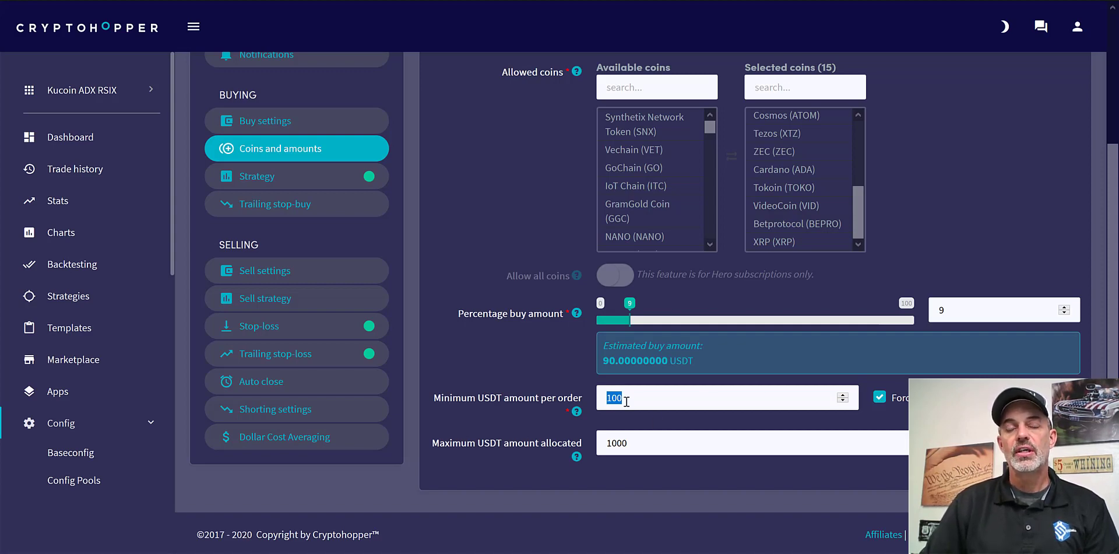
{"action": "mouse_move", "coordinate": [631, 434]}
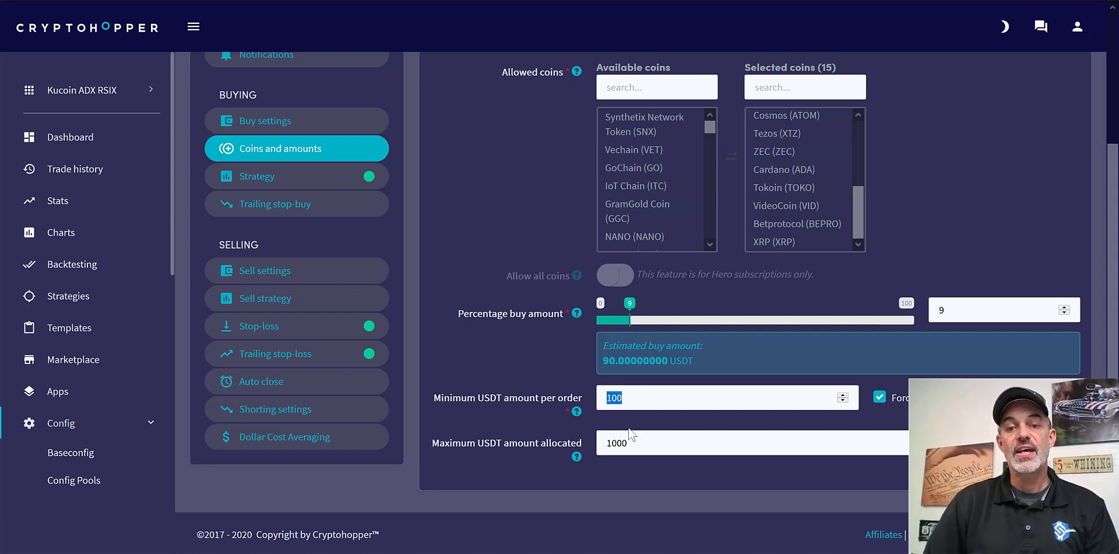
{"action": "triple_click", "coordinate": [616, 442]}
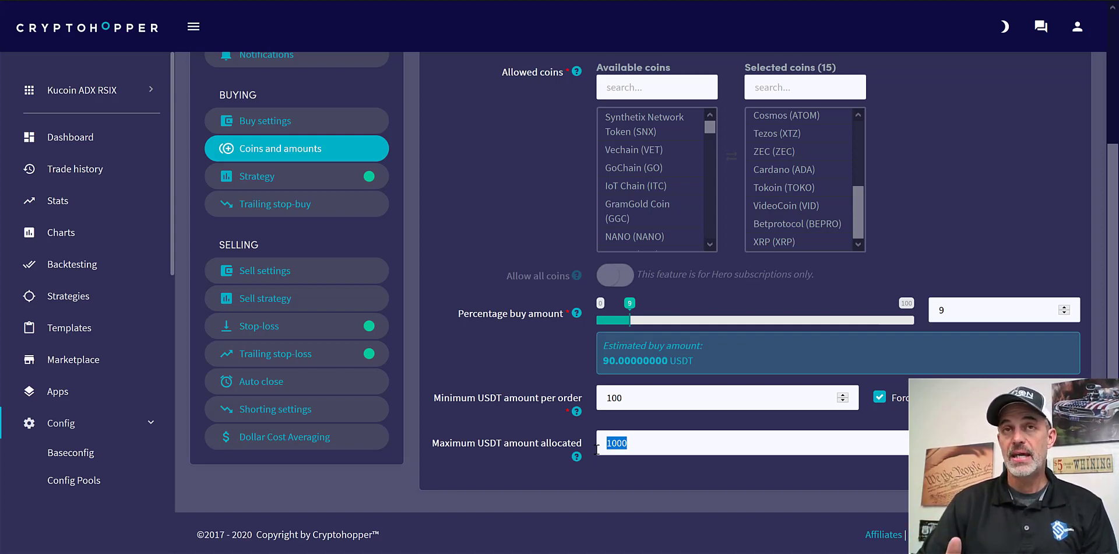
{"action": "left_click", "coordinate": [621, 442]}
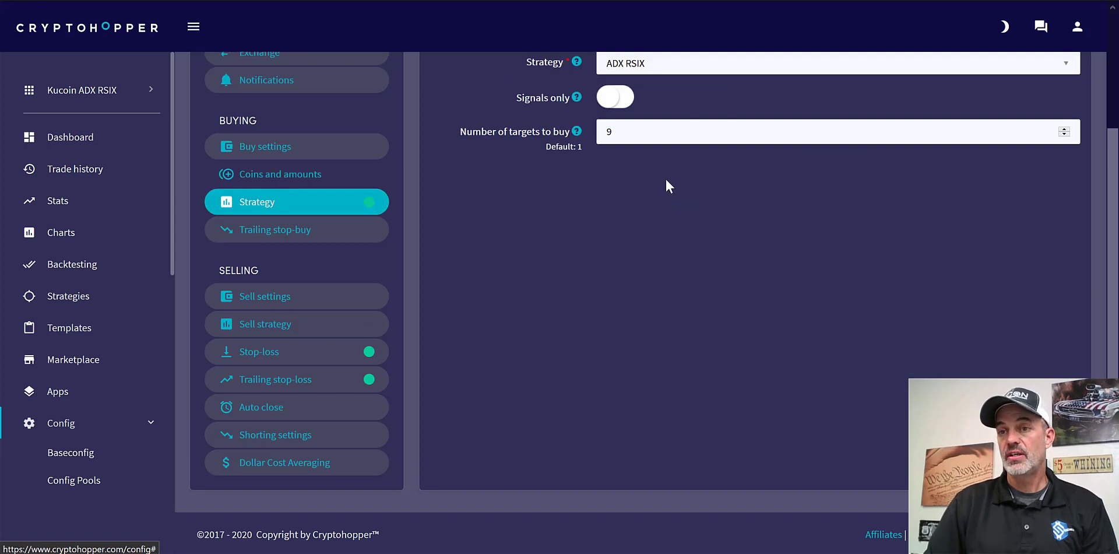
{"action": "scroll", "scroll_direction": "up", "scroll_amount": 3}
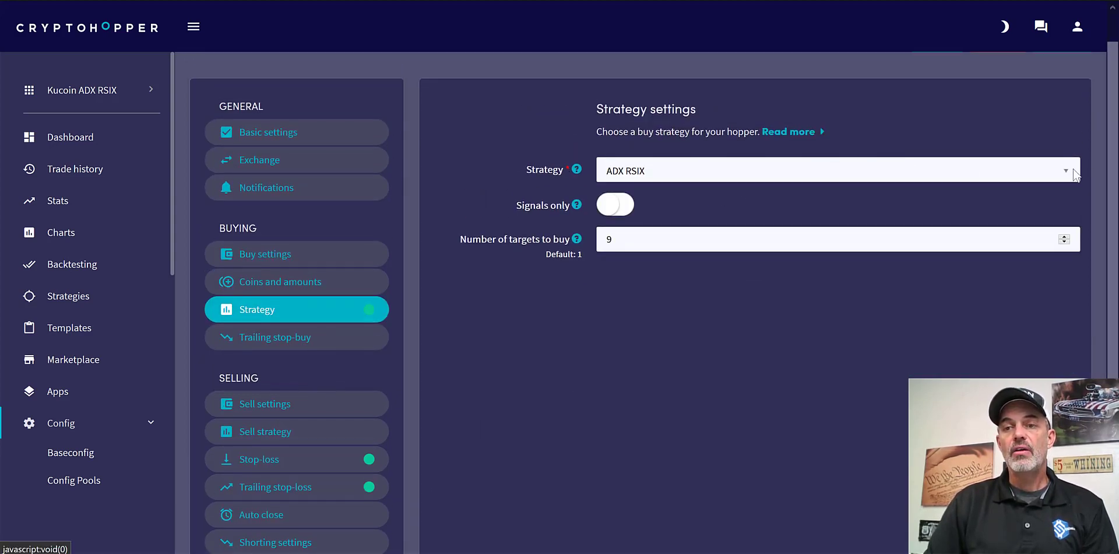
{"action": "left_click", "coordinate": [837, 170]}
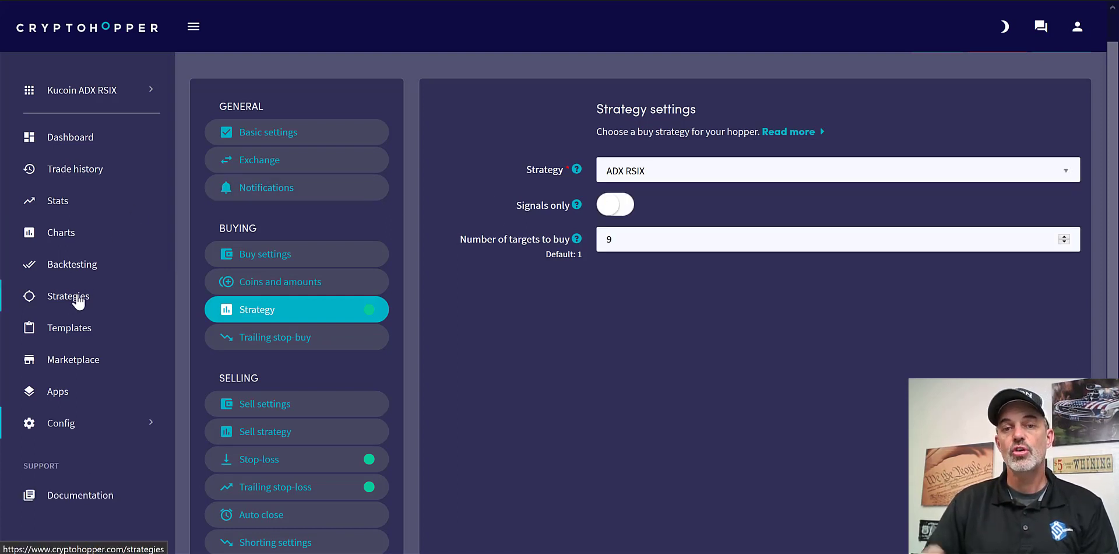
Open Strategies, bring up the indicator list, and close it without adding any.
{"action": "left_click", "coordinate": [69, 295]}
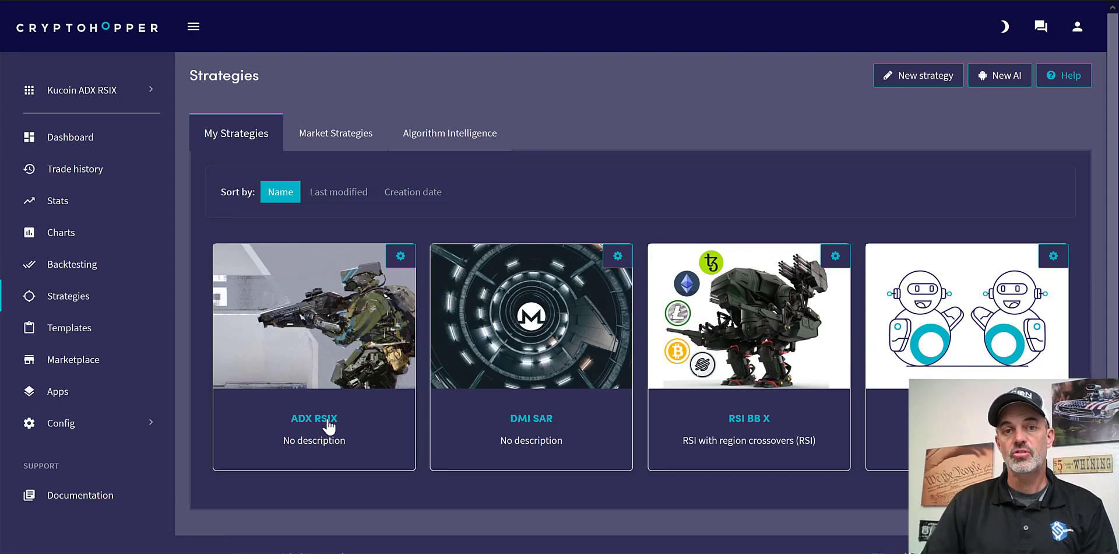
{"action": "mouse_move", "coordinate": [325, 339]}
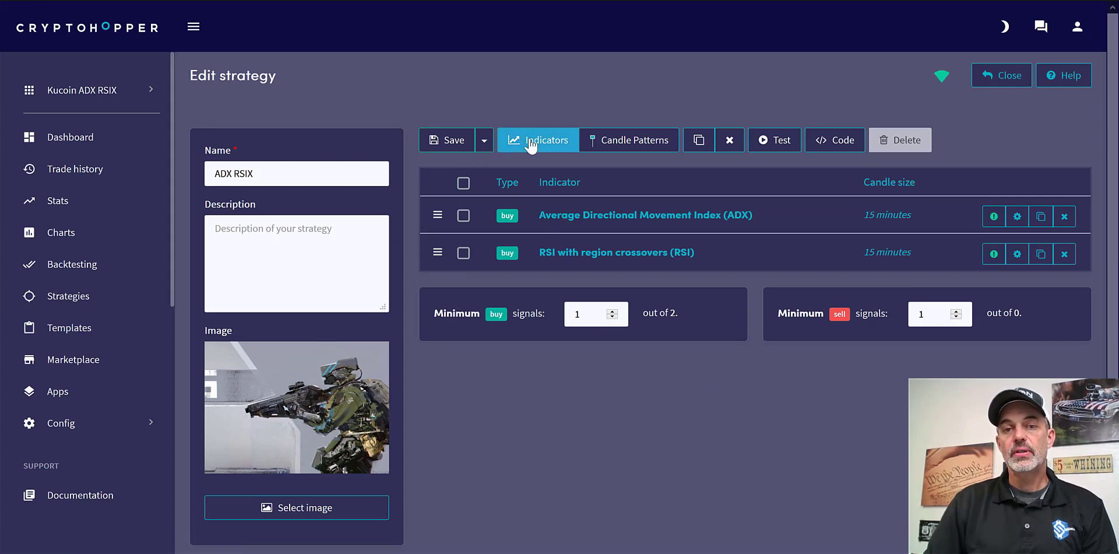
{"action": "left_click", "coordinate": [537, 139]}
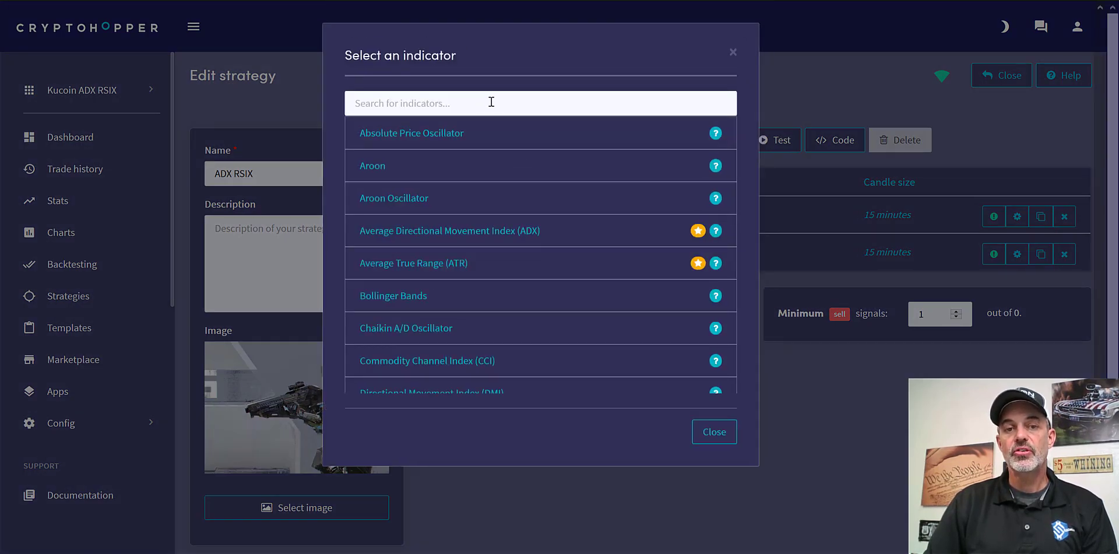
{"action": "mouse_move", "coordinate": [498, 162]}
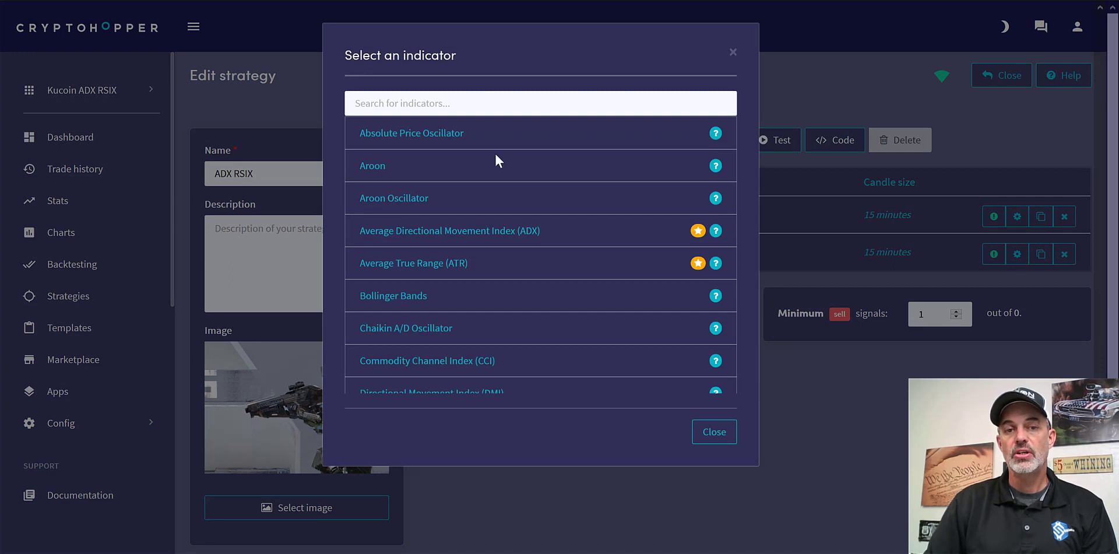
{"action": "mouse_move", "coordinate": [392, 239]}
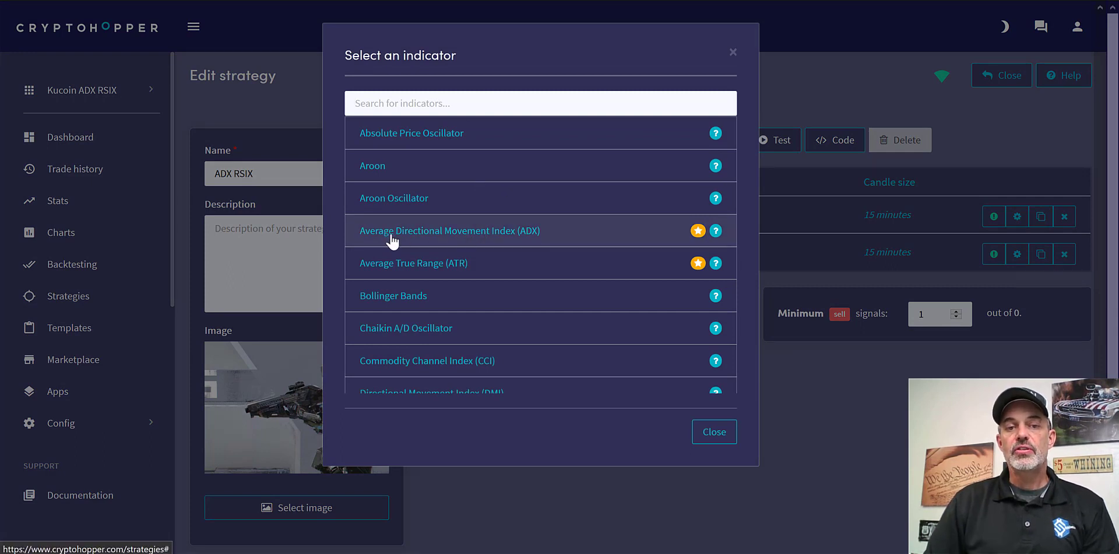
{"action": "mouse_move", "coordinate": [520, 244]}
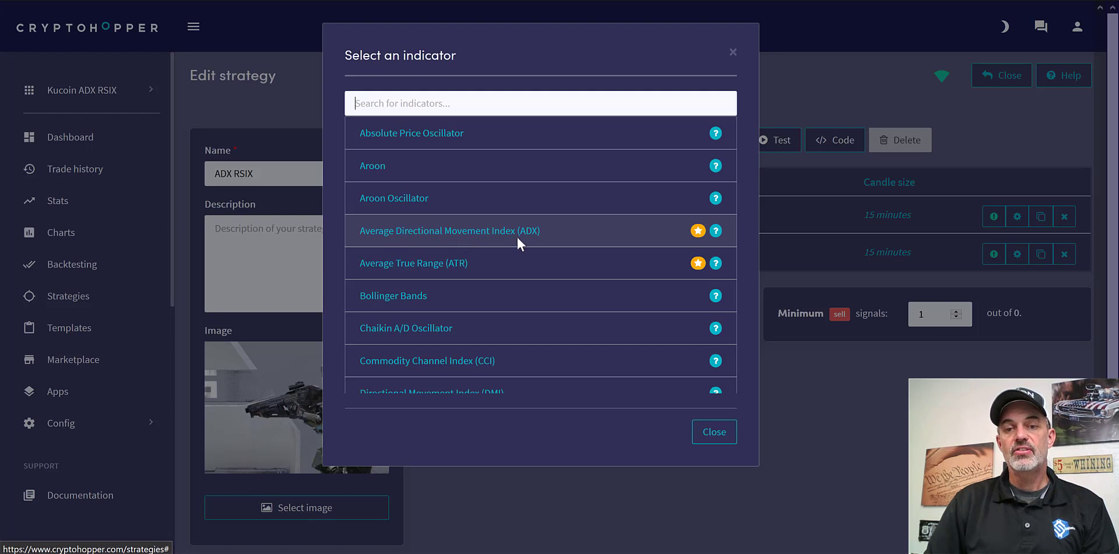
{"action": "left_click", "coordinate": [713, 430]}
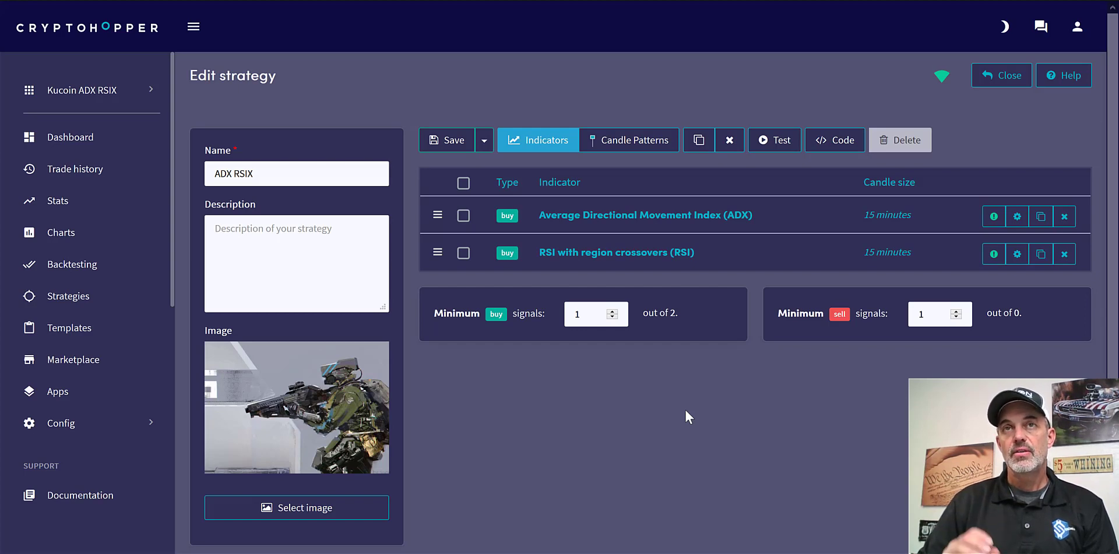
{"action": "mouse_move", "coordinate": [573, 263]}
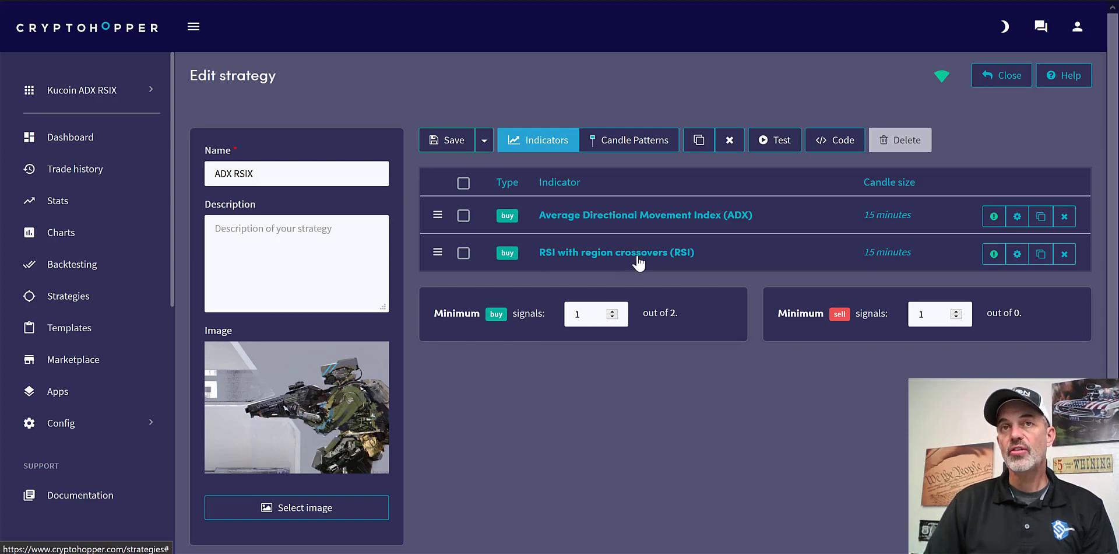
{"action": "mouse_move", "coordinate": [680, 257]}
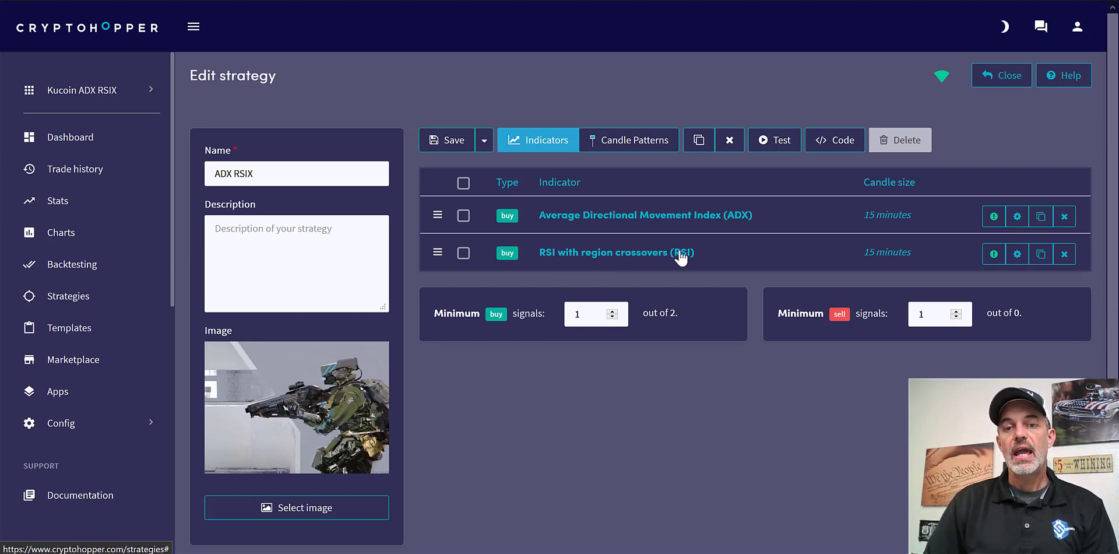
{"action": "mouse_move", "coordinate": [638, 266]}
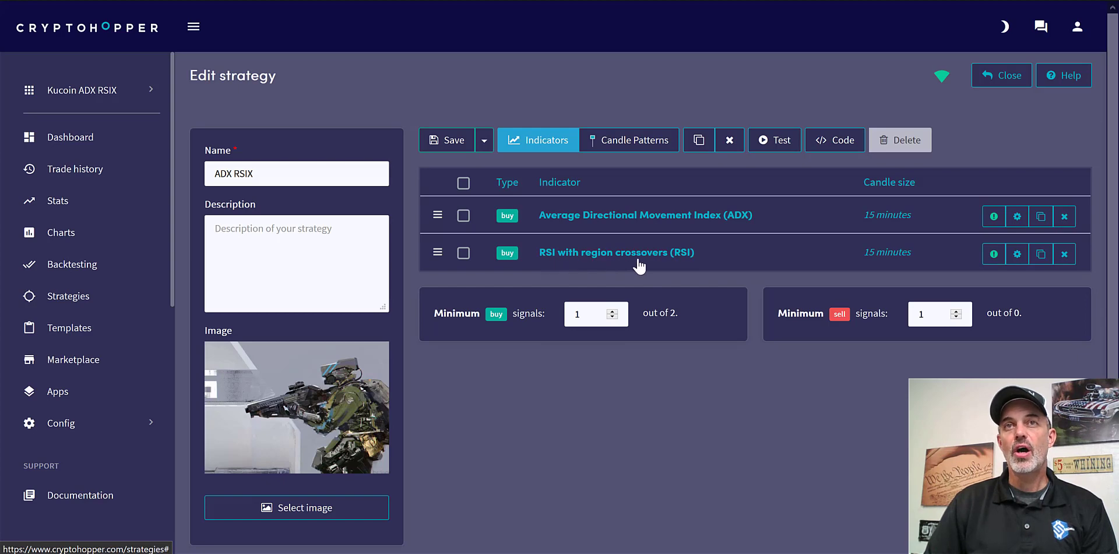
{"action": "mouse_move", "coordinate": [775, 273]}
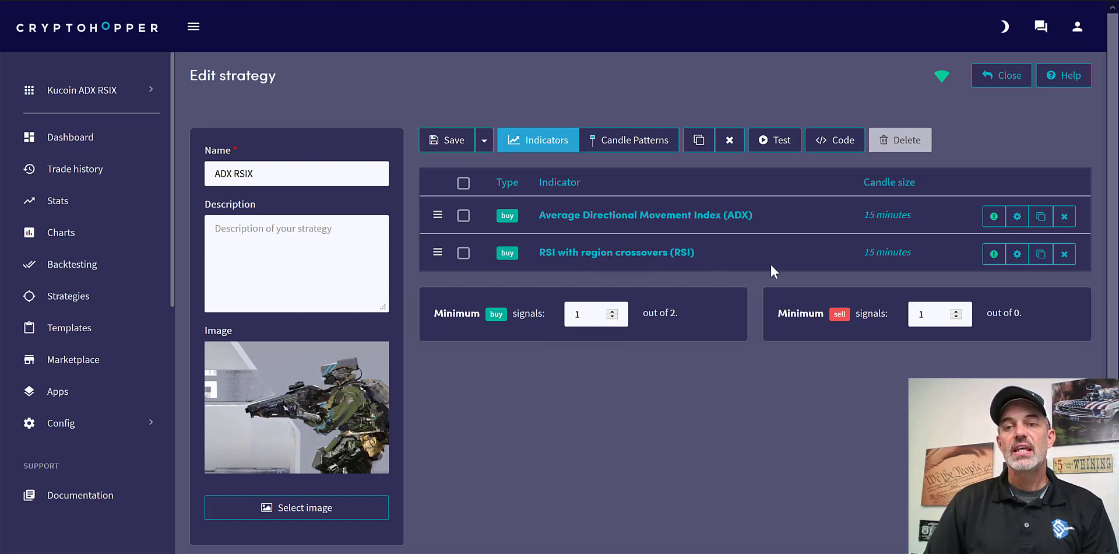
{"action": "left_click", "coordinate": [1016, 253]}
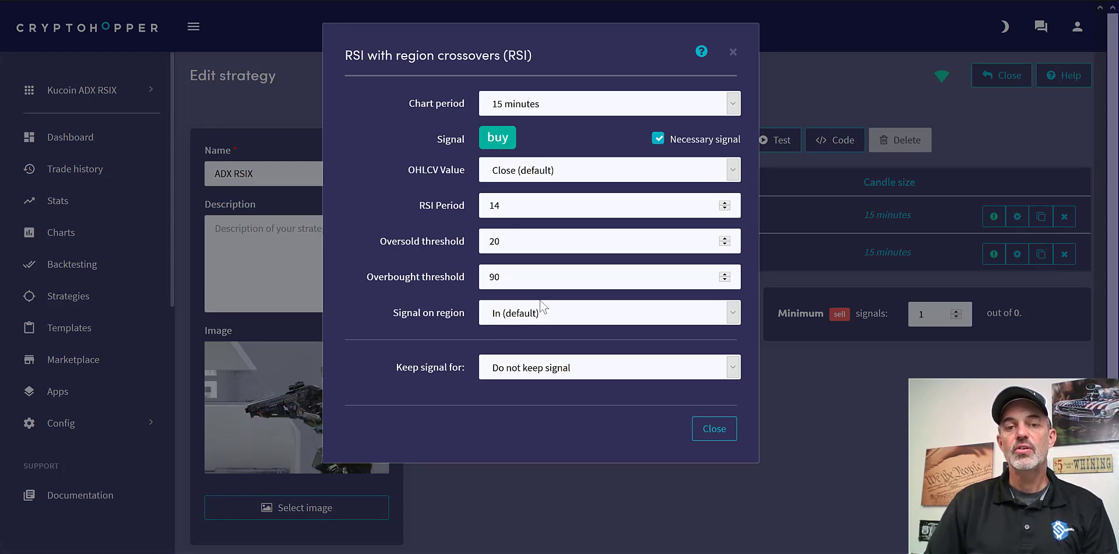
{"action": "mouse_move", "coordinate": [385, 245]}
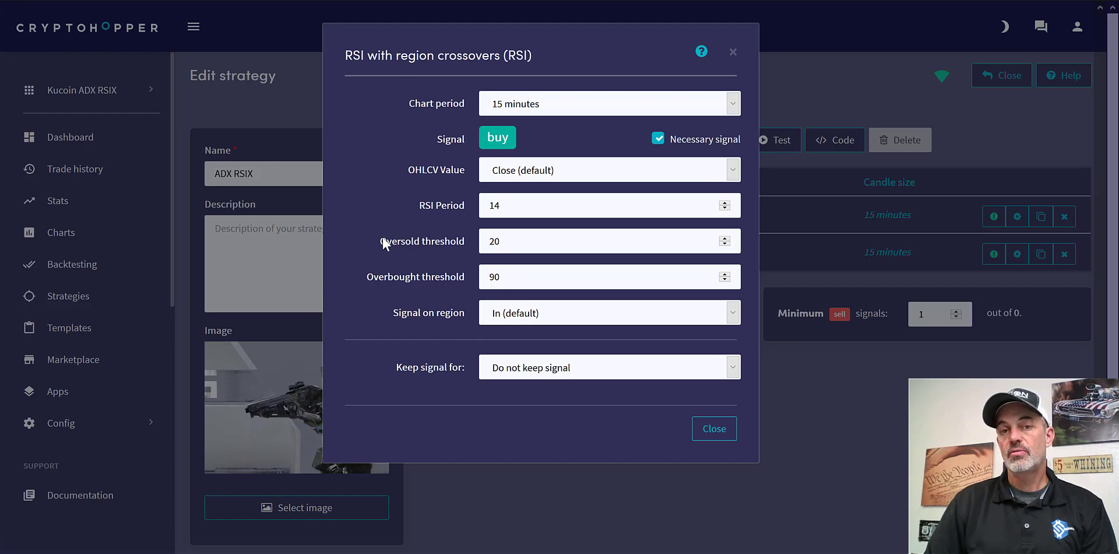
{"action": "double_click", "coordinate": [421, 241]}
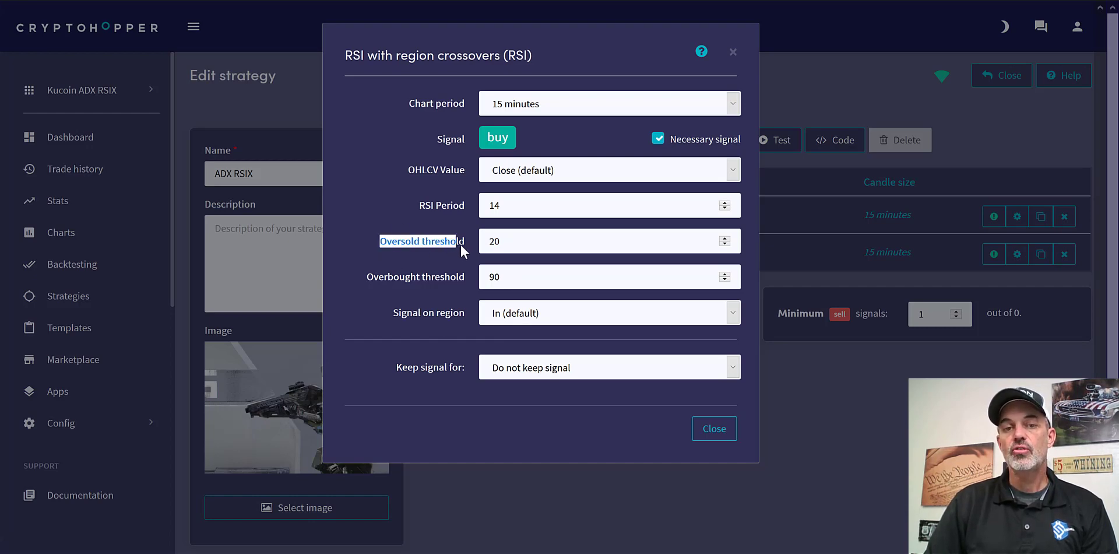
{"action": "left_click", "coordinate": [607, 240]}
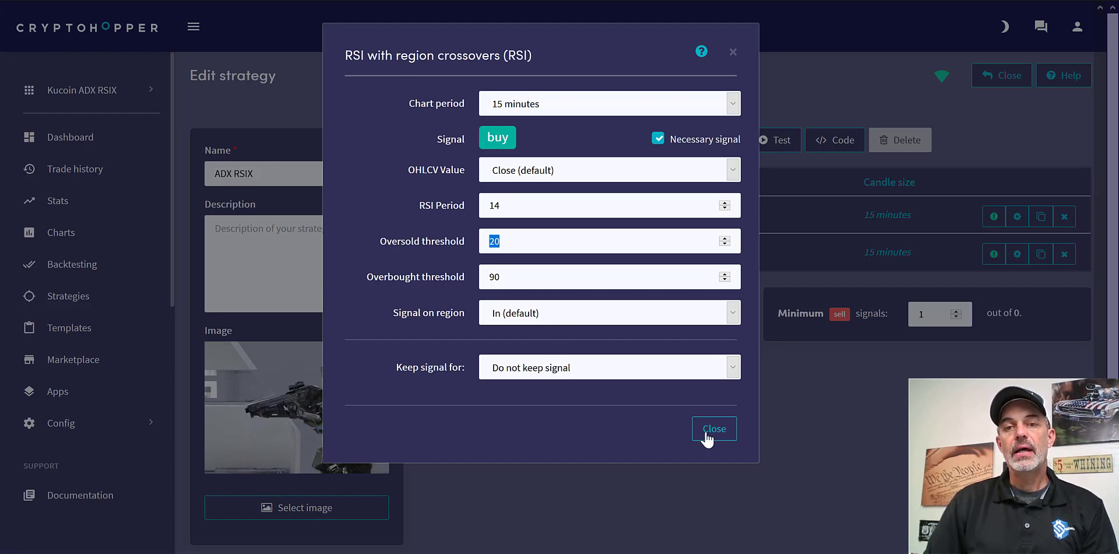
{"action": "left_click", "coordinate": [713, 429]}
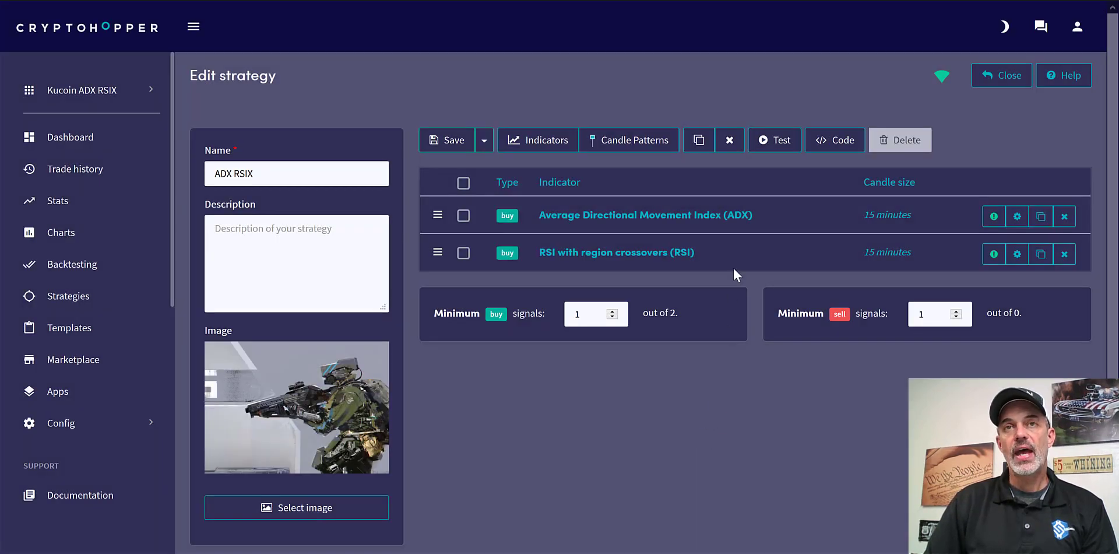
{"action": "mouse_move", "coordinate": [707, 219]}
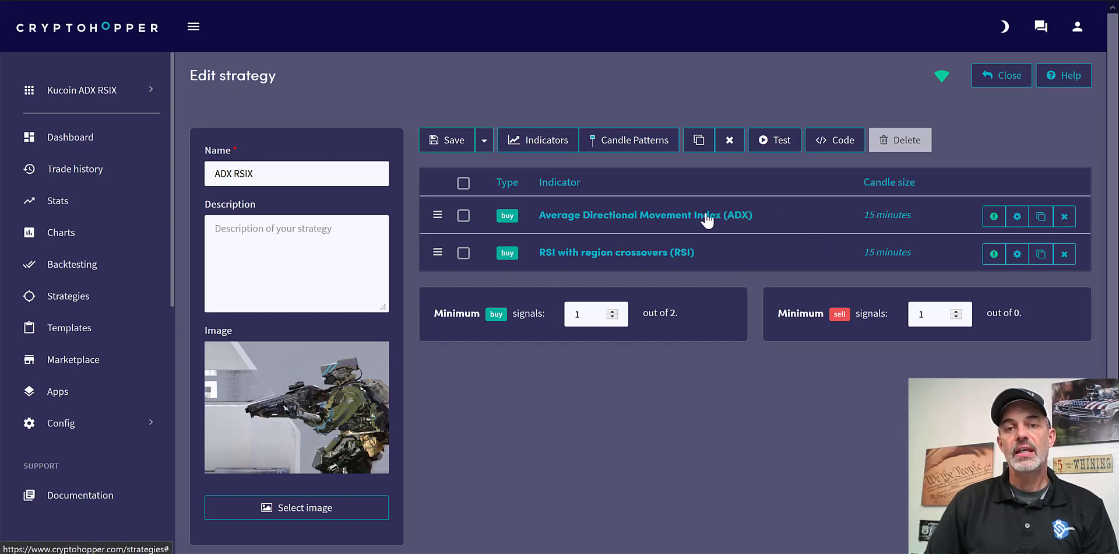
{"action": "mouse_move", "coordinate": [670, 222]}
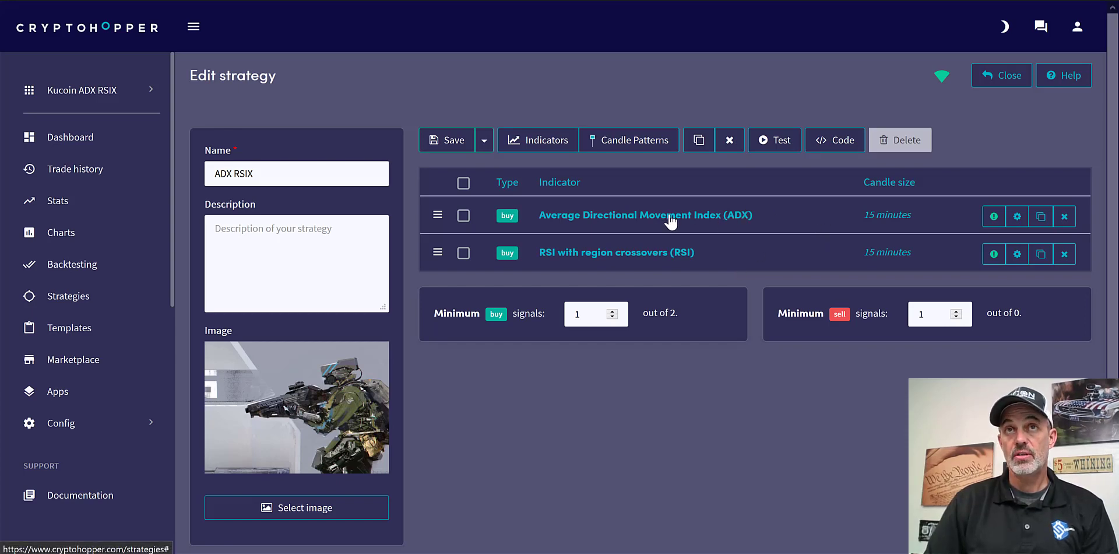
{"action": "mouse_move", "coordinate": [603, 225]}
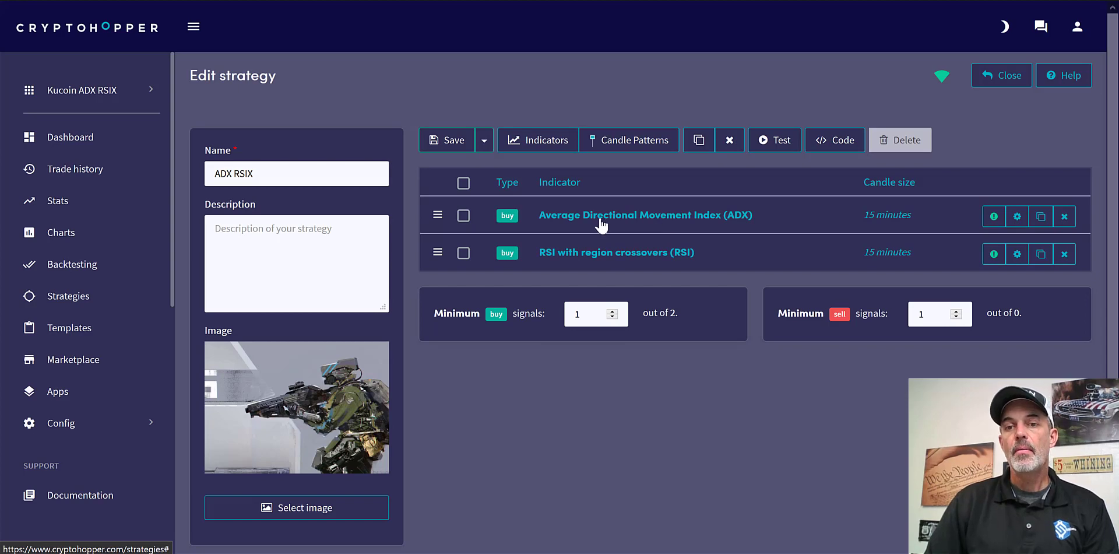
{"action": "mouse_move", "coordinate": [562, 227]}
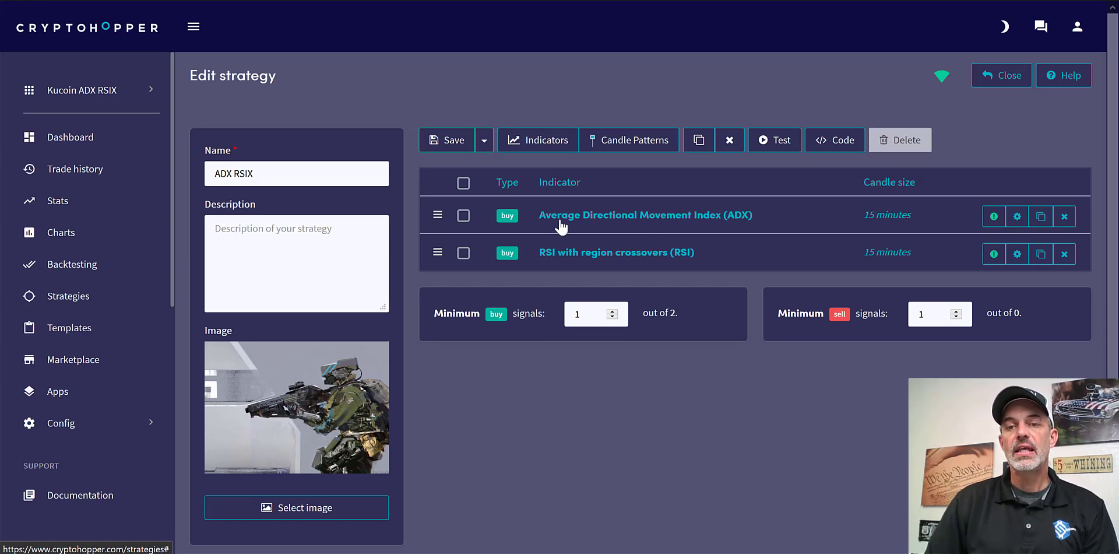
{"action": "mouse_move", "coordinate": [686, 207]}
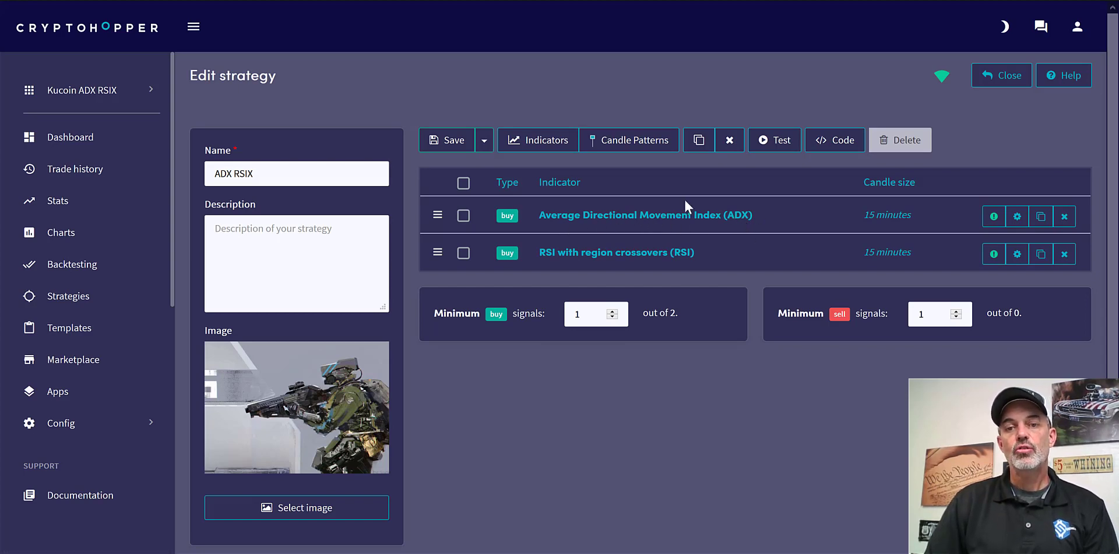
{"action": "mouse_move", "coordinate": [674, 252]}
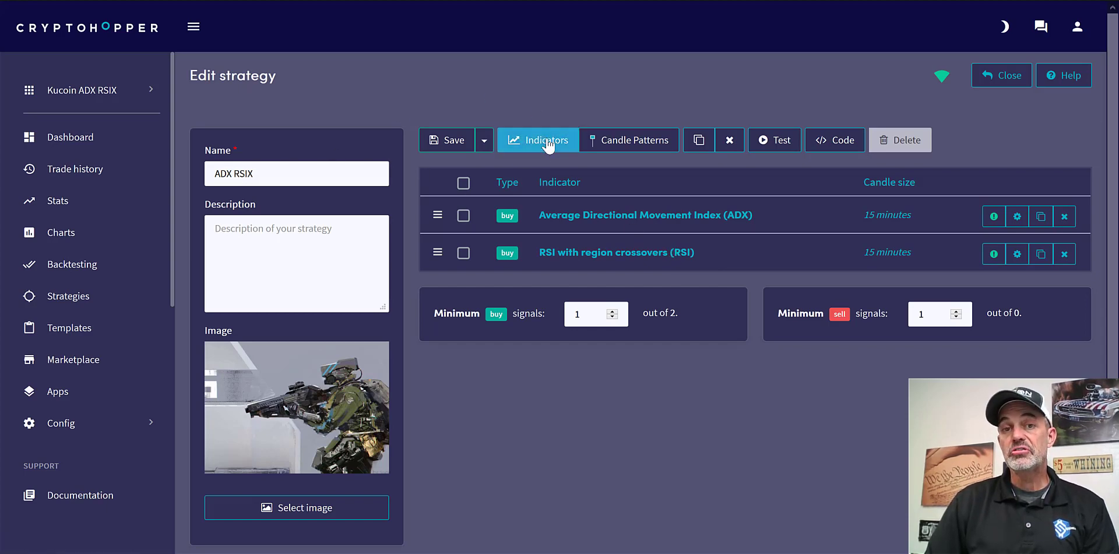
{"action": "mouse_move", "coordinate": [629, 139]}
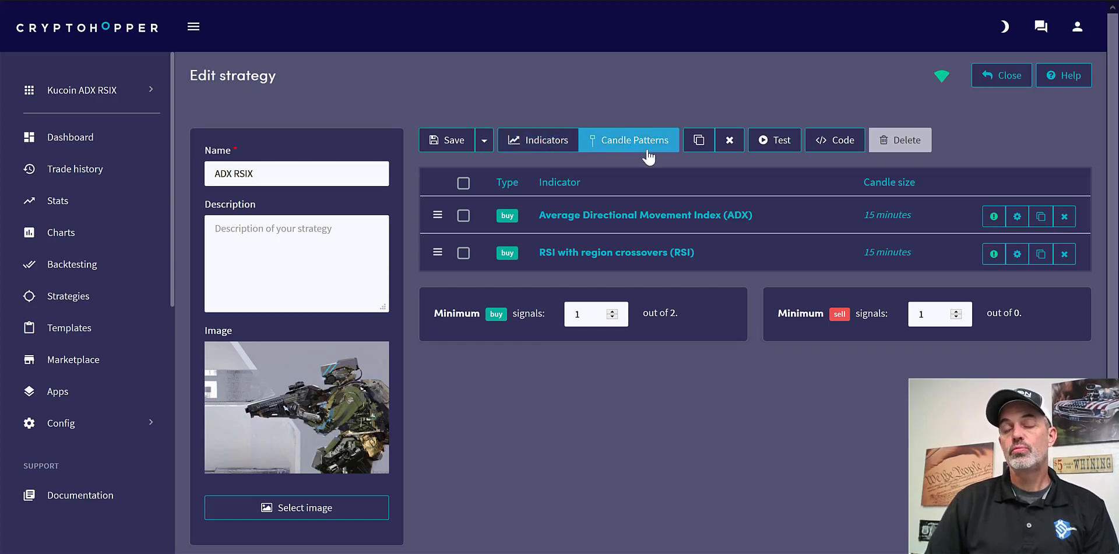
{"action": "mouse_move", "coordinate": [655, 128]}
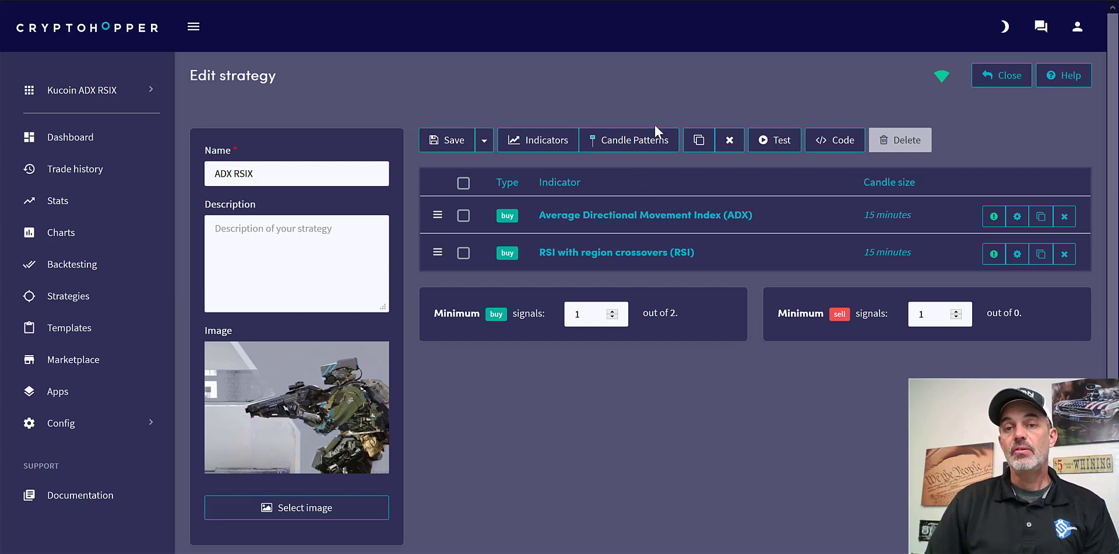
{"action": "mouse_move", "coordinate": [629, 140]}
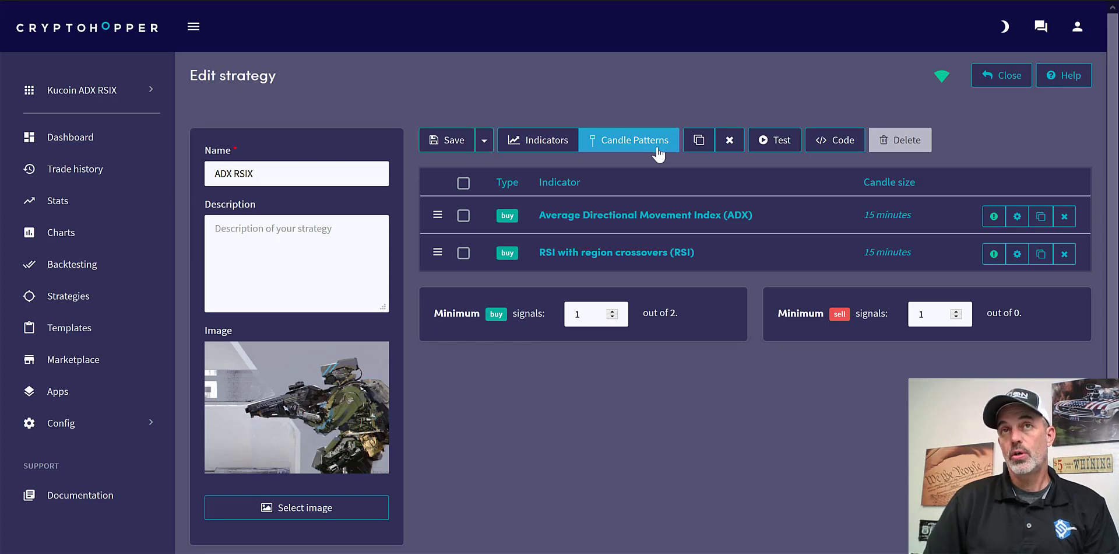
Close the strategy editor to return to the My Strategies list.
{"action": "left_click", "coordinate": [1001, 75]}
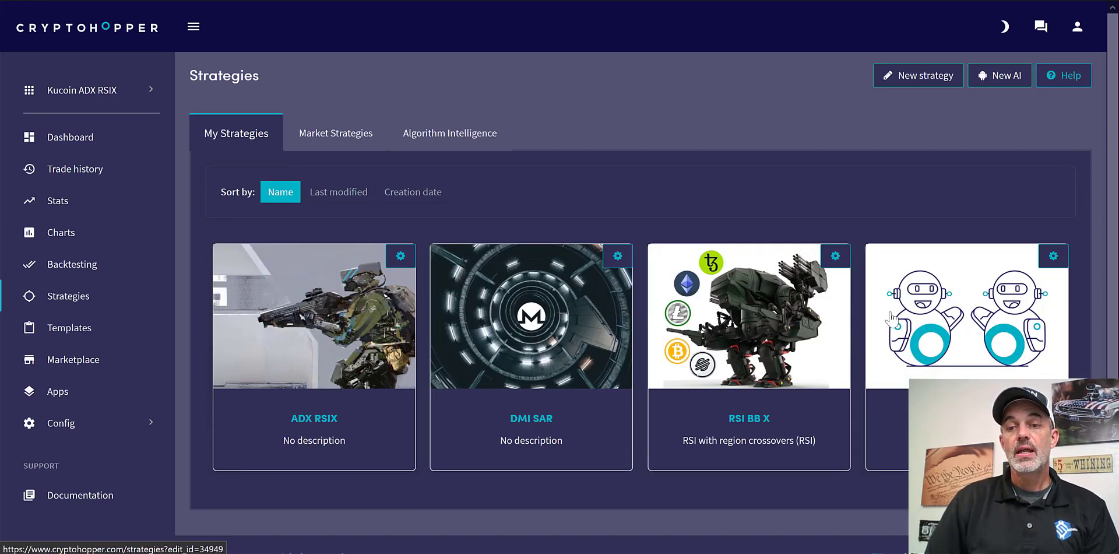
{"action": "mouse_move", "coordinate": [471, 341]}
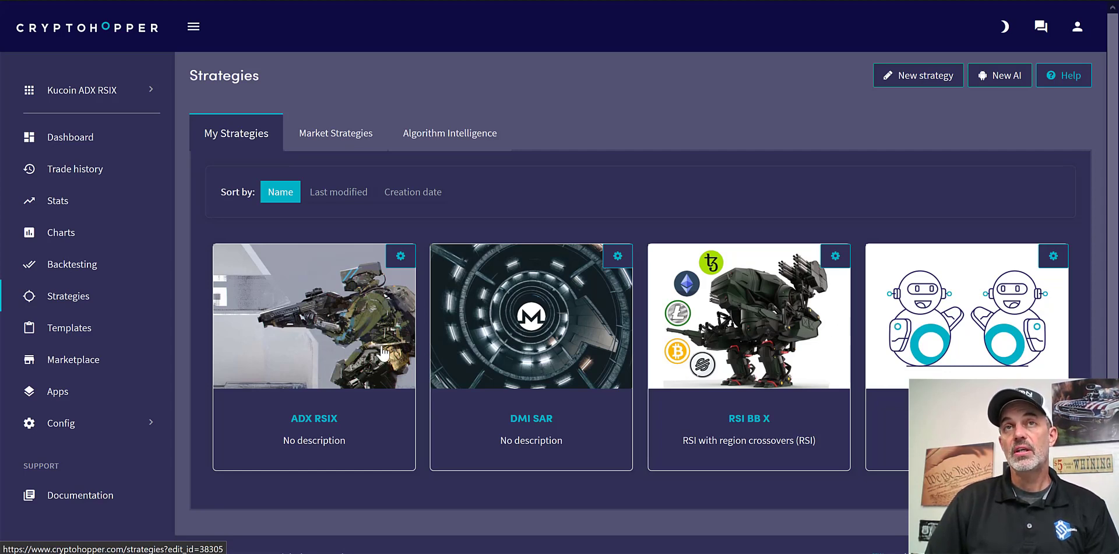
{"action": "mouse_move", "coordinate": [382, 353]}
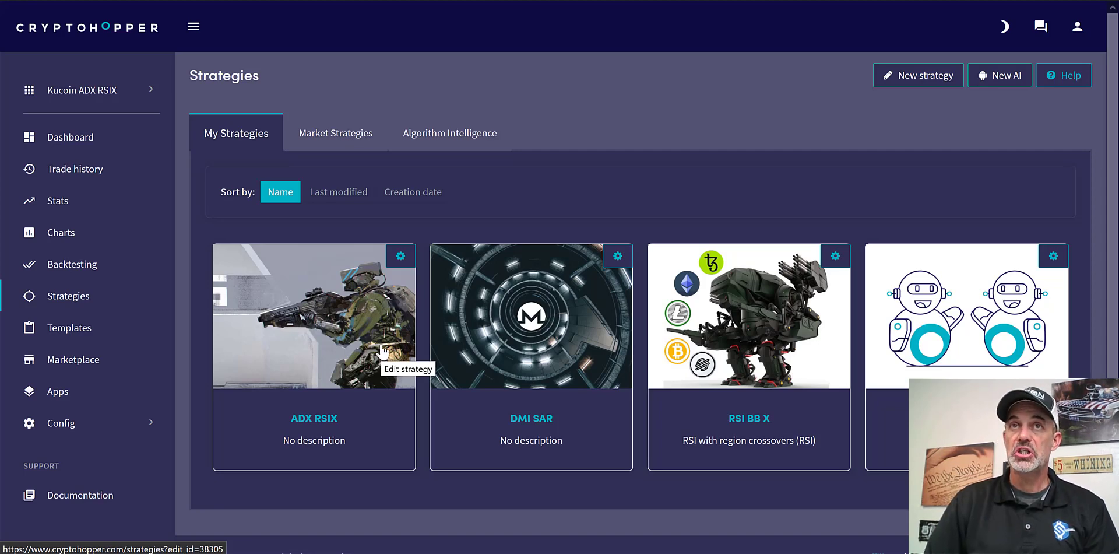
{"action": "mouse_move", "coordinate": [382, 351]}
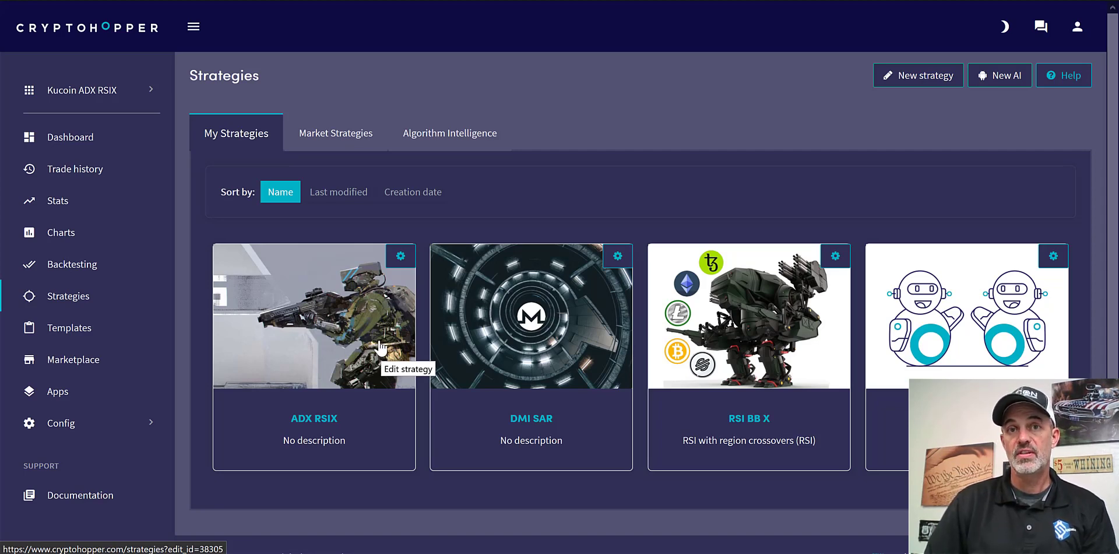
{"action": "mouse_move", "coordinate": [483, 328]}
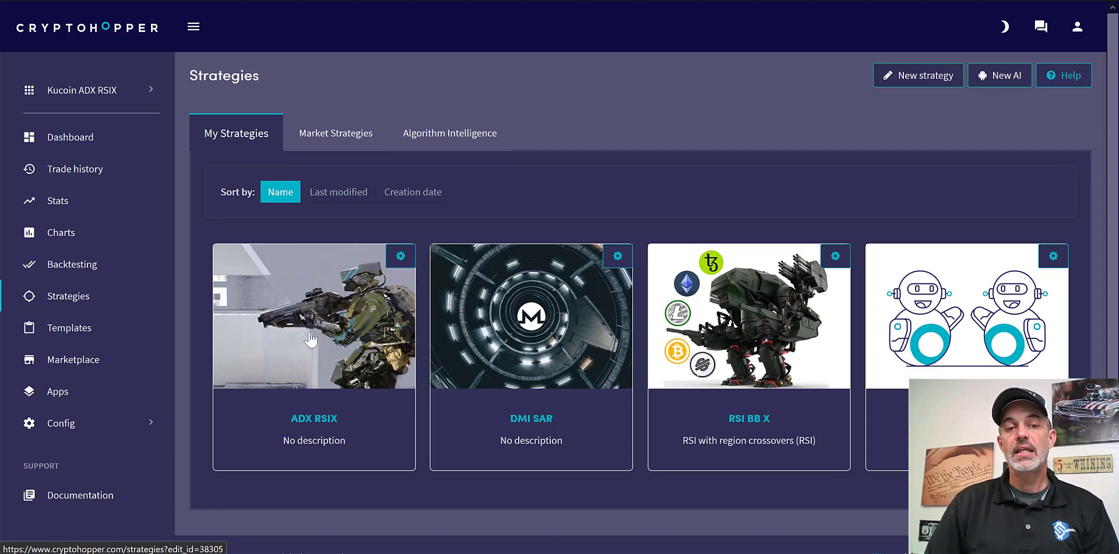
{"action": "mouse_move", "coordinate": [311, 338]}
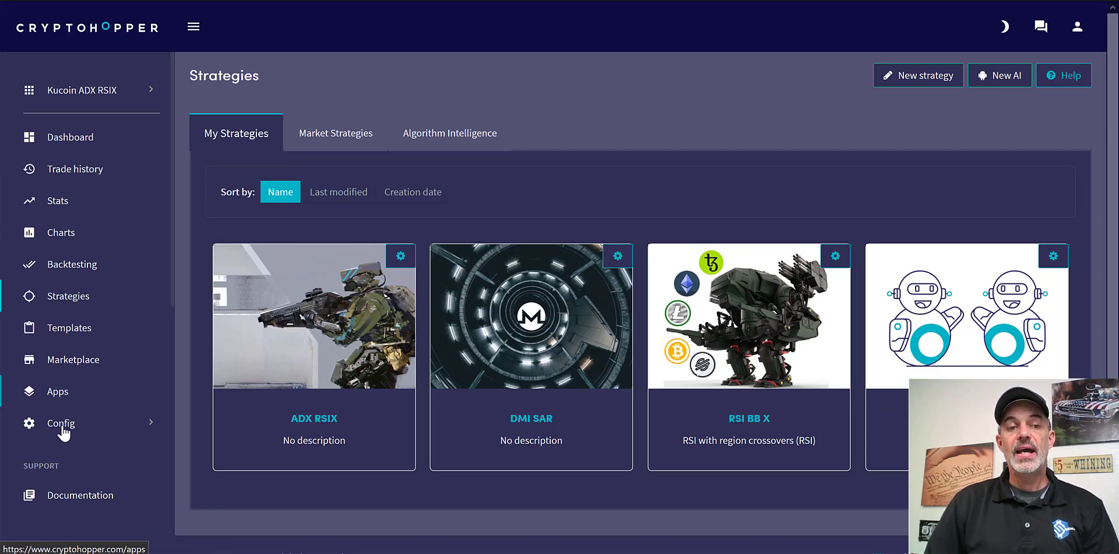
Raise the hopper's Baseconfig number of targets to buy from 9 to 10.
{"action": "left_click", "coordinate": [60, 423]}
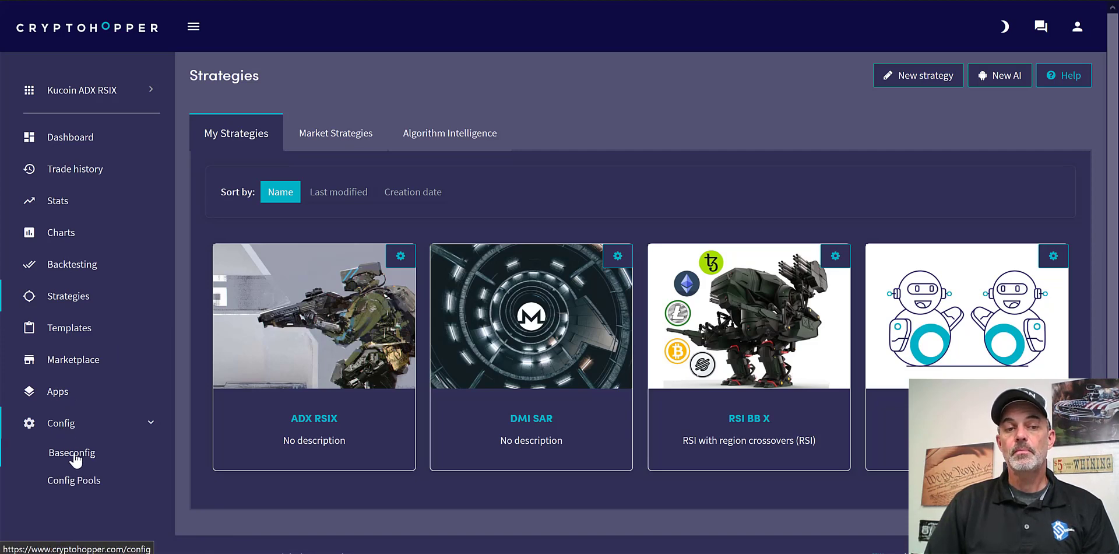
{"action": "left_click", "coordinate": [70, 452]}
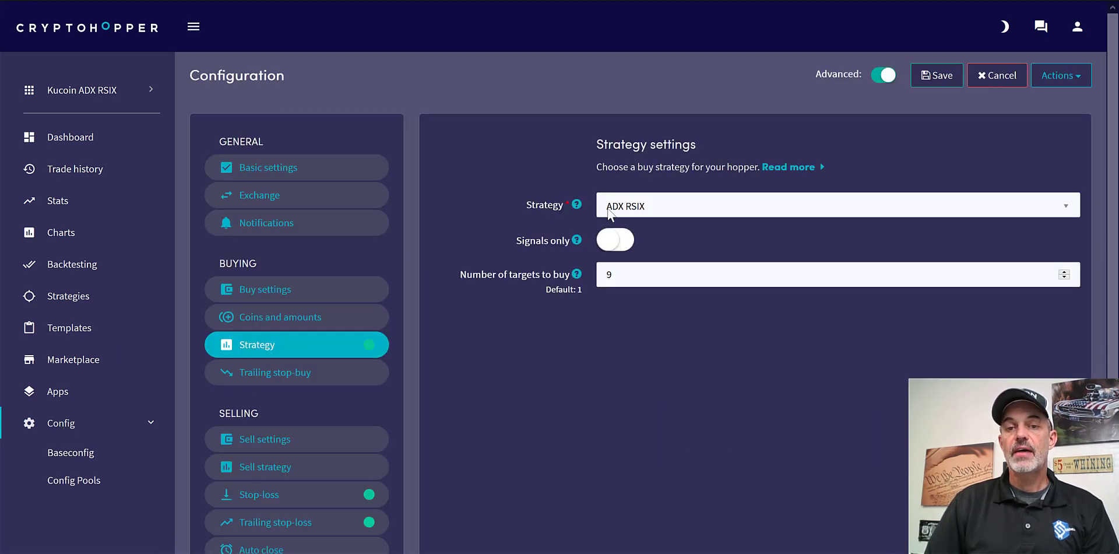
{"action": "mouse_move", "coordinate": [636, 220]}
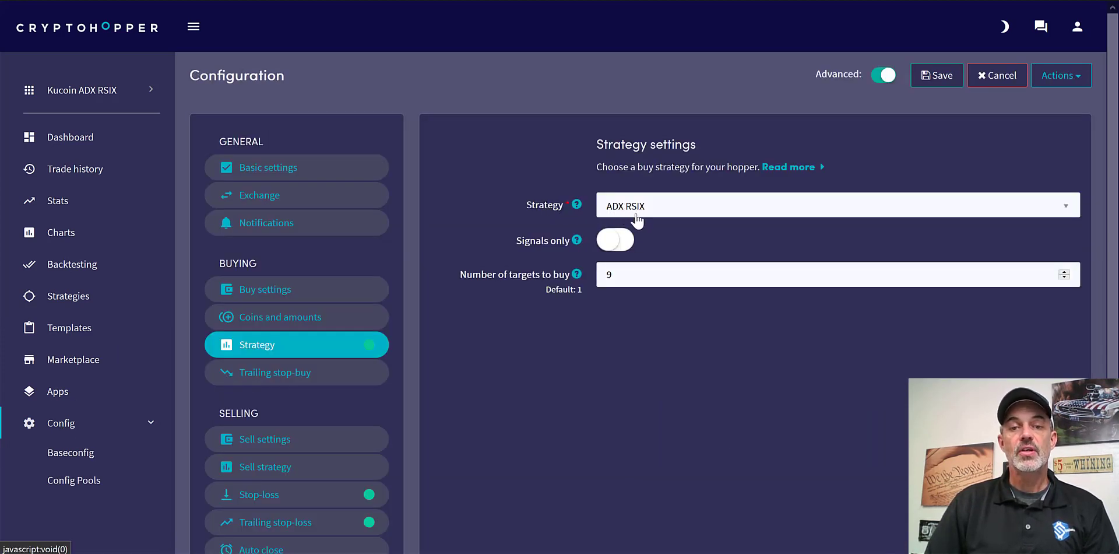
{"action": "mouse_move", "coordinate": [497, 282]}
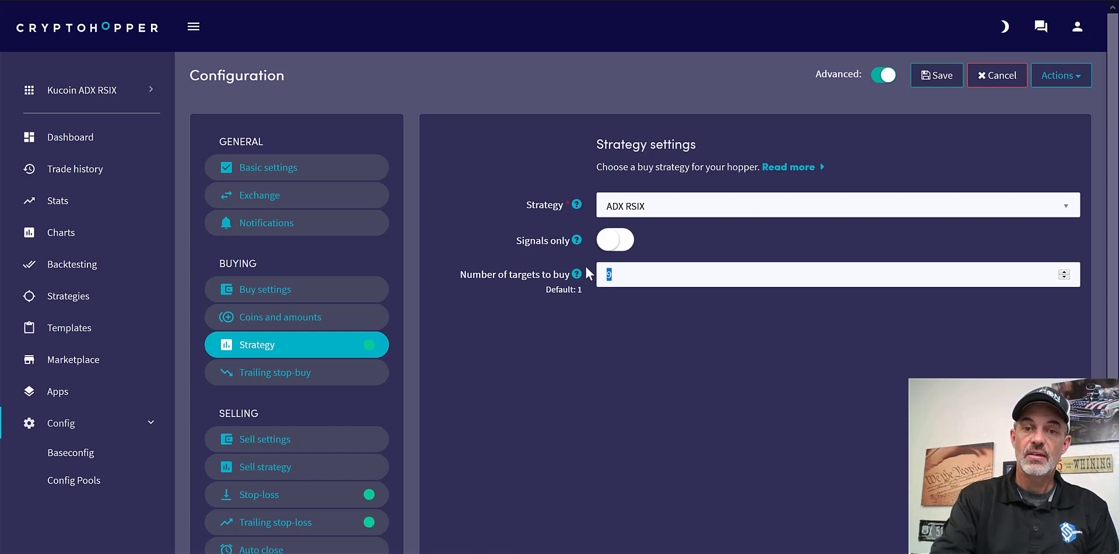
{"action": "type", "text": "10"}
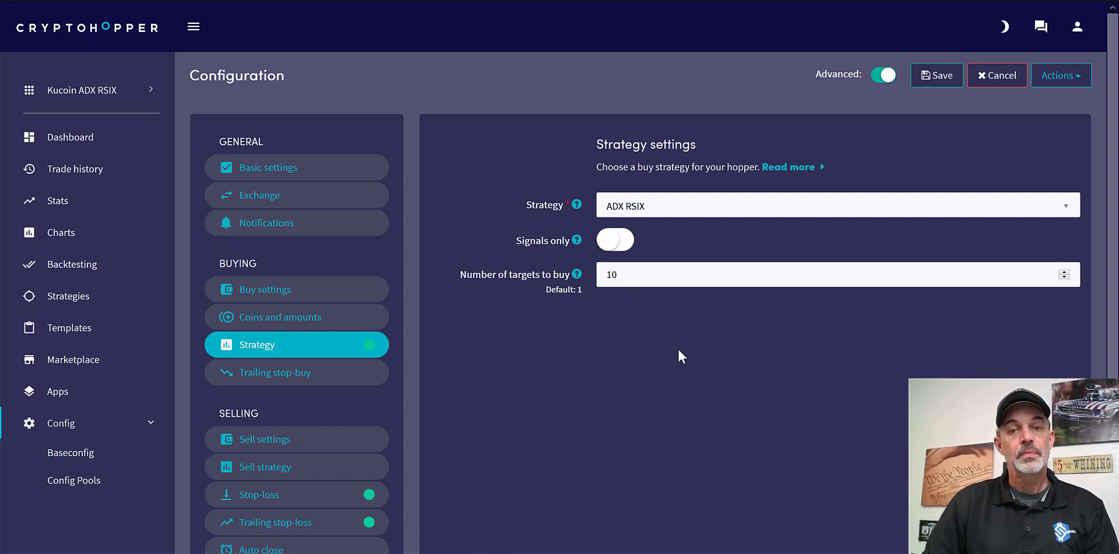
{"action": "mouse_move", "coordinate": [576, 284]}
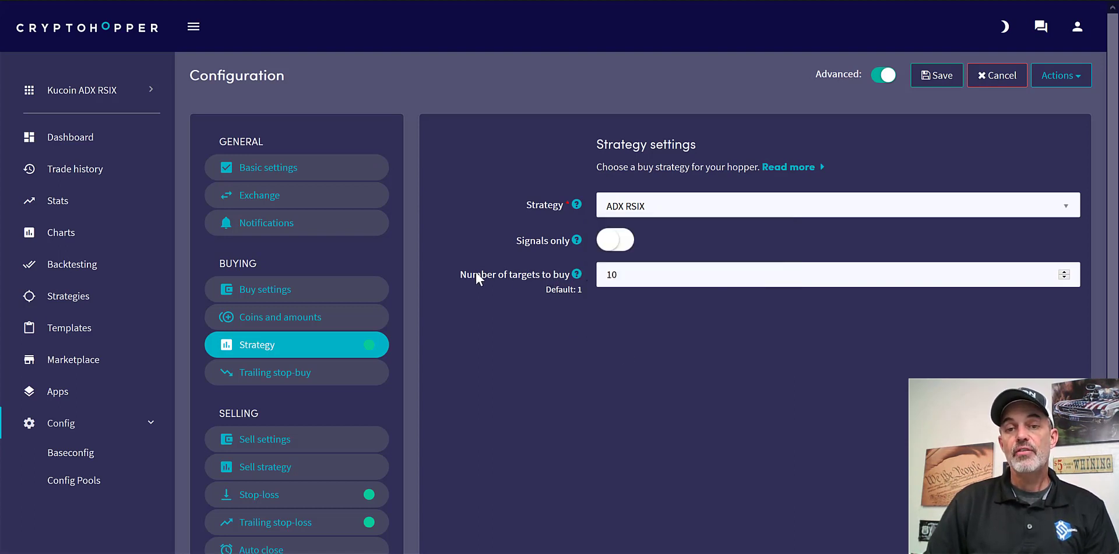
{"action": "mouse_move", "coordinate": [678, 303]}
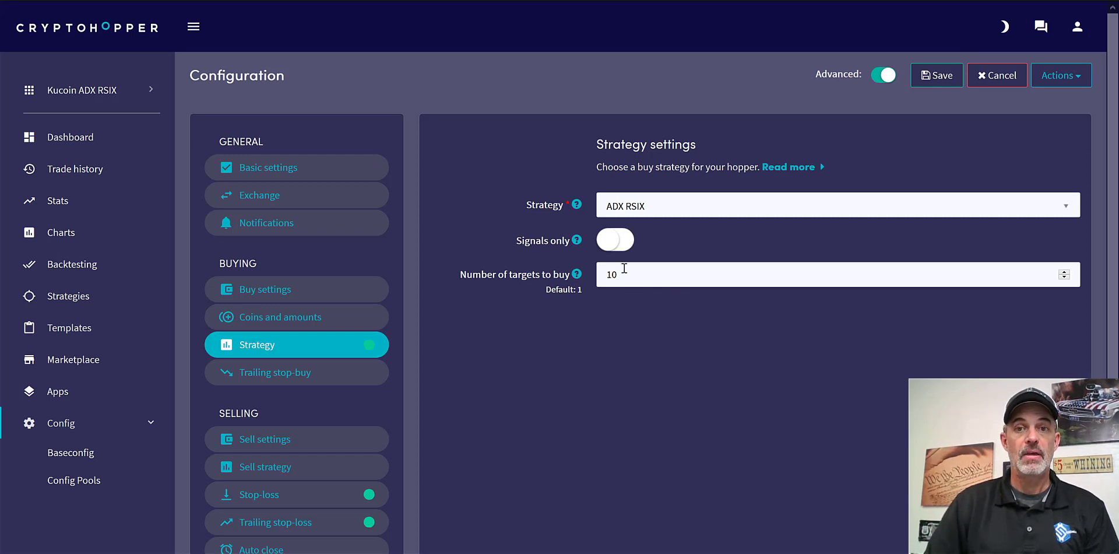
{"action": "left_click", "coordinate": [274, 372]}
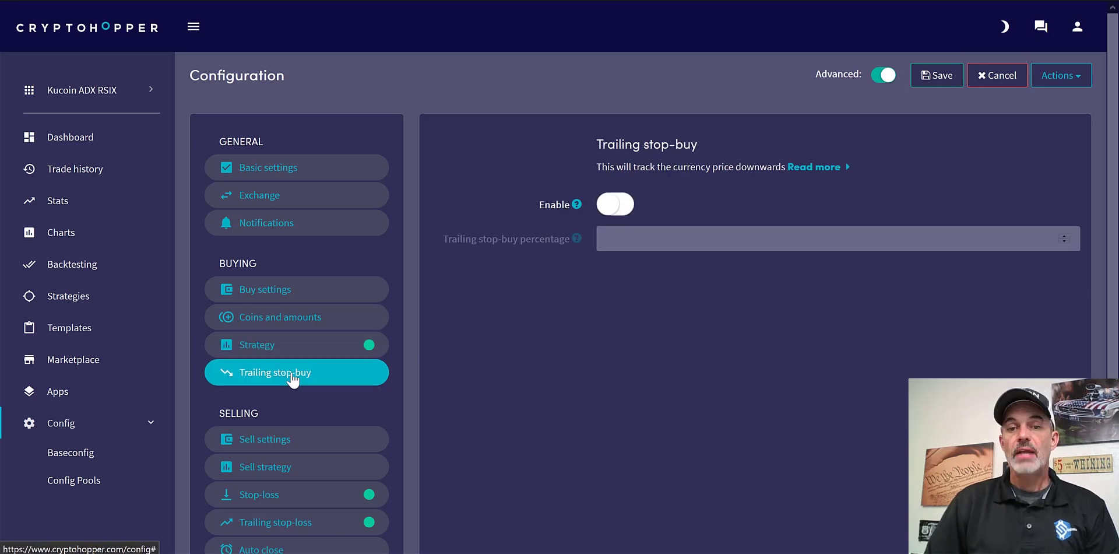
{"action": "mouse_move", "coordinate": [608, 258]}
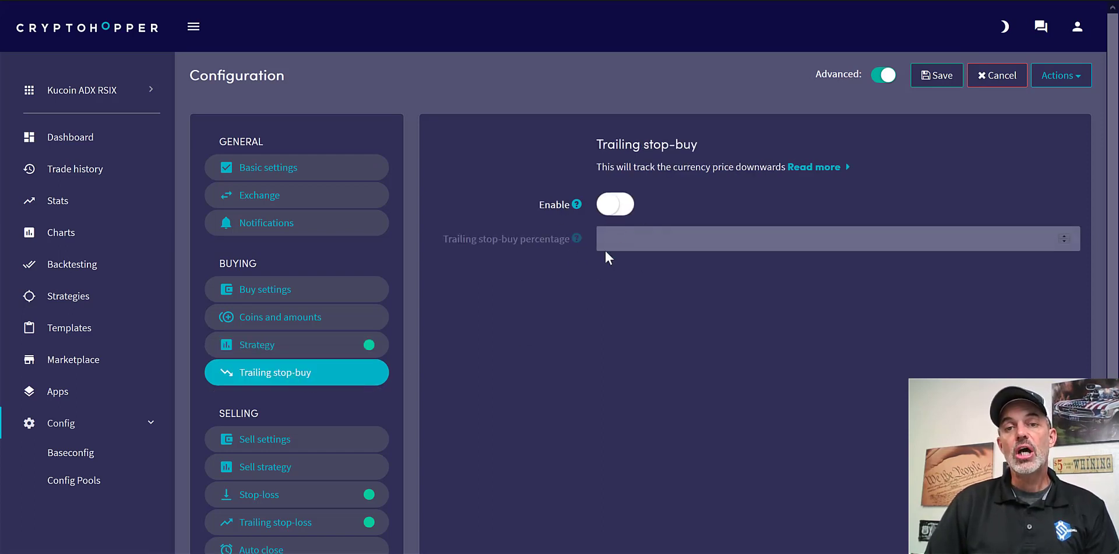
{"action": "mouse_move", "coordinate": [627, 287]}
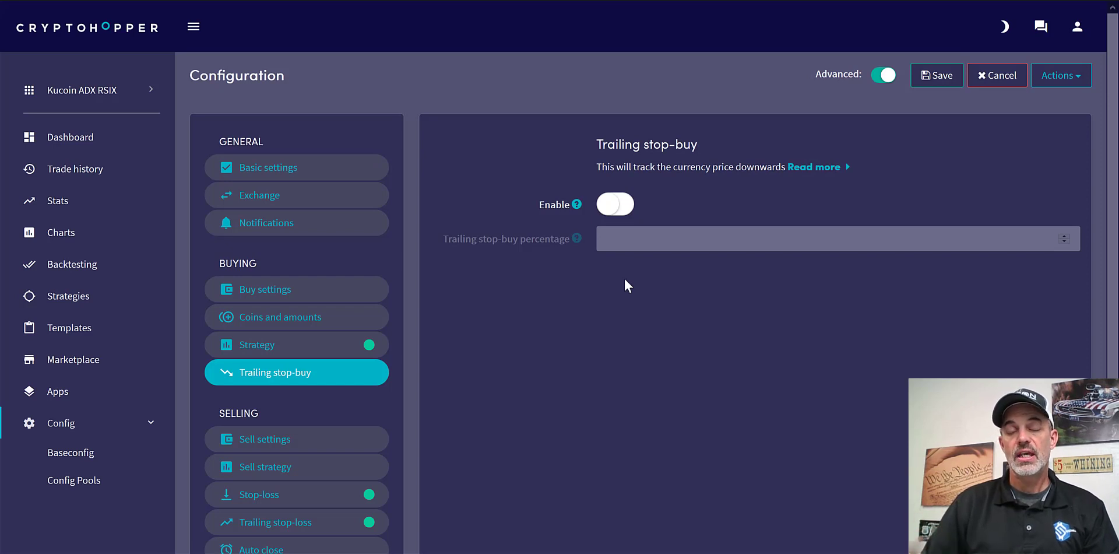
{"action": "mouse_move", "coordinate": [501, 410]}
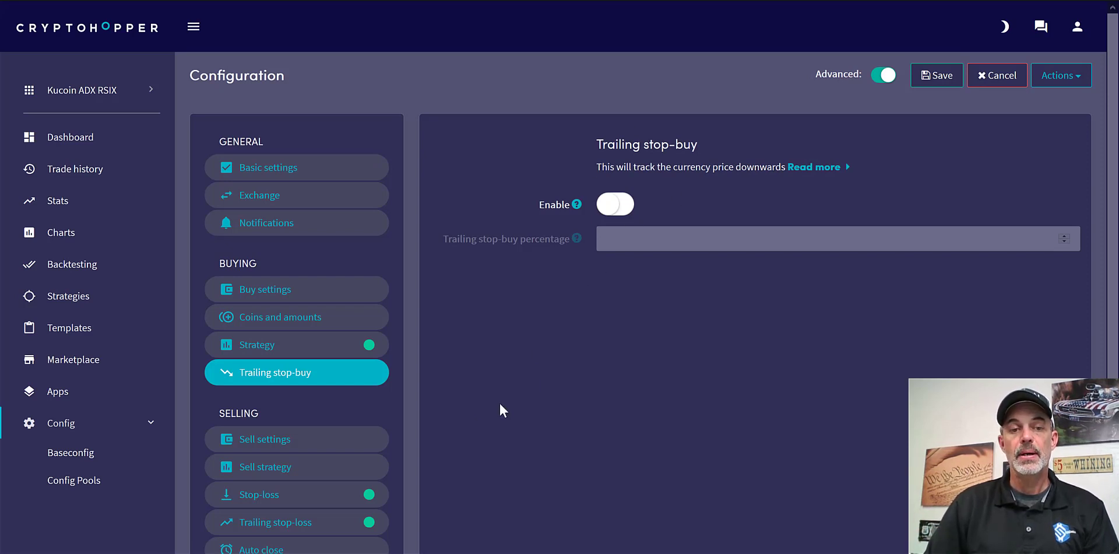
Keep trailing stop-buy off and show sell settings with take profit 1.99.
{"action": "left_click", "coordinate": [264, 439]}
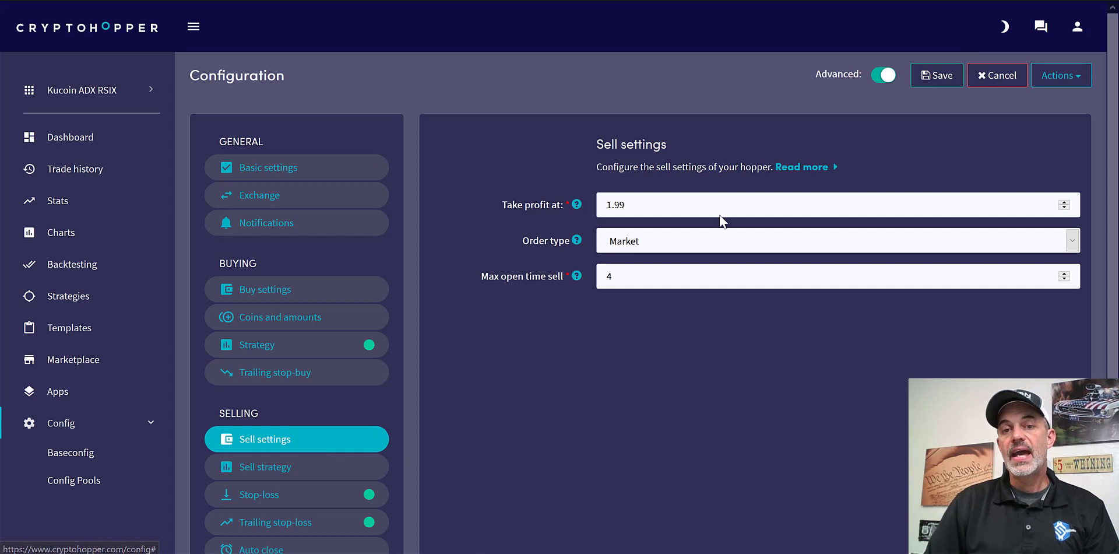
{"action": "mouse_move", "coordinate": [579, 303]}
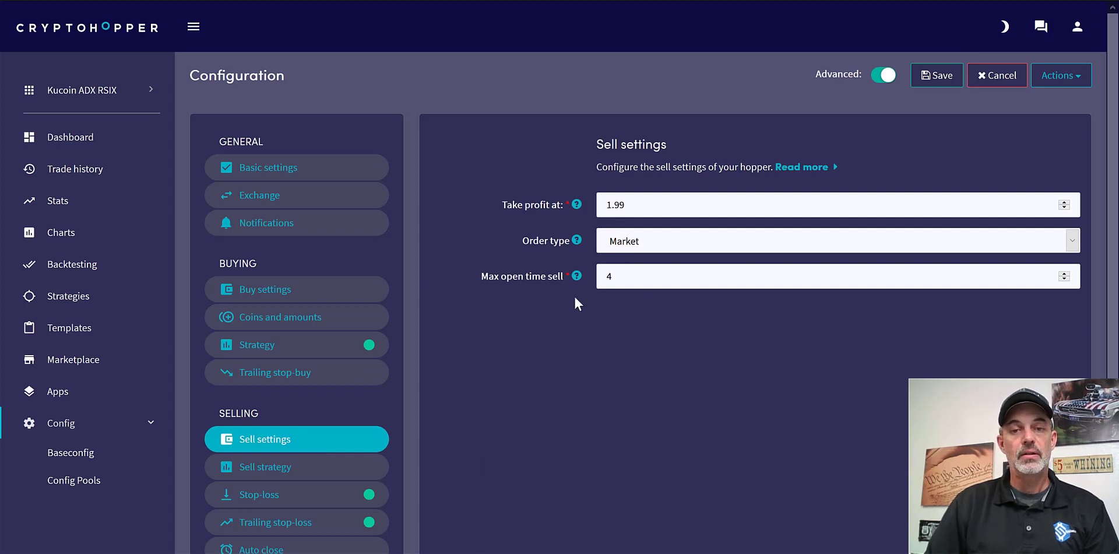
{"action": "mouse_move", "coordinate": [385, 444]}
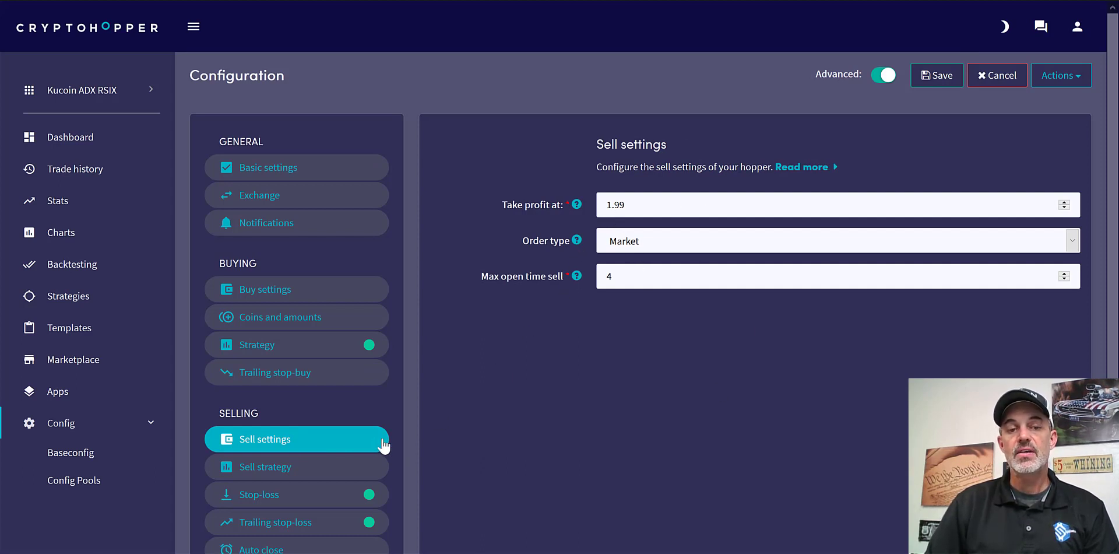
{"action": "mouse_move", "coordinate": [633, 241]}
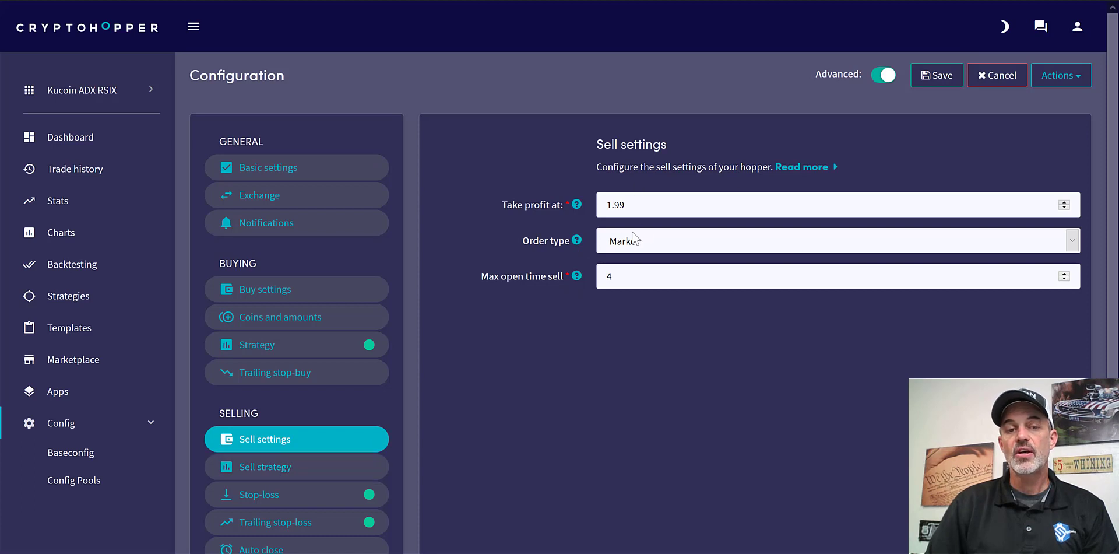
{"action": "mouse_move", "coordinate": [286, 470]}
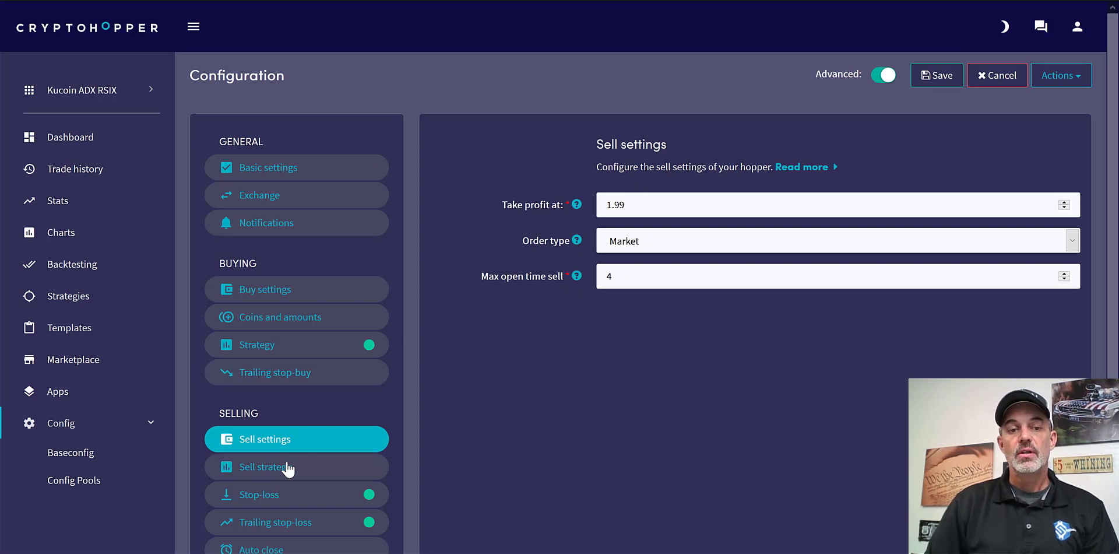
Leave take profit 1.99, market orders and max open time 4 unchanged; view sell strategy.
{"action": "left_click", "coordinate": [295, 465]}
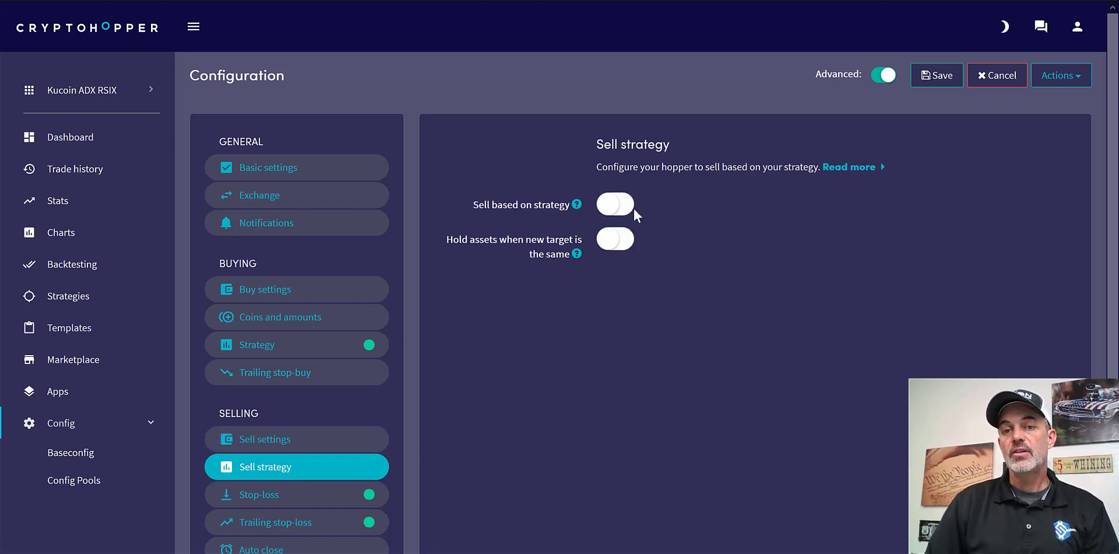
{"action": "mouse_move", "coordinate": [589, 246]}
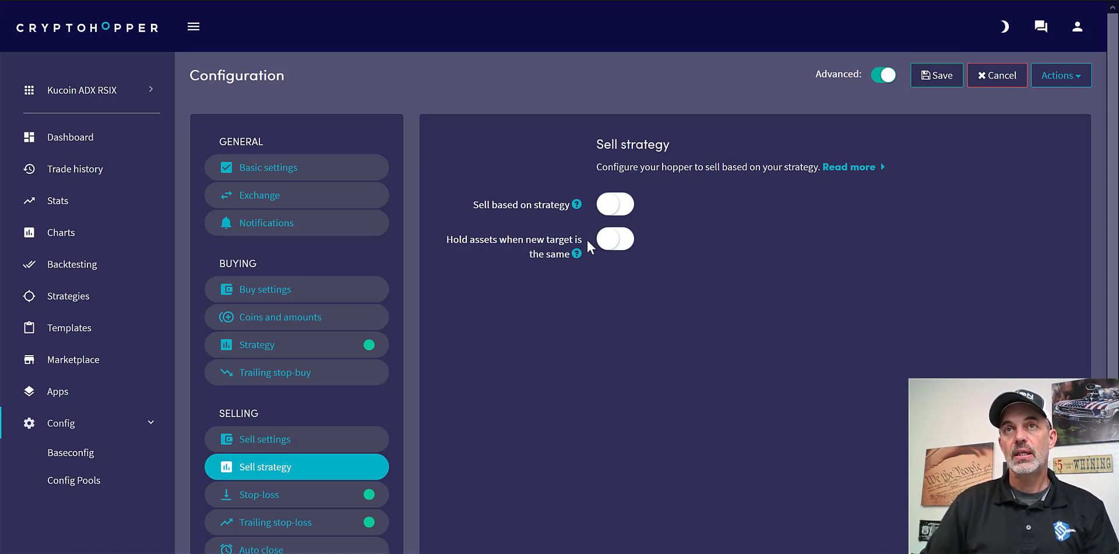
{"action": "mouse_move", "coordinate": [588, 246]}
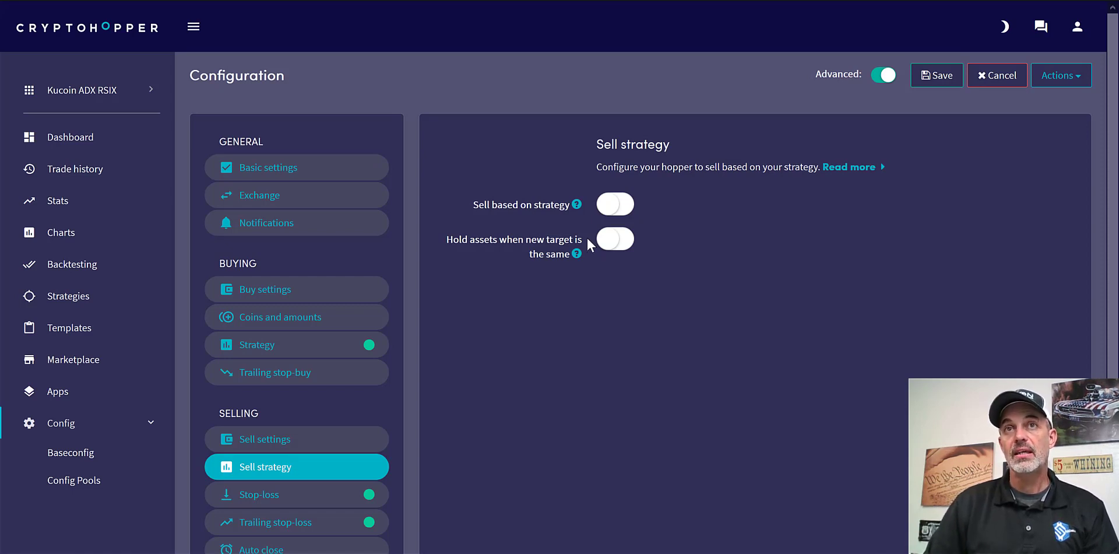
{"action": "mouse_move", "coordinate": [518, 246]}
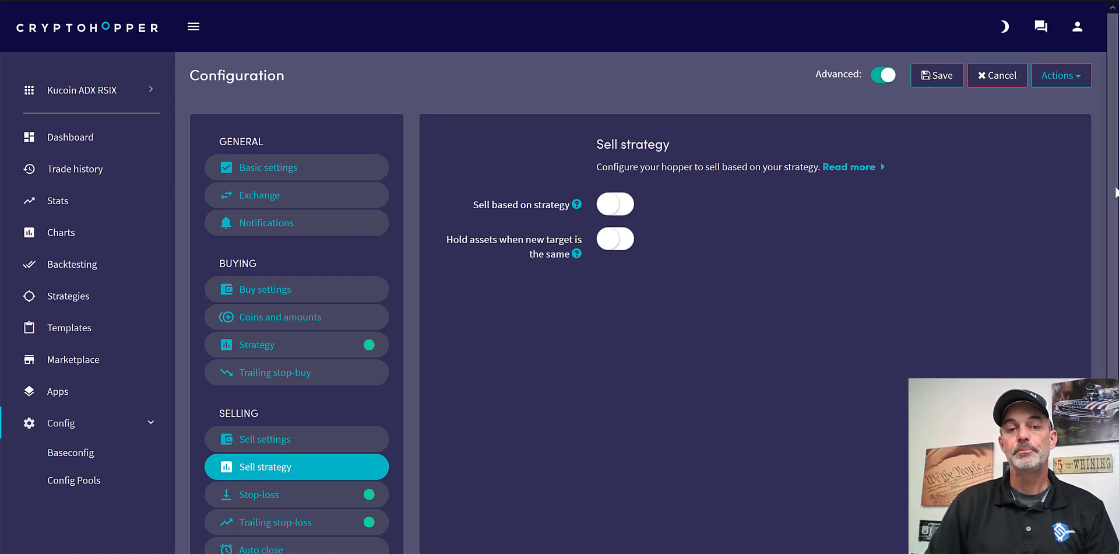
Show the Stop-loss settings, enabled at .90 percent.
{"action": "scroll", "scroll_direction": "down", "scroll_amount": 3}
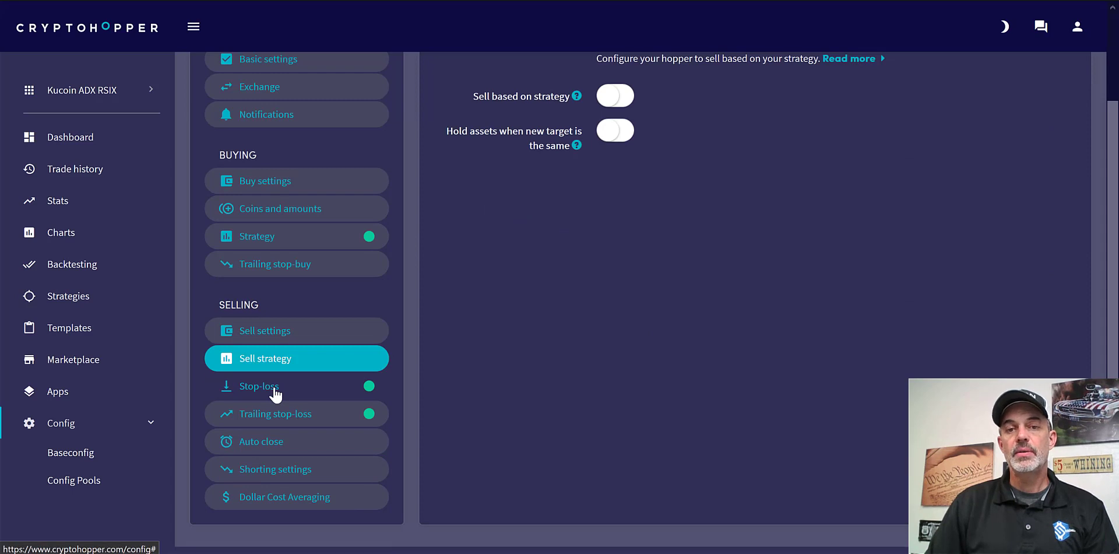
{"action": "left_click", "coordinate": [260, 385]}
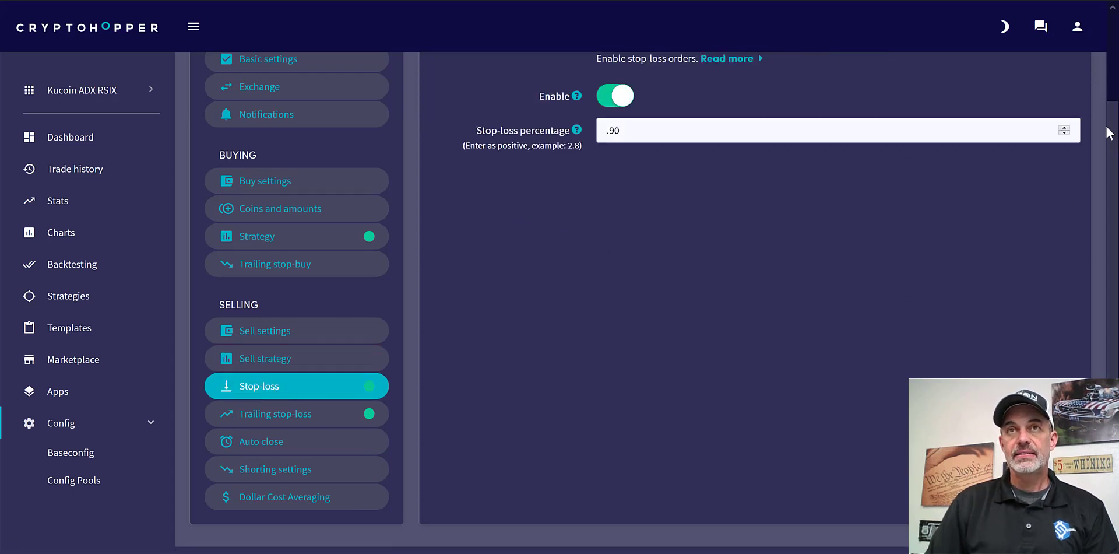
Review stop-loss, then show trailing stop-loss enabled at .49, armed at 1.99.
{"action": "scroll", "scroll_direction": "up", "scroll_amount": 3}
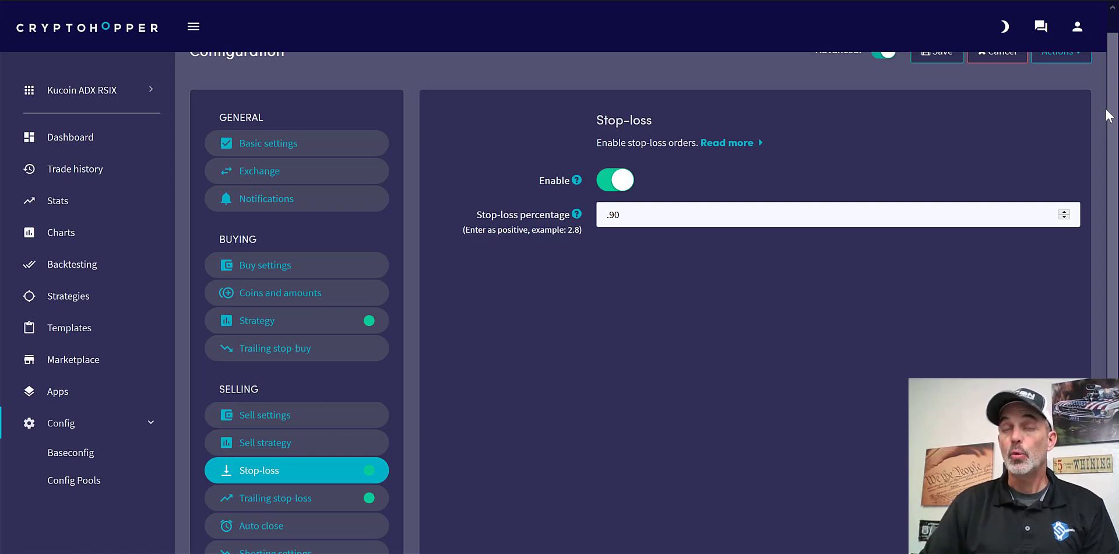
{"action": "mouse_move", "coordinate": [640, 237]}
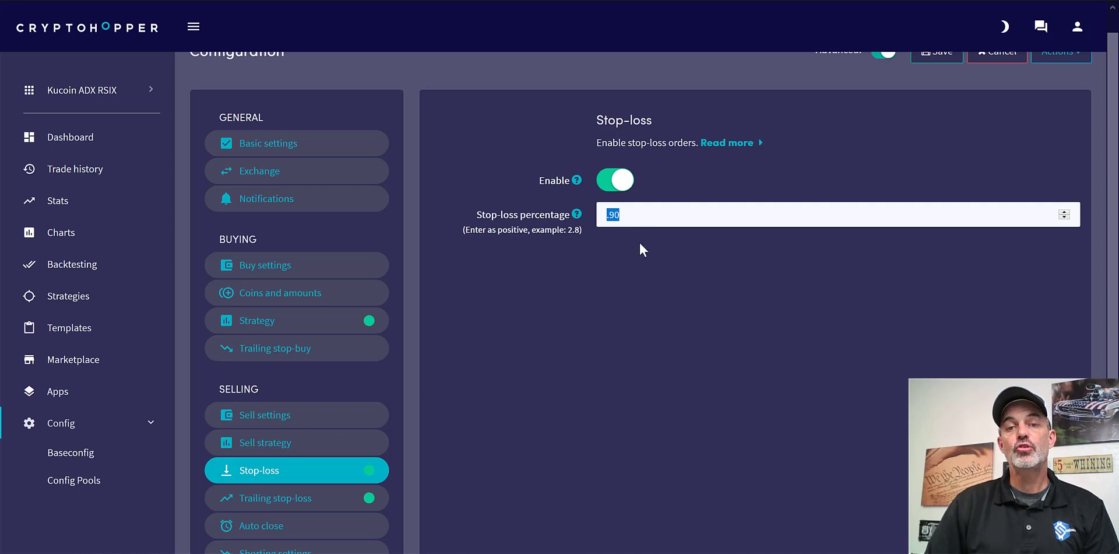
{"action": "mouse_move", "coordinate": [651, 262]}
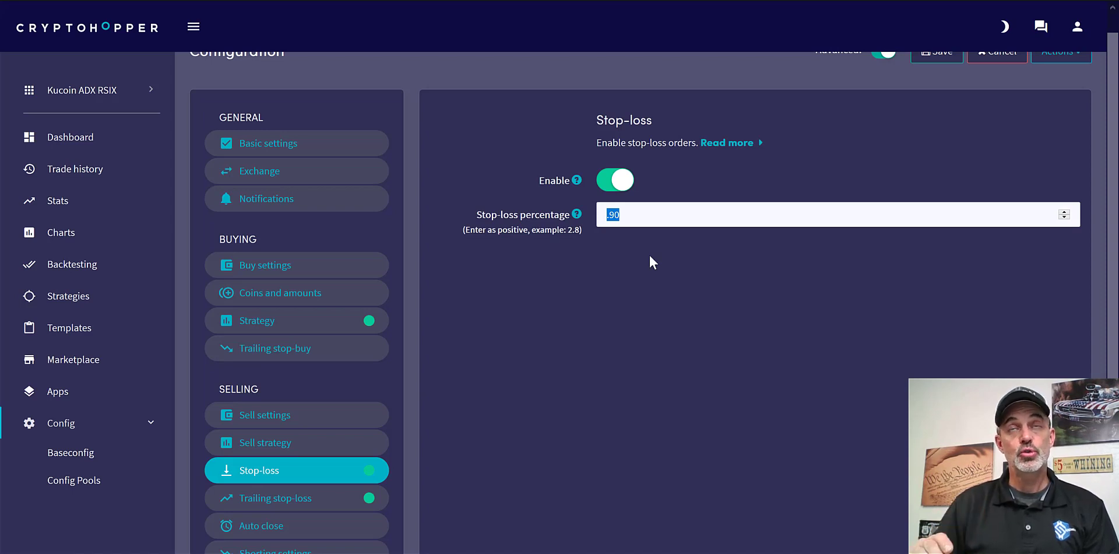
{"action": "mouse_move", "coordinate": [643, 279]}
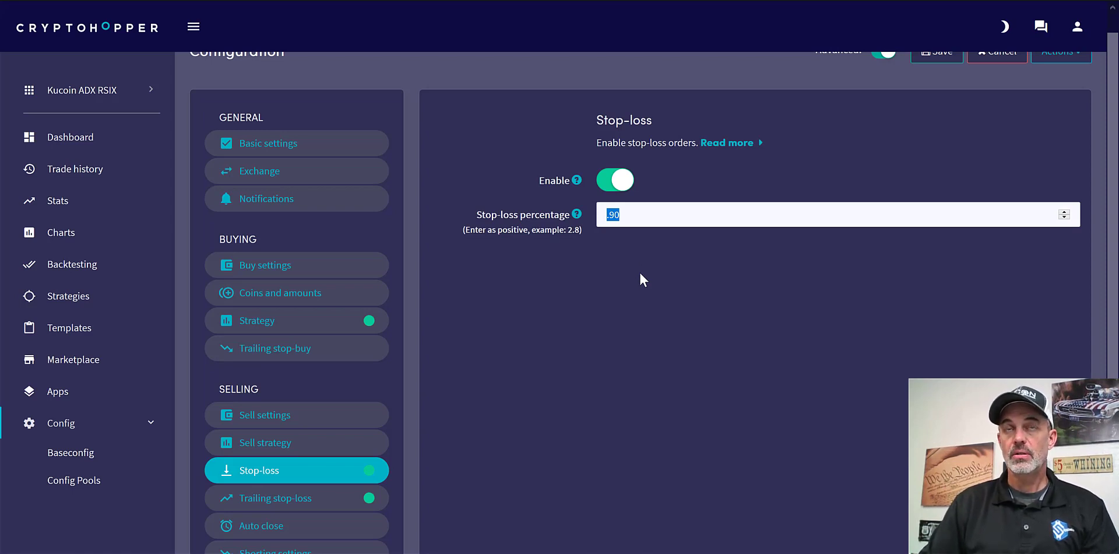
{"action": "mouse_move", "coordinate": [625, 207]}
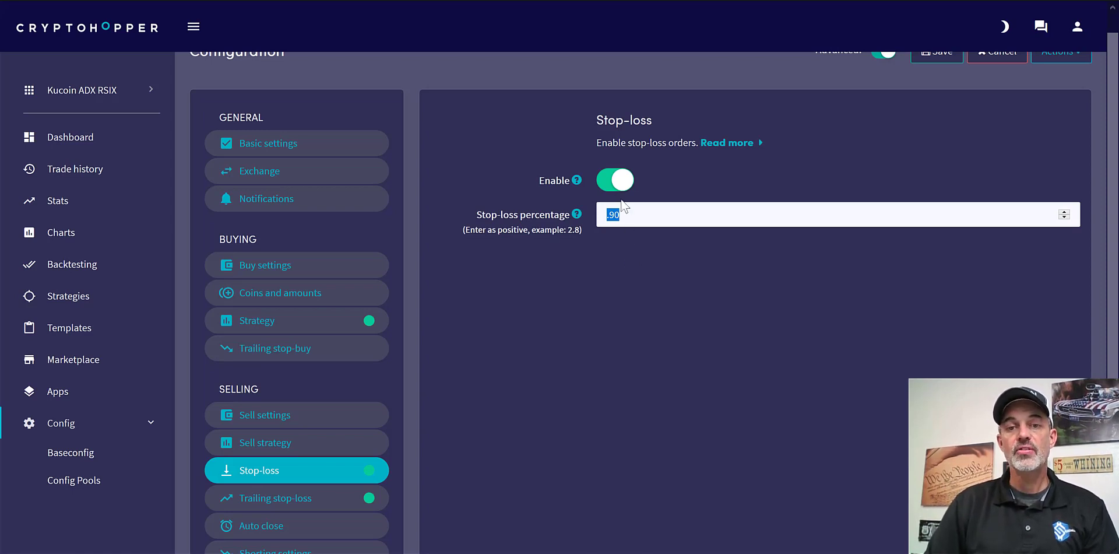
{"action": "mouse_move", "coordinate": [506, 491]}
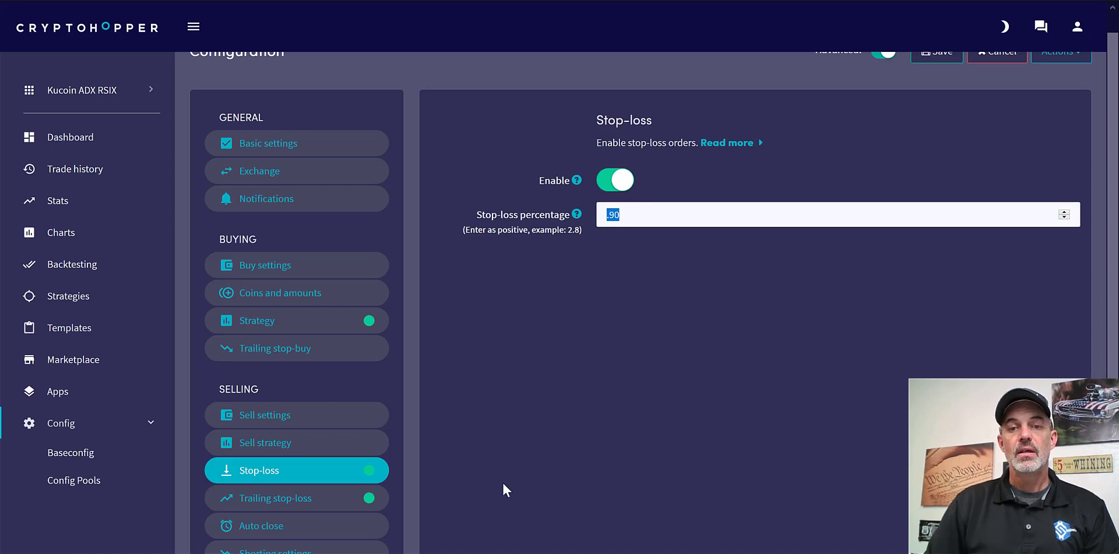
{"action": "mouse_move", "coordinate": [906, 330]}
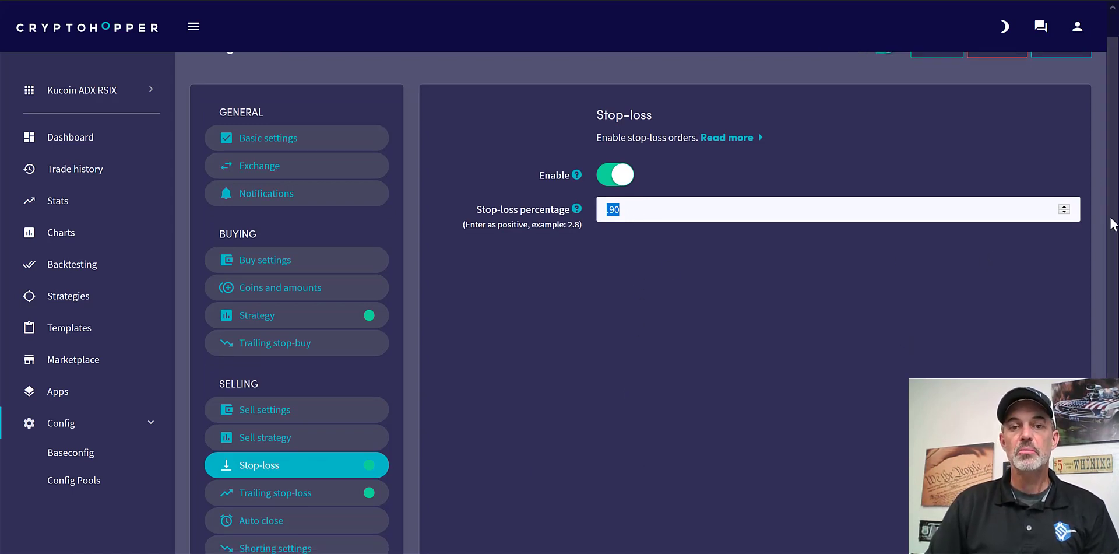
{"action": "scroll", "scroll_direction": "down", "scroll_amount": 3}
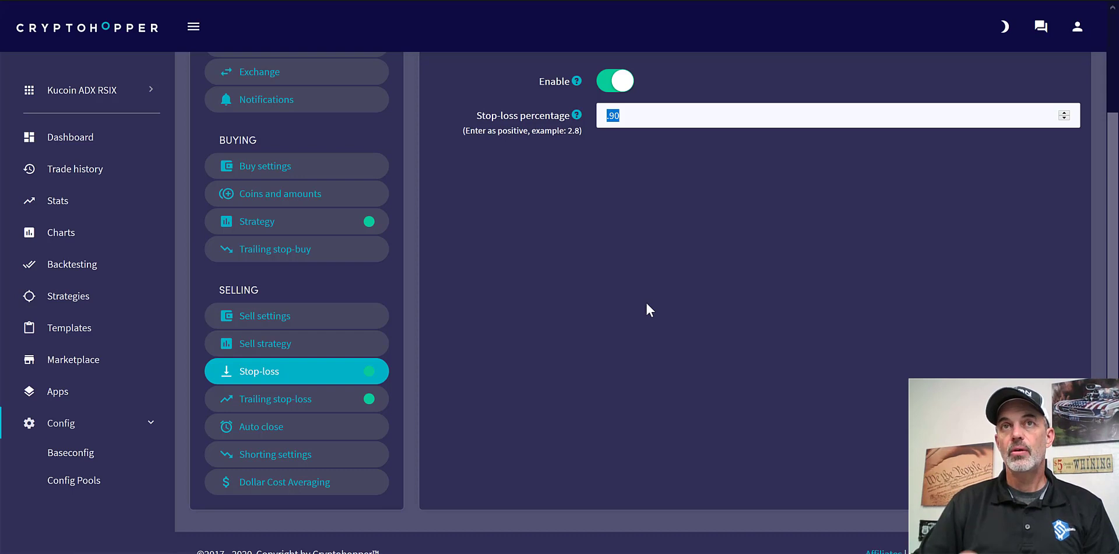
{"action": "mouse_move", "coordinate": [646, 211]}
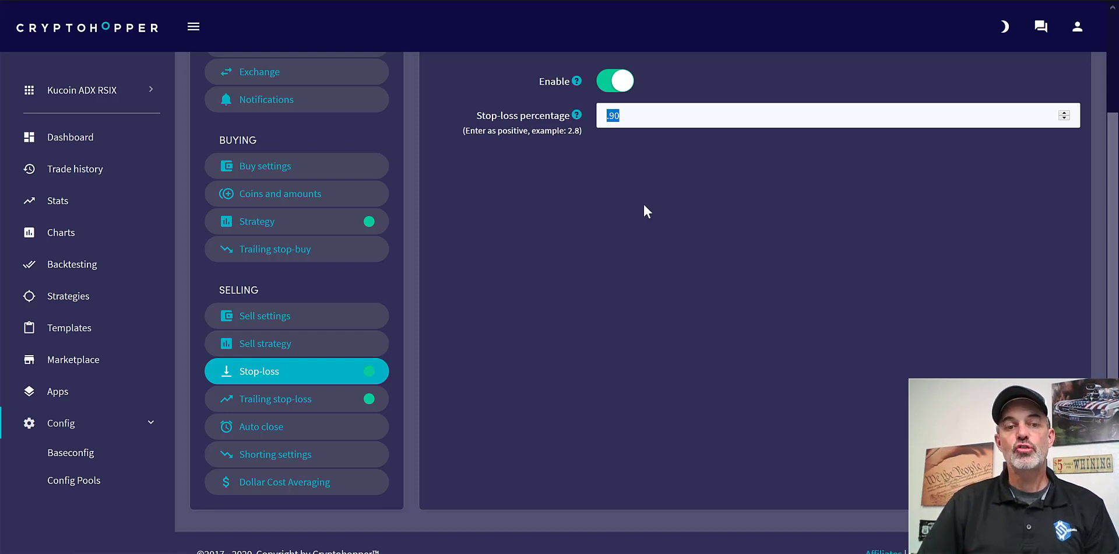
{"action": "left_click", "coordinate": [295, 398]}
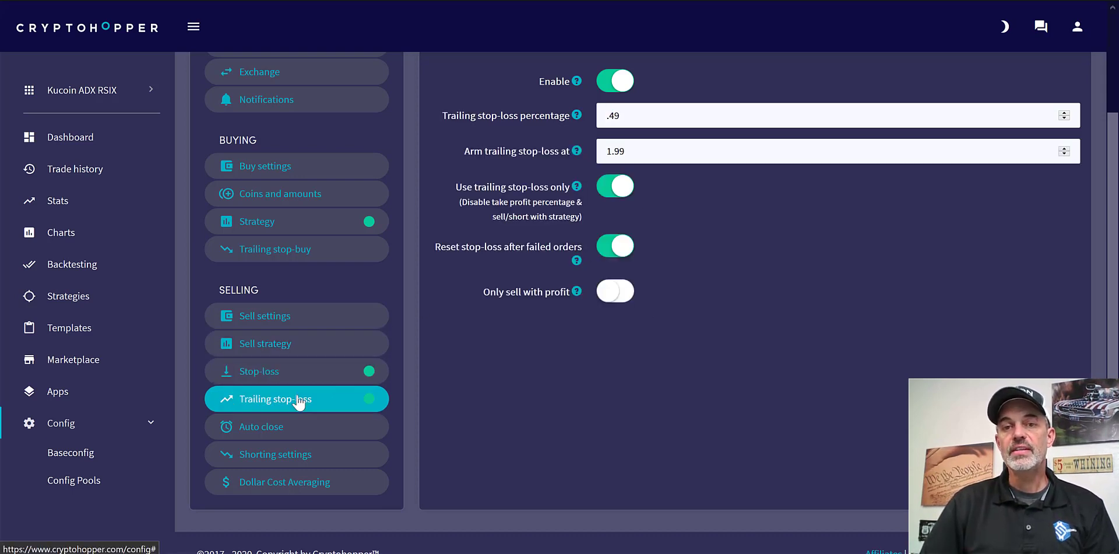
{"action": "mouse_move", "coordinate": [604, 146]}
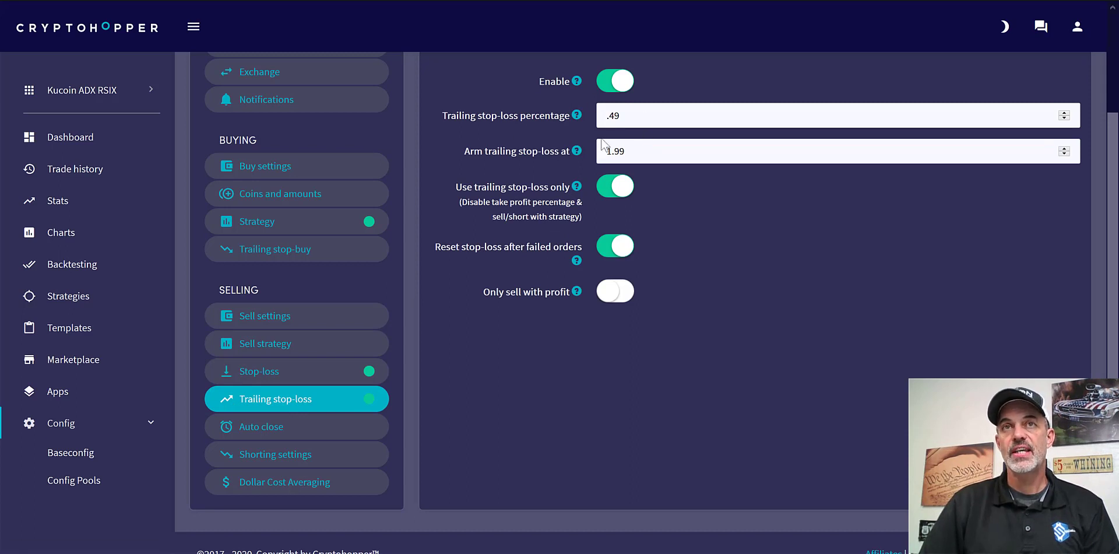
{"action": "mouse_move", "coordinate": [577, 150]}
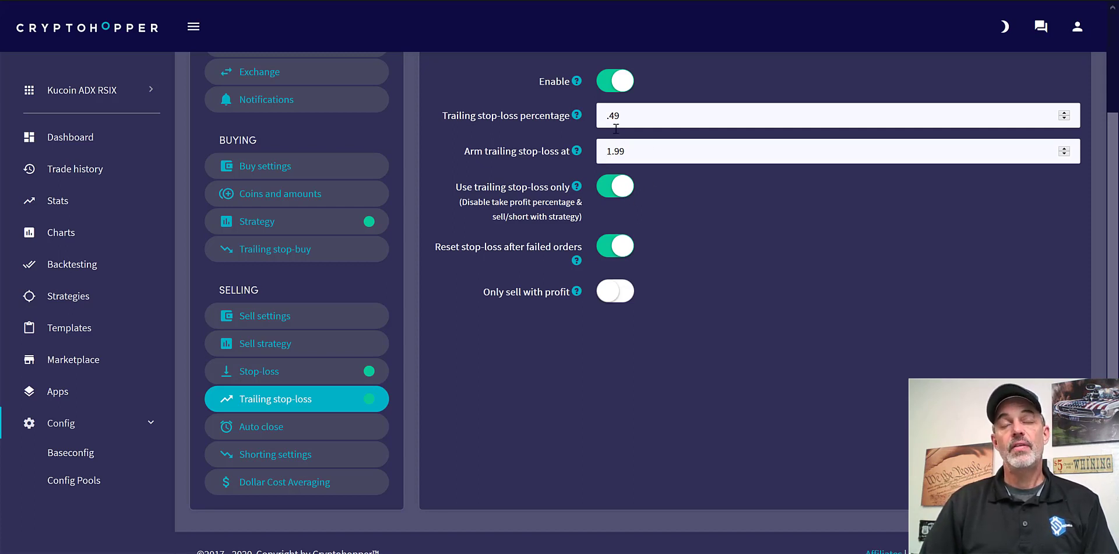
{"action": "mouse_move", "coordinate": [678, 171]}
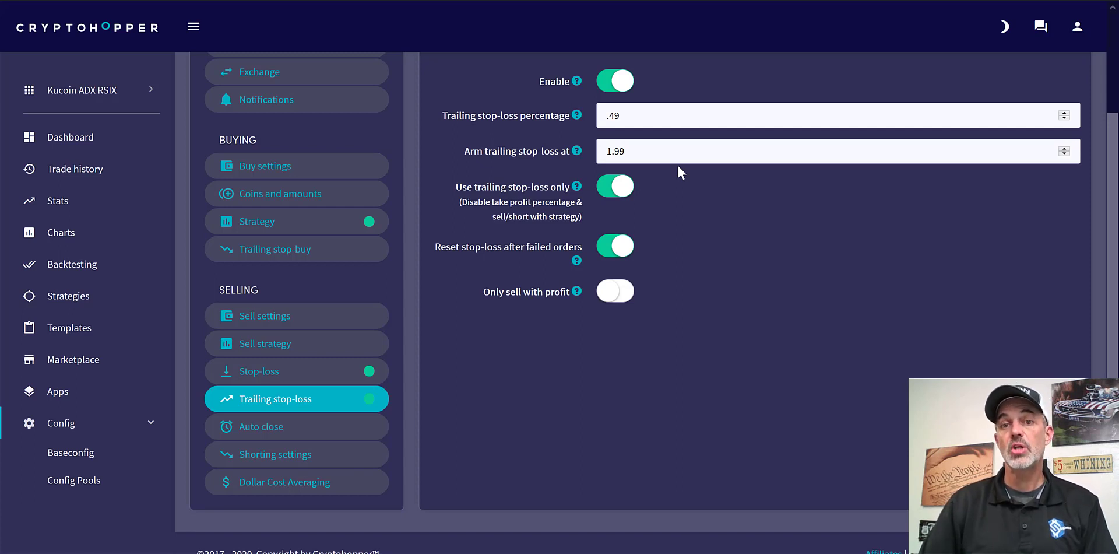
{"action": "mouse_move", "coordinate": [521, 117]}
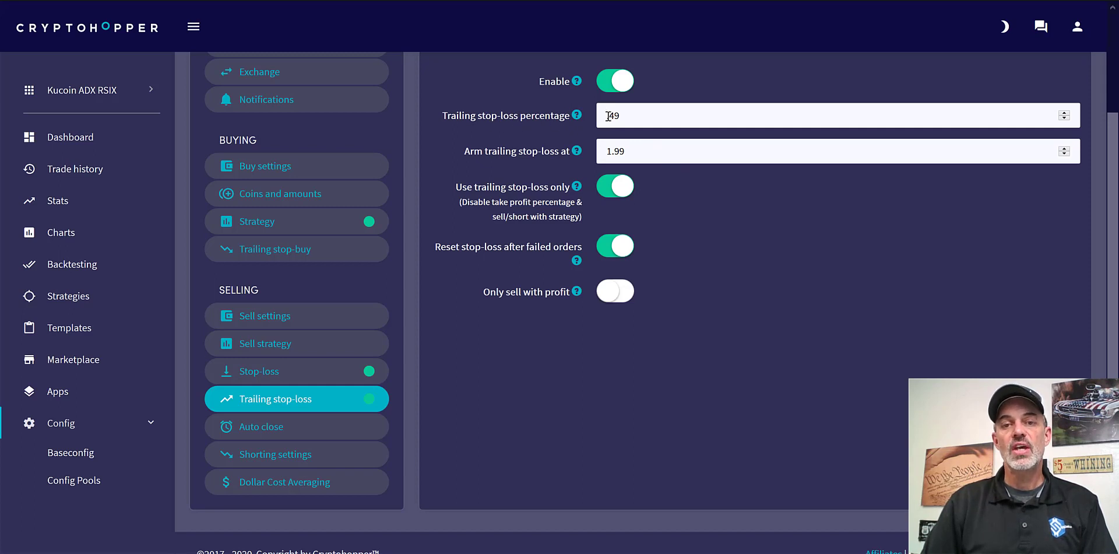
Save the hopper configuration, confirming past the stop-loss warning.
{"action": "double_click", "coordinate": [612, 115]}
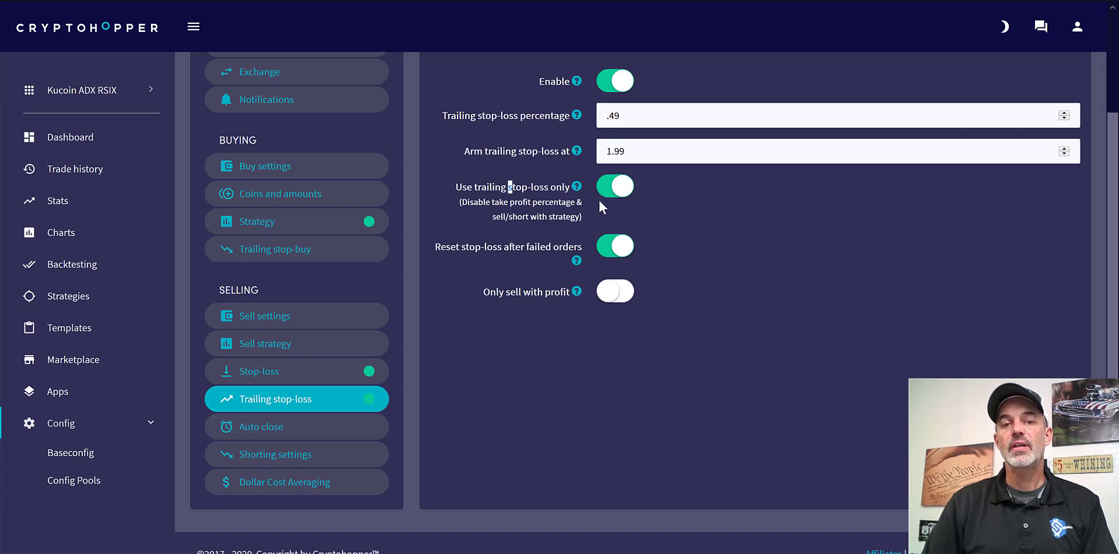
{"action": "mouse_move", "coordinate": [277, 433]}
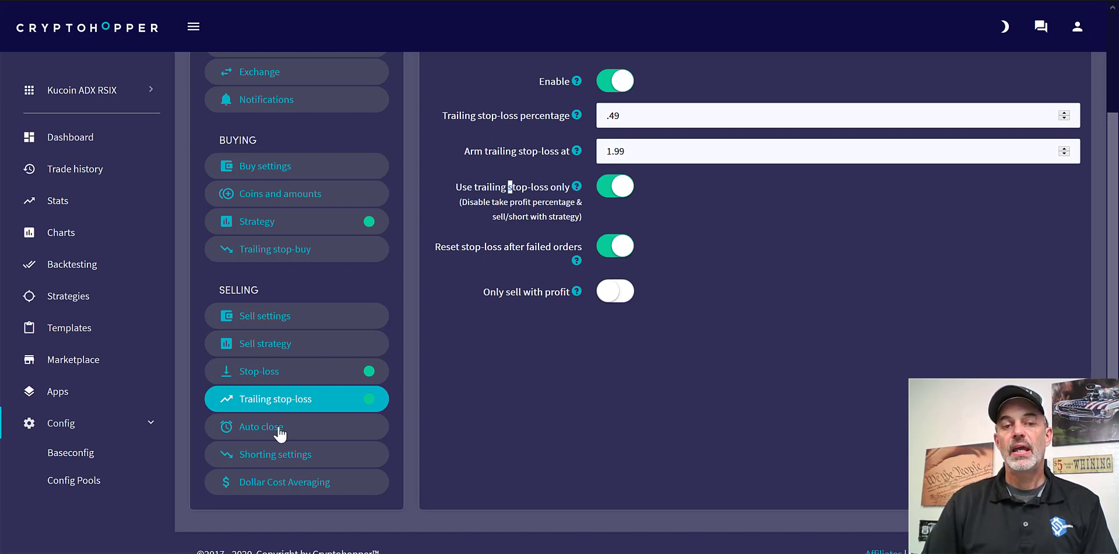
{"action": "mouse_move", "coordinate": [300, 457]}
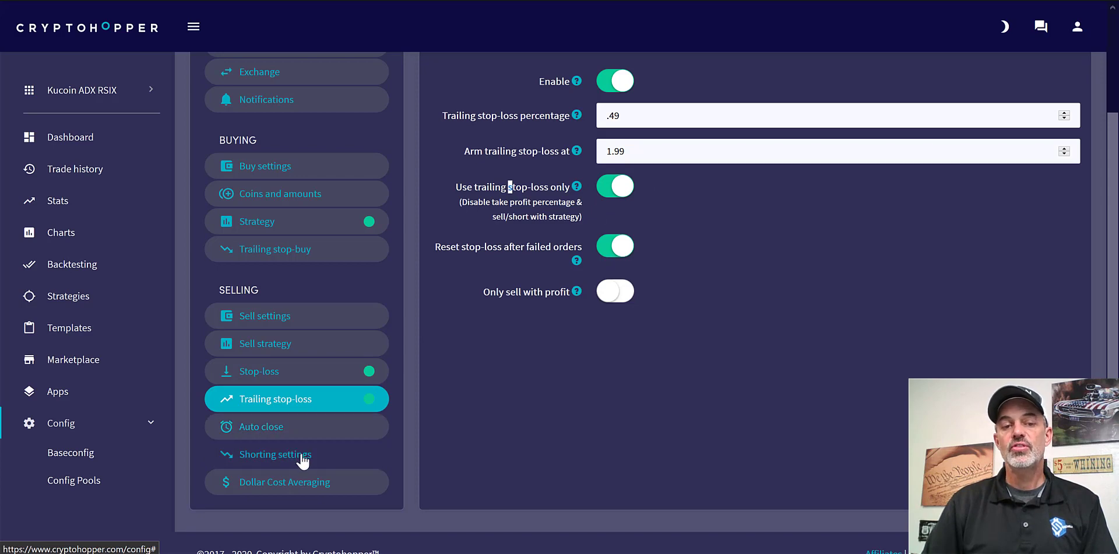
{"action": "mouse_move", "coordinate": [1100, 230]}
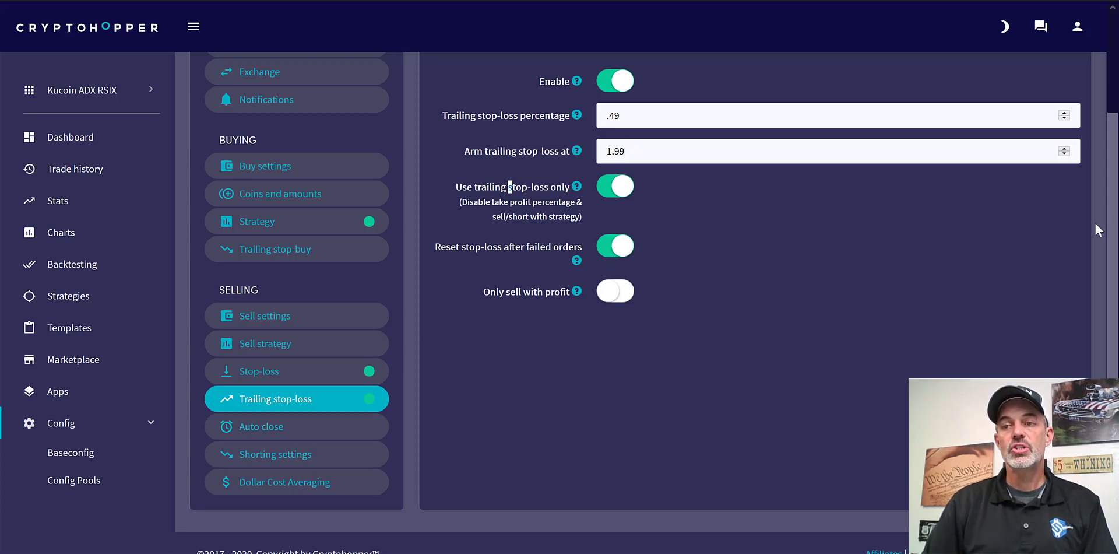
{"action": "scroll", "scroll_direction": "up", "scroll_amount": 3}
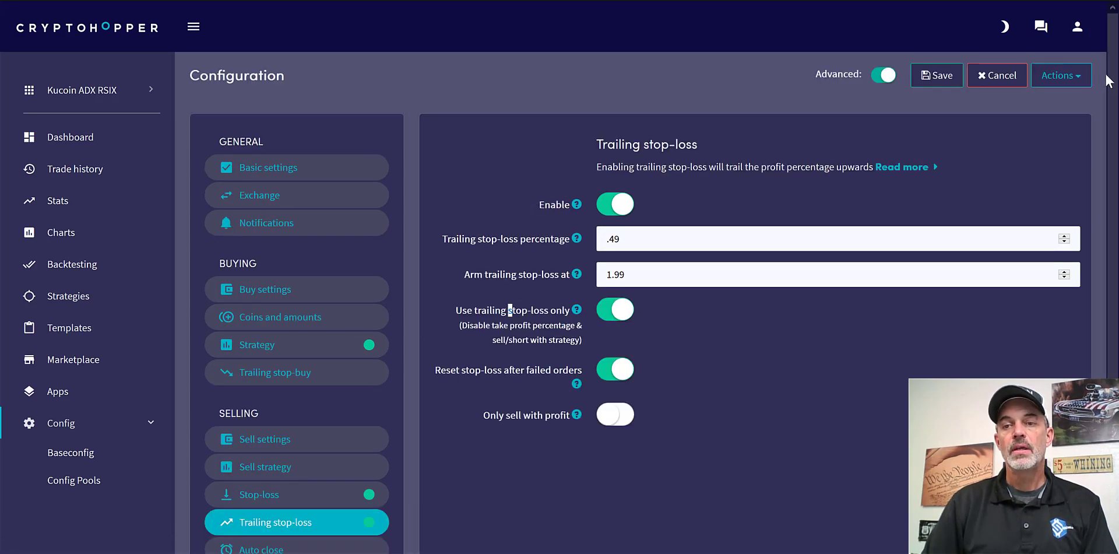
{"action": "left_click", "coordinate": [936, 75]}
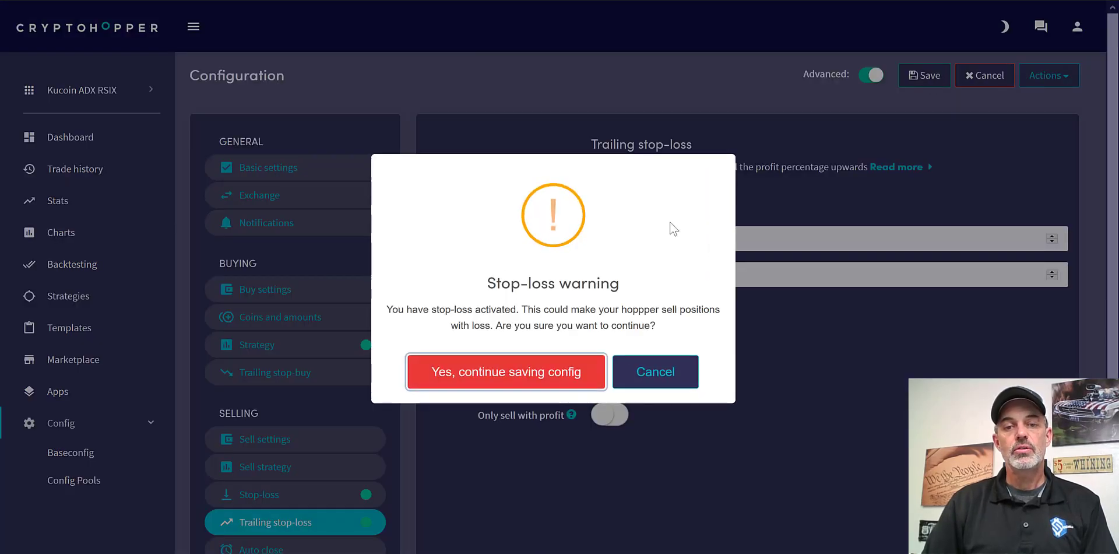
{"action": "left_click", "coordinate": [505, 371]}
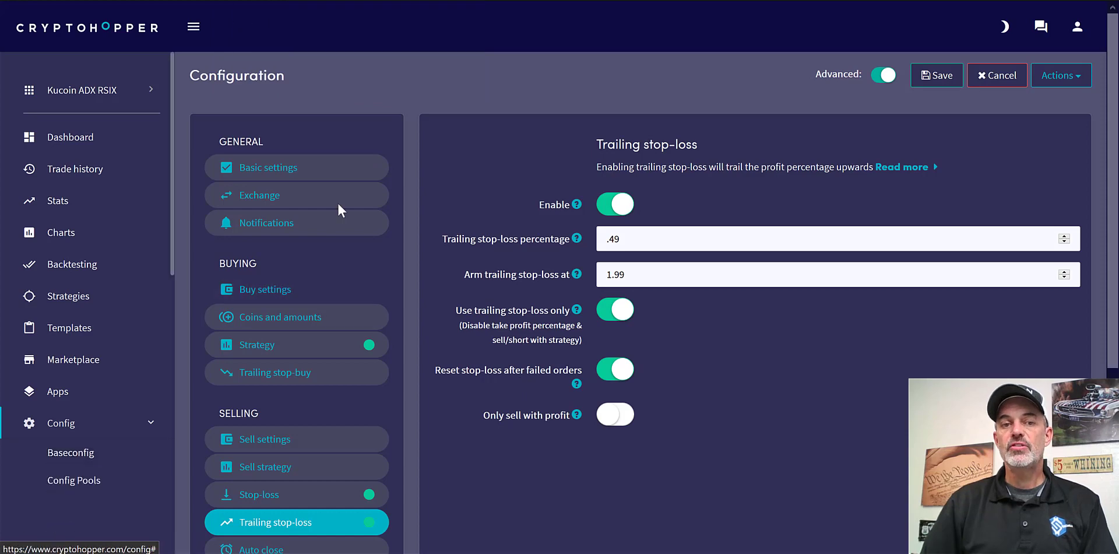
Turn Live bot on in Basic settings, save, and show the Kucoin ADX RSIX dashboard.
{"action": "left_click", "coordinate": [267, 167]}
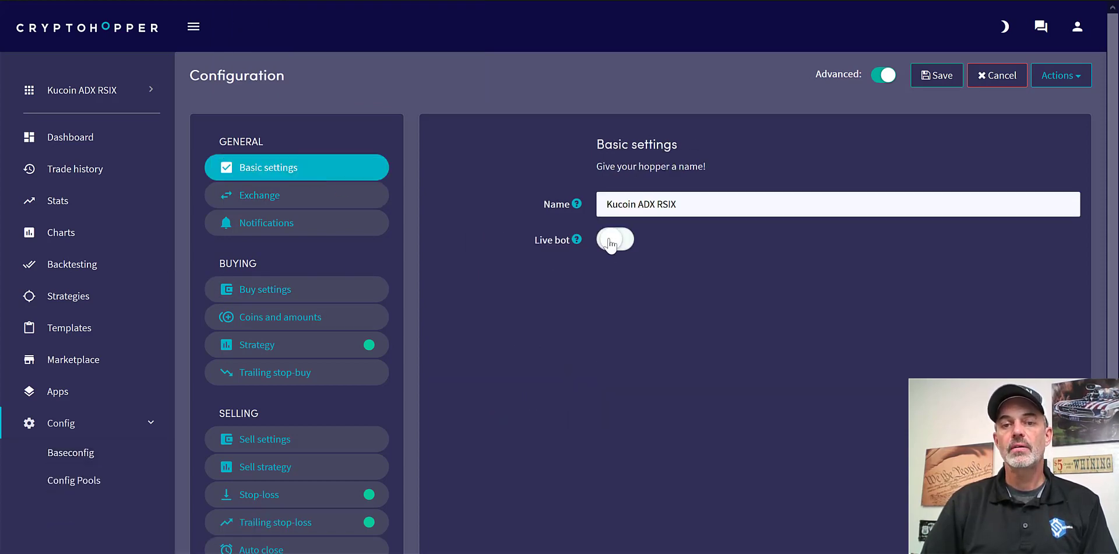
{"action": "left_click", "coordinate": [614, 239]}
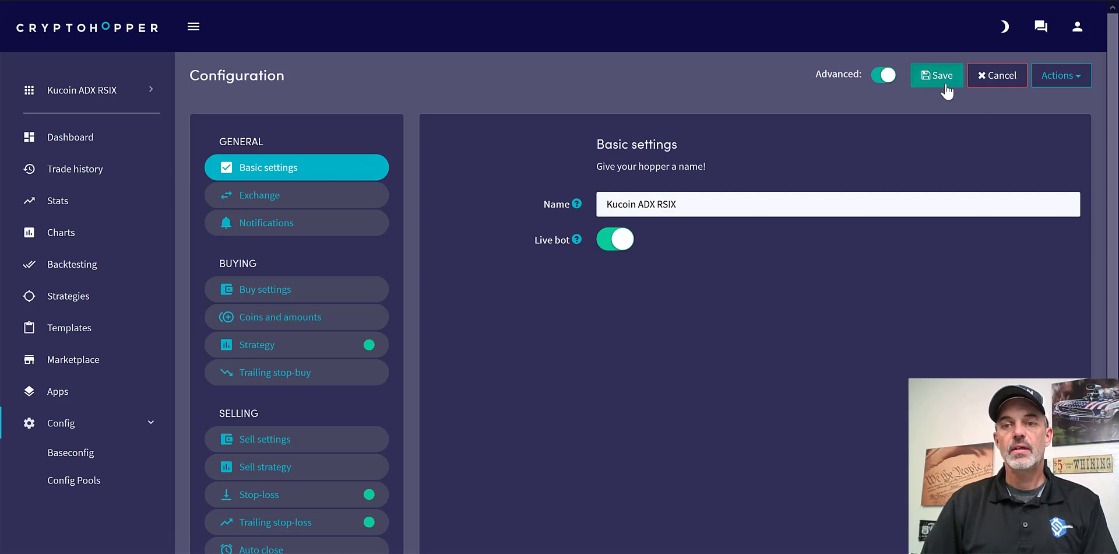
{"action": "left_click", "coordinate": [937, 75]}
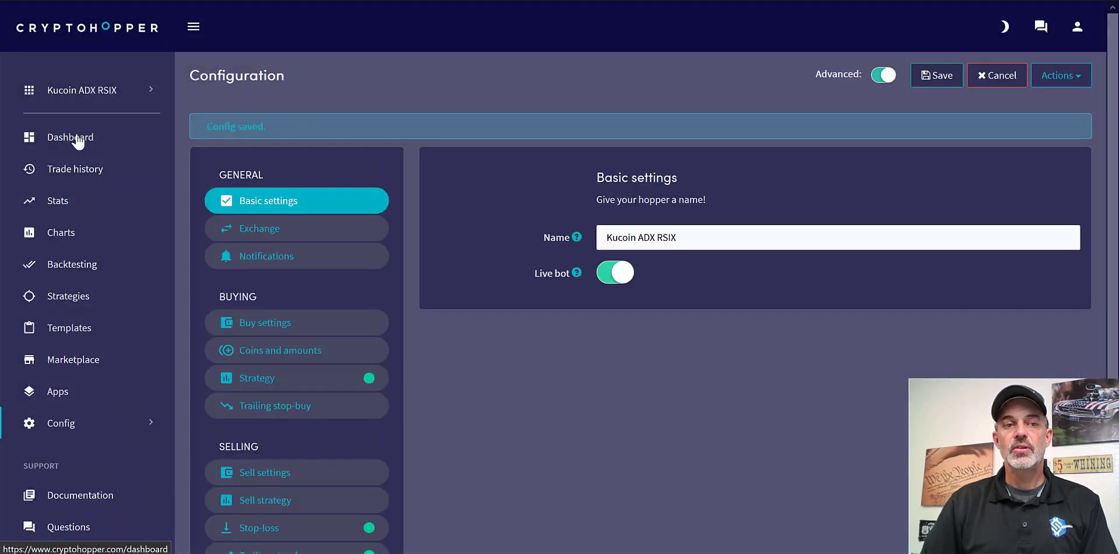
{"action": "left_click", "coordinate": [70, 137]}
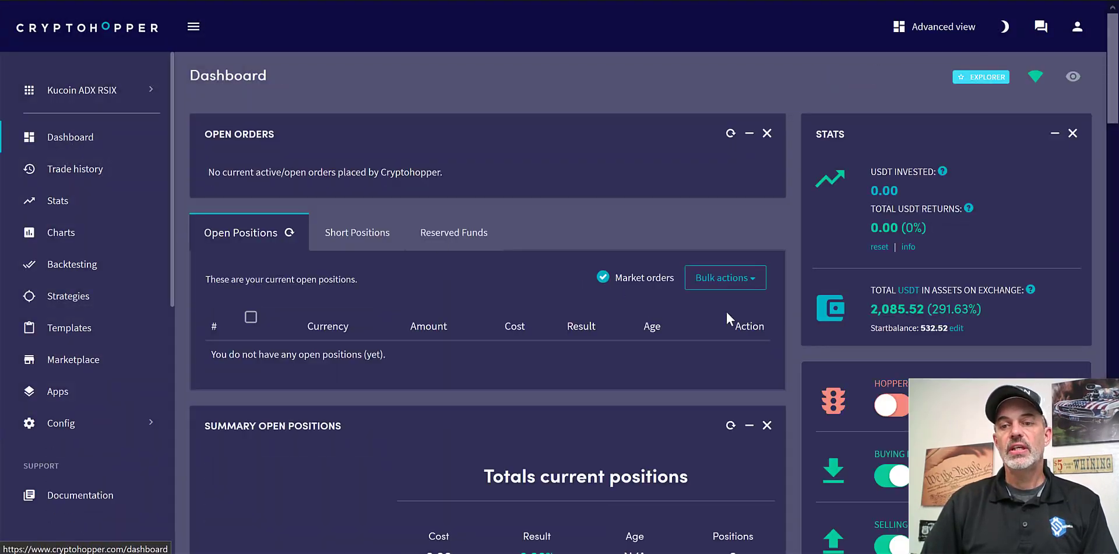